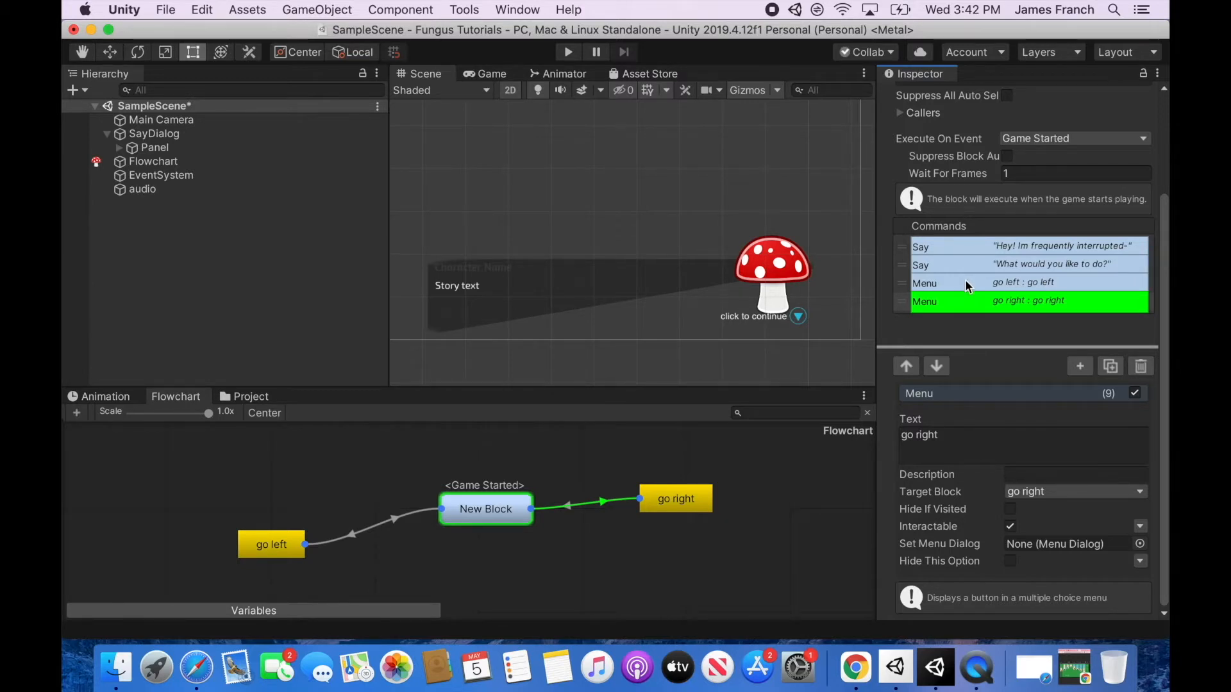
Inspect the Say and go left Menu commands, then test-run the scene by choosing go left
click(1020, 246)
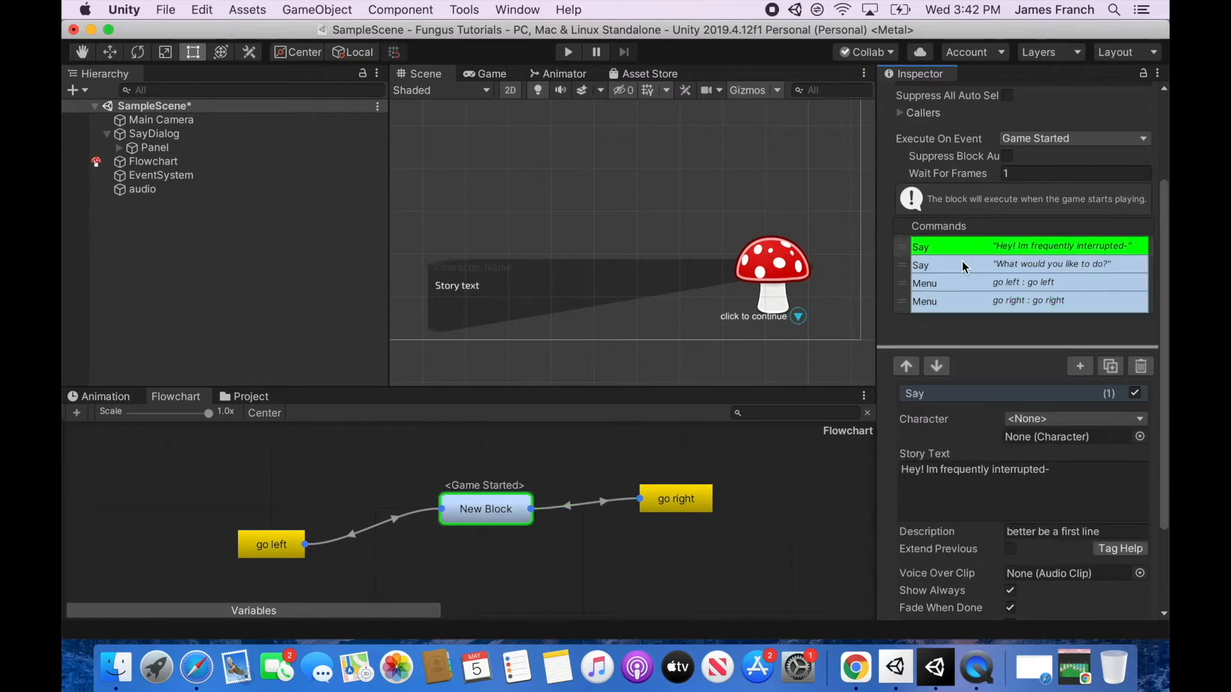
click(919, 264)
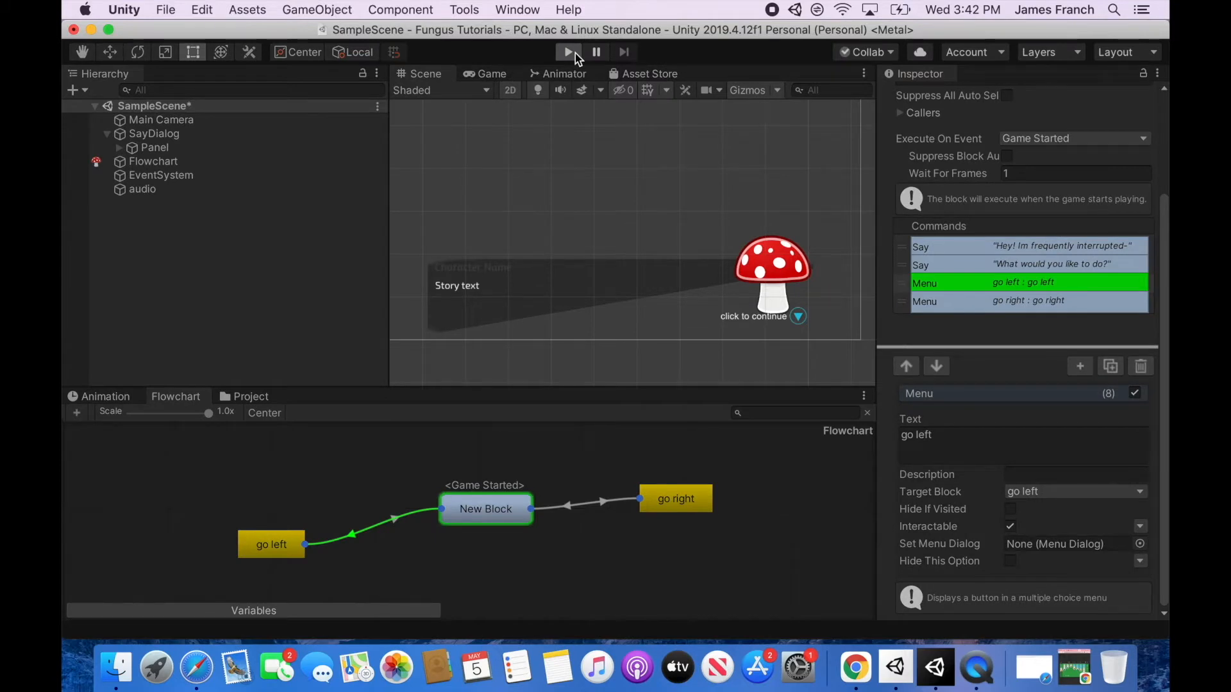
click(567, 52)
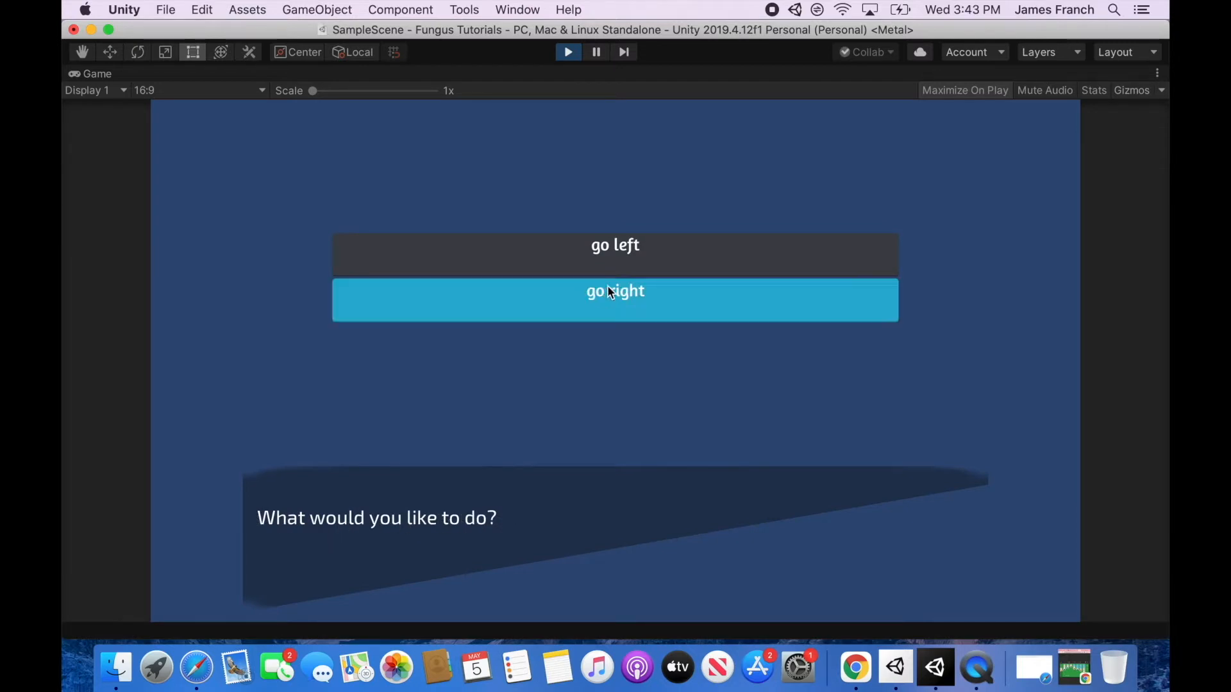
mouse_move(601, 255)
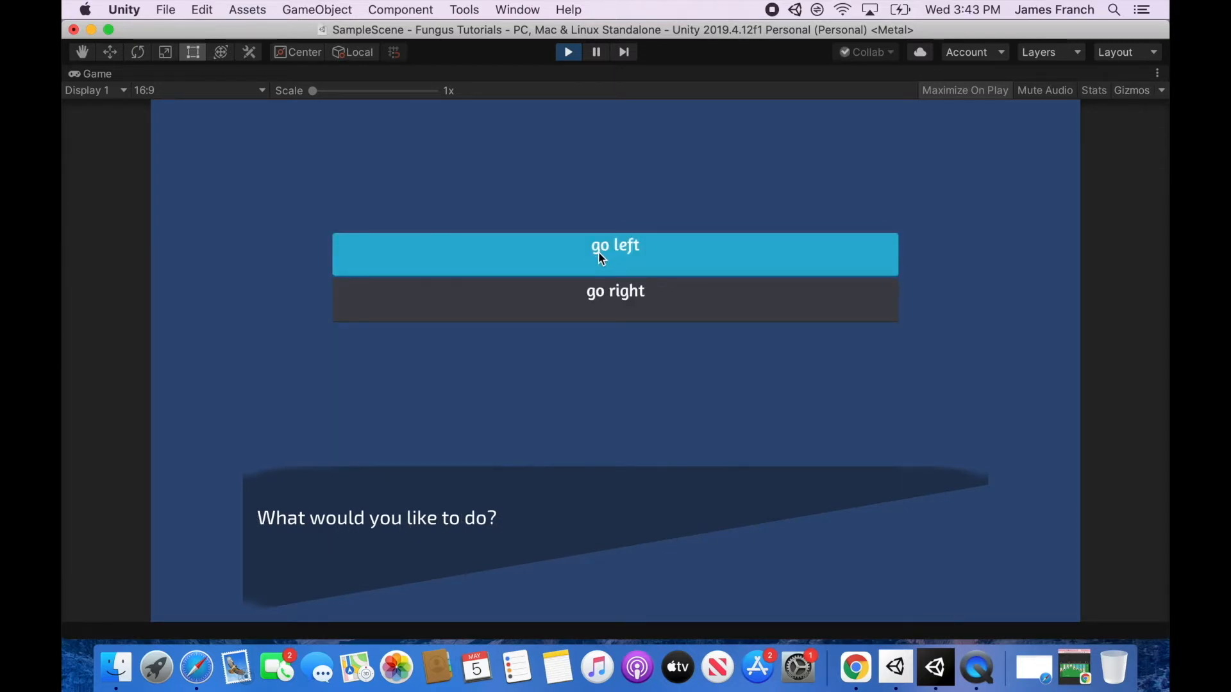
mouse_move(592, 265)
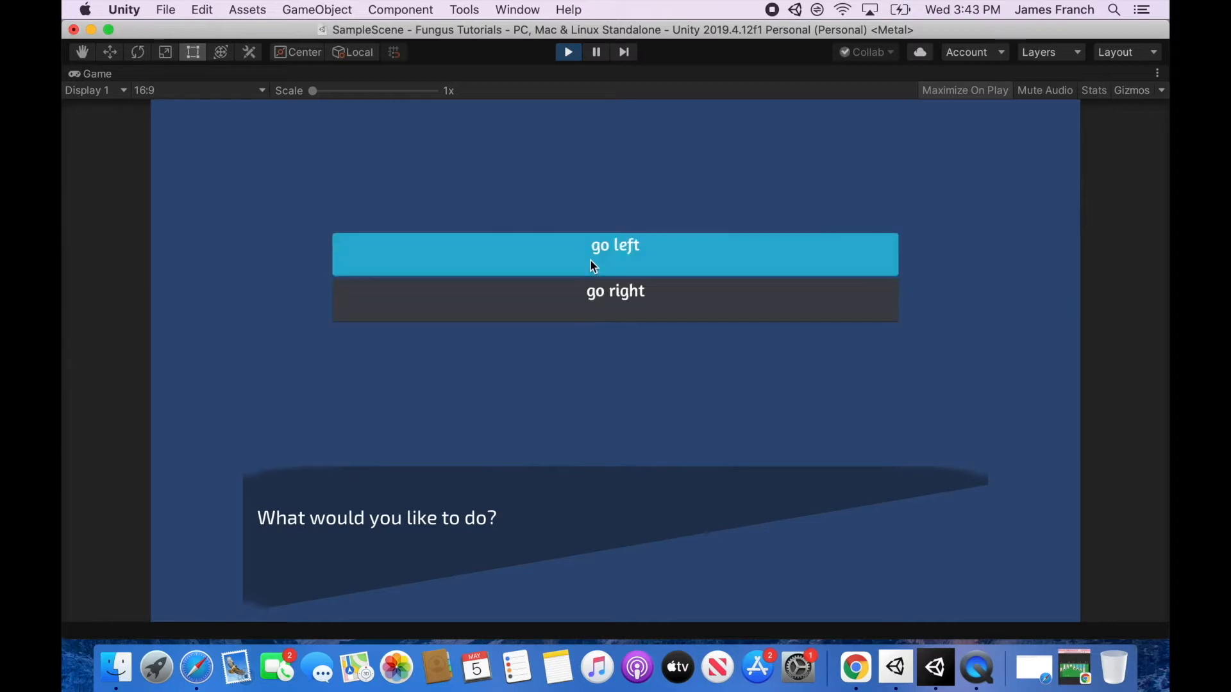
click(614, 254)
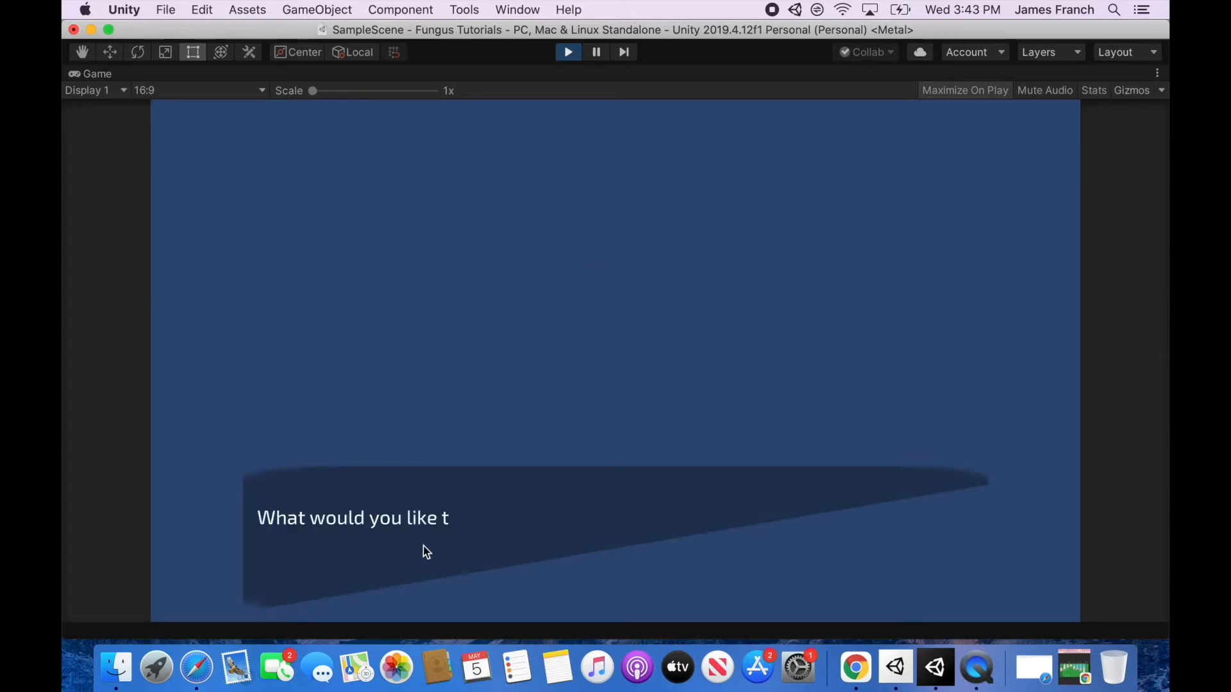
click(566, 52)
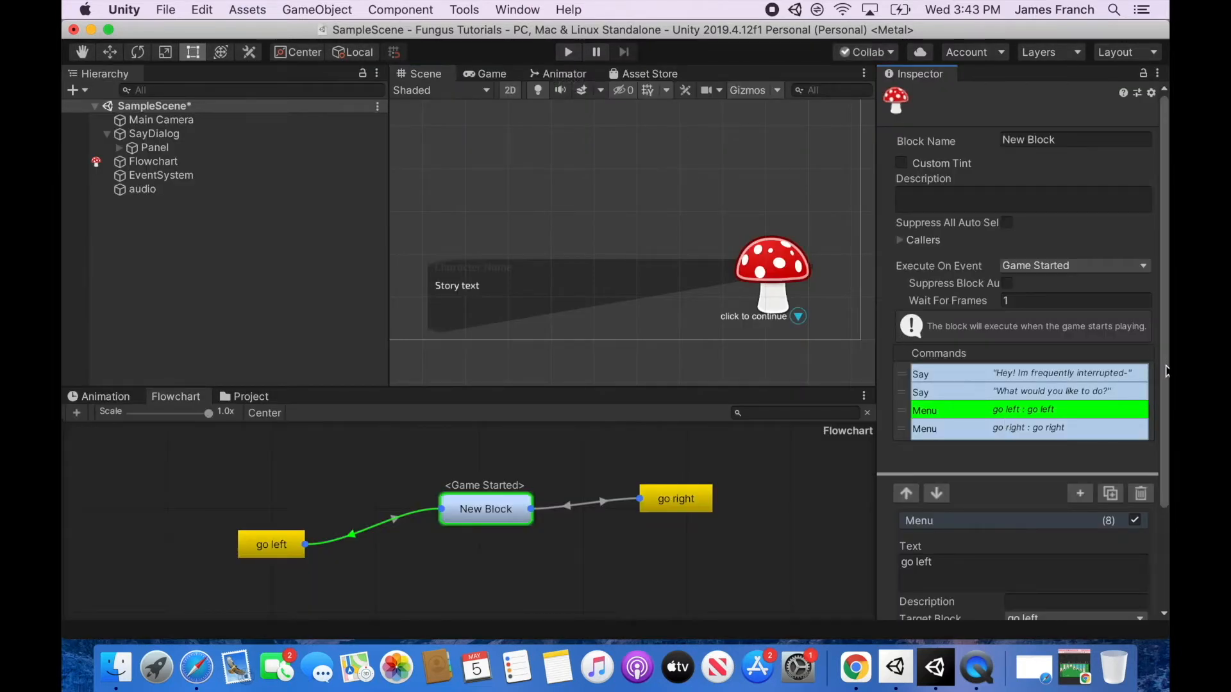
Review the go left option's description and keep its target block unchanged
scroll(down, 3)
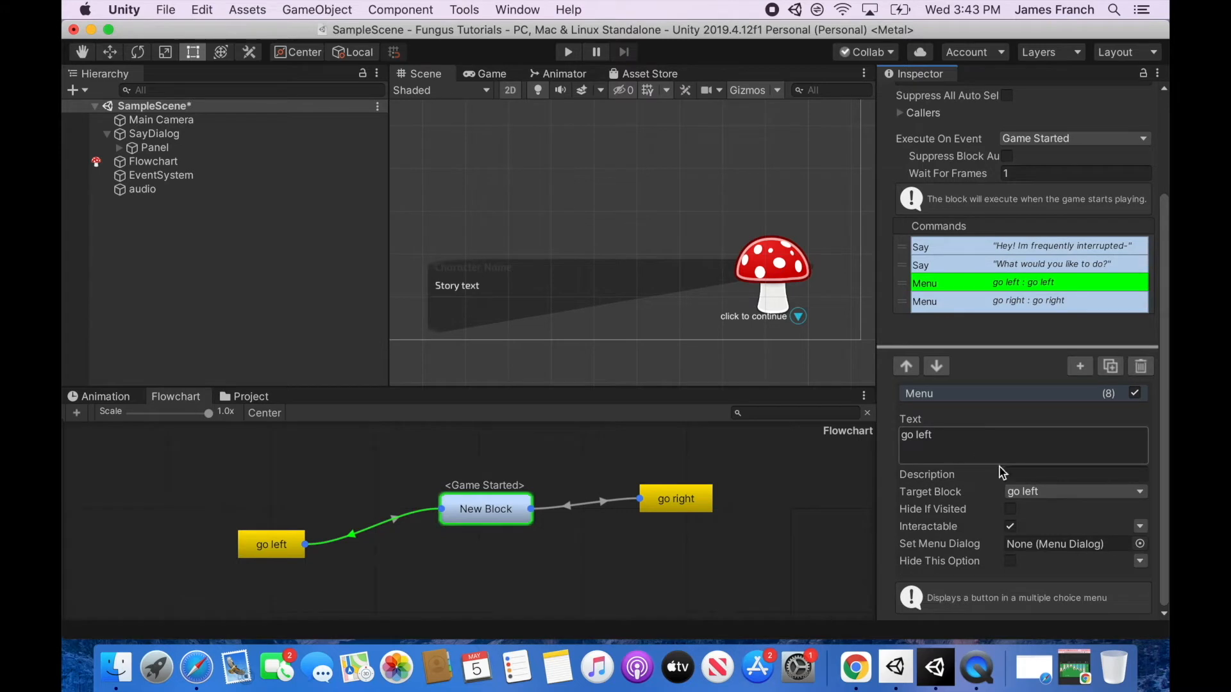
click(1075, 474)
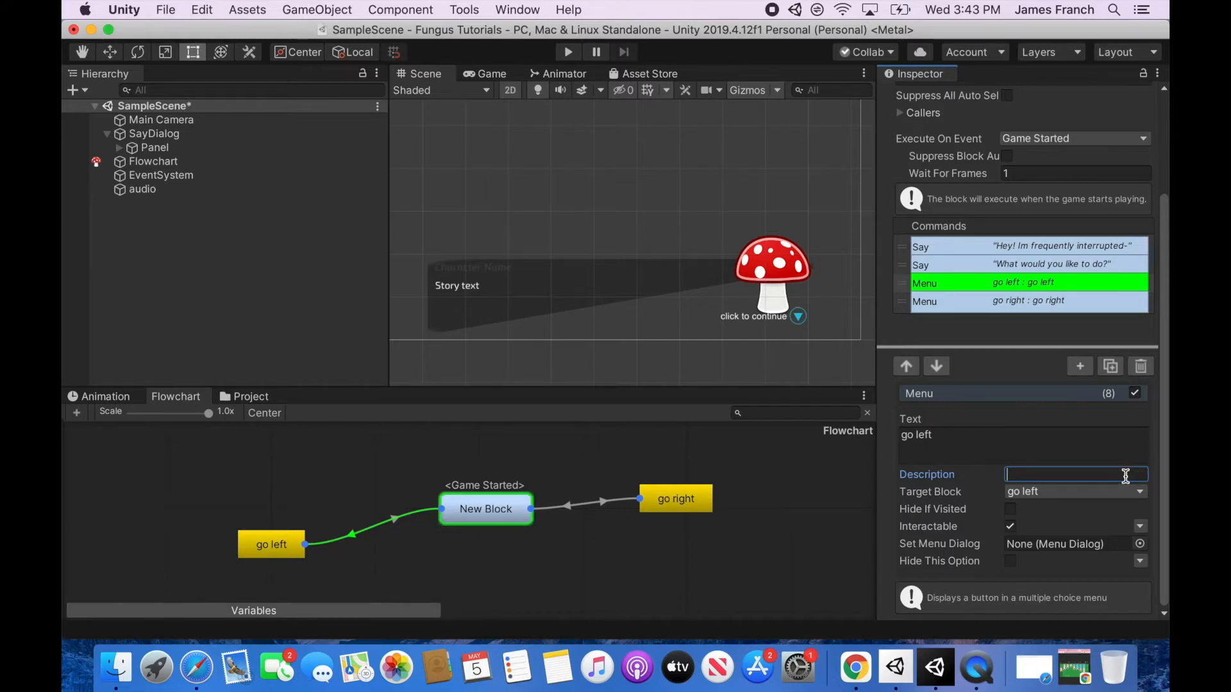
mouse_move(1108, 471)
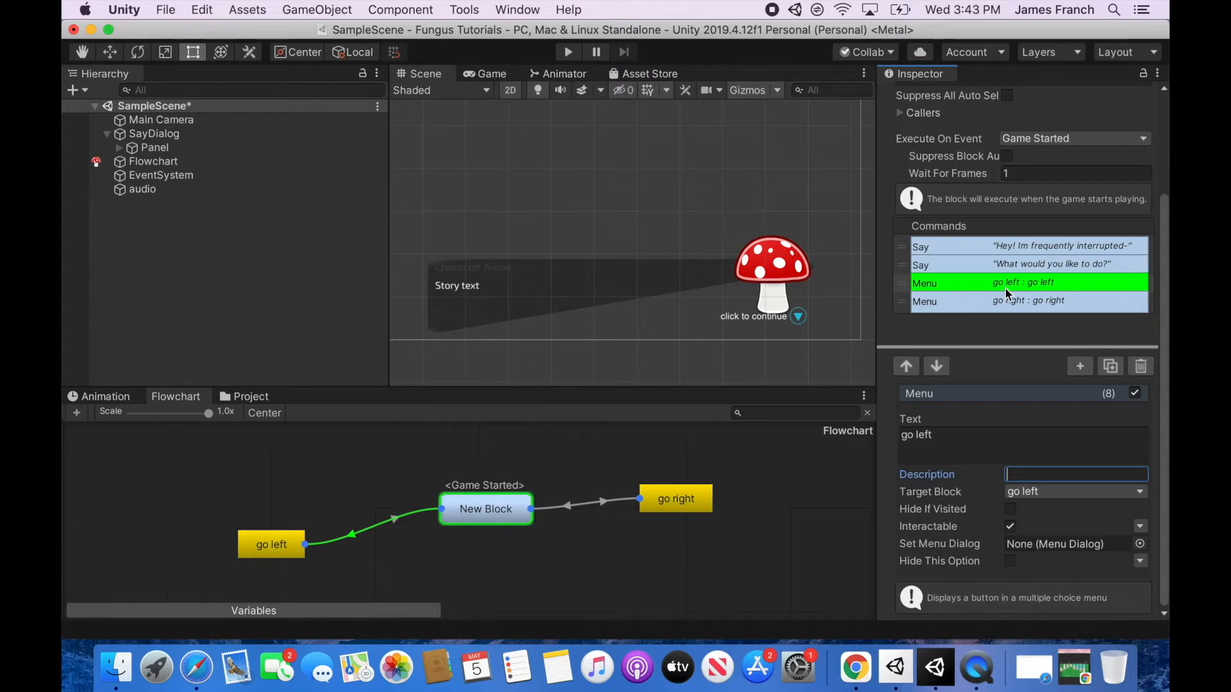
click(1073, 490)
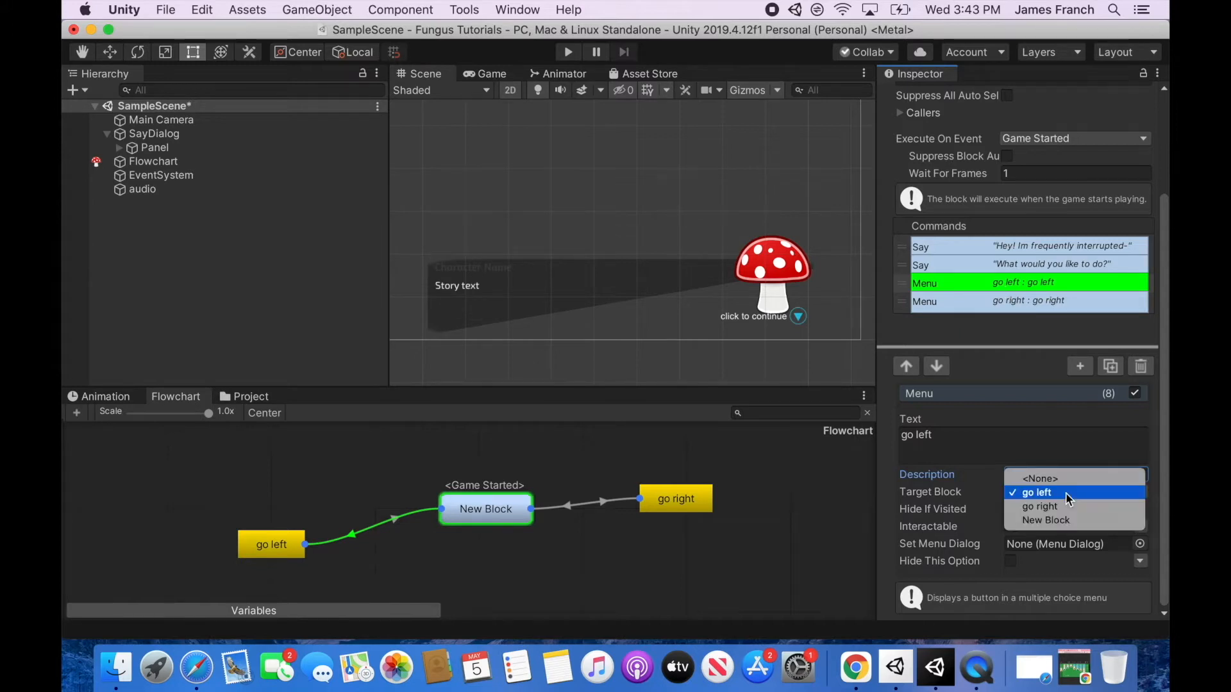
mouse_move(1066, 506)
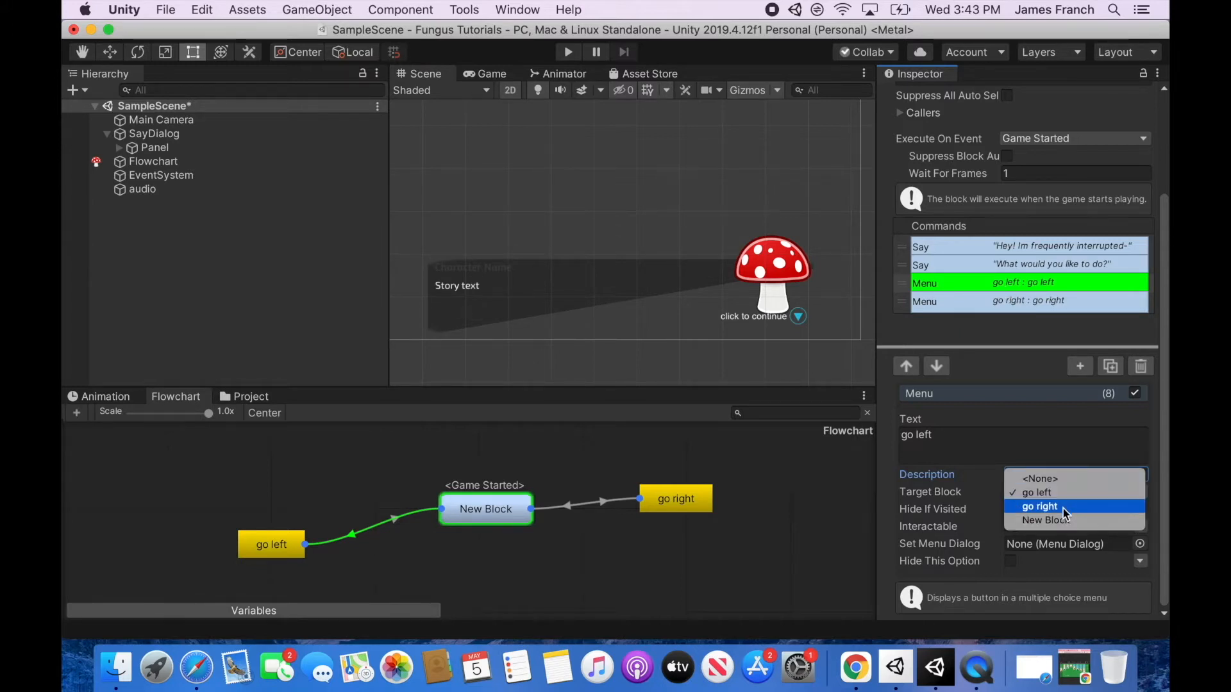
mouse_move(1038, 493)
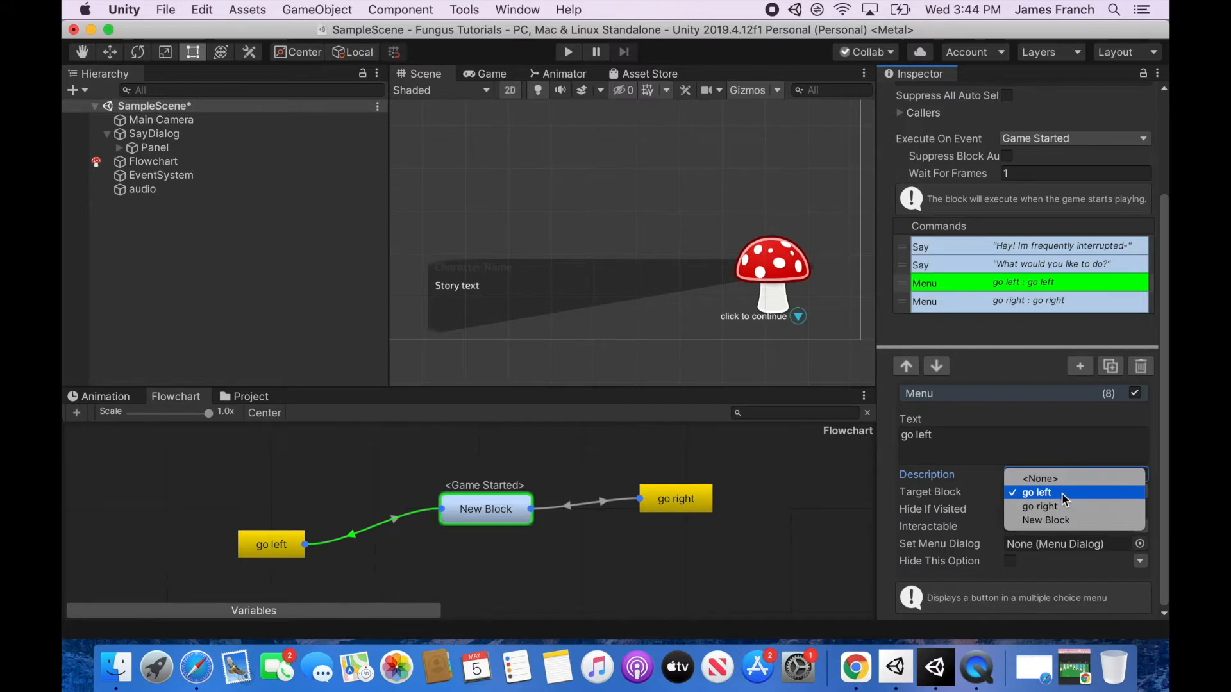
click(1036, 492)
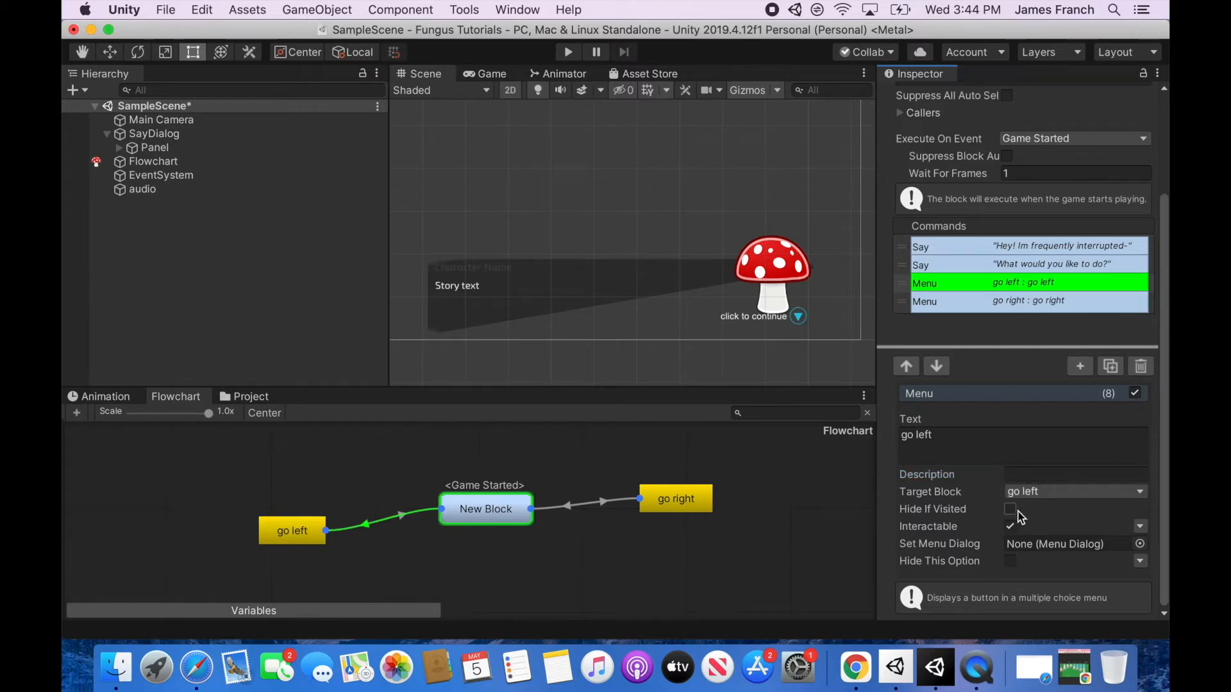
mouse_move(1017, 517)
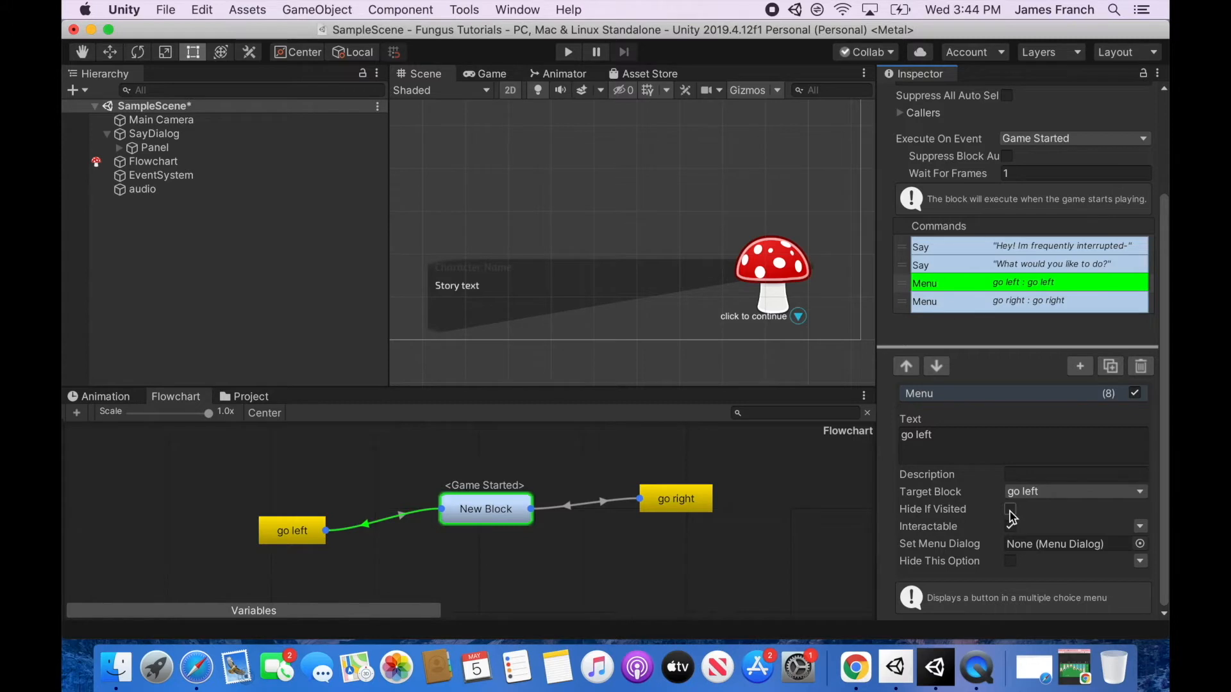
Tick Hide If Visited on go left and test it by choosing go left in Play mode
click(1010, 508)
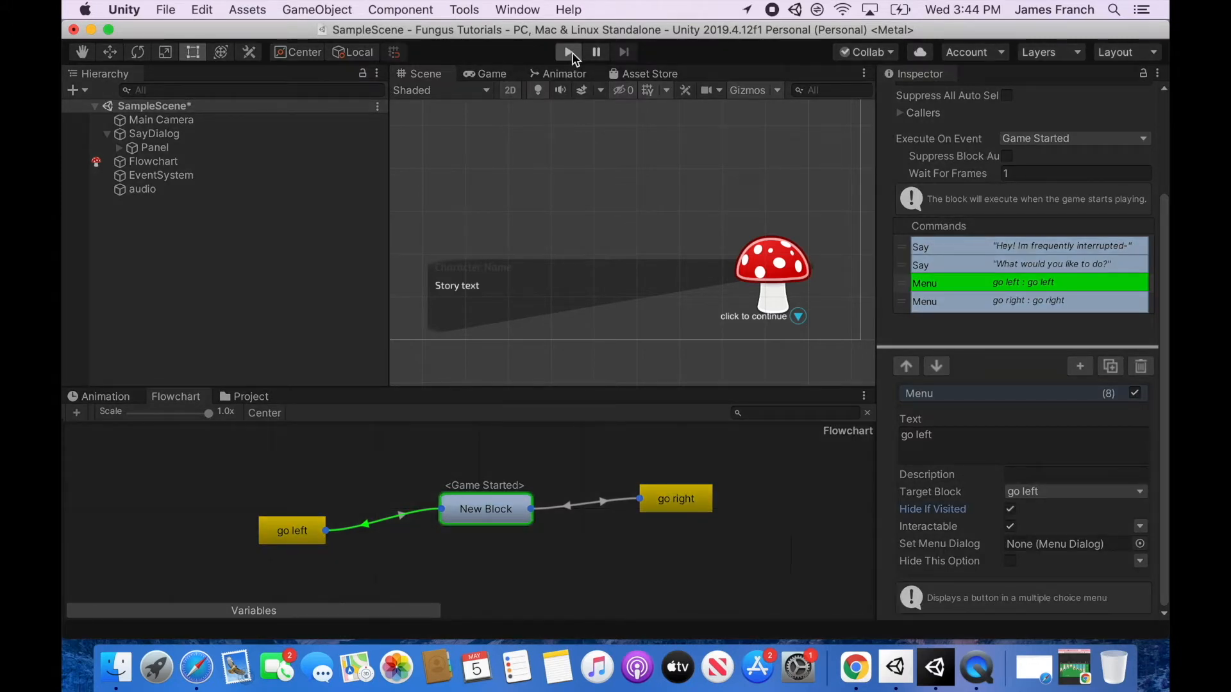
click(567, 52)
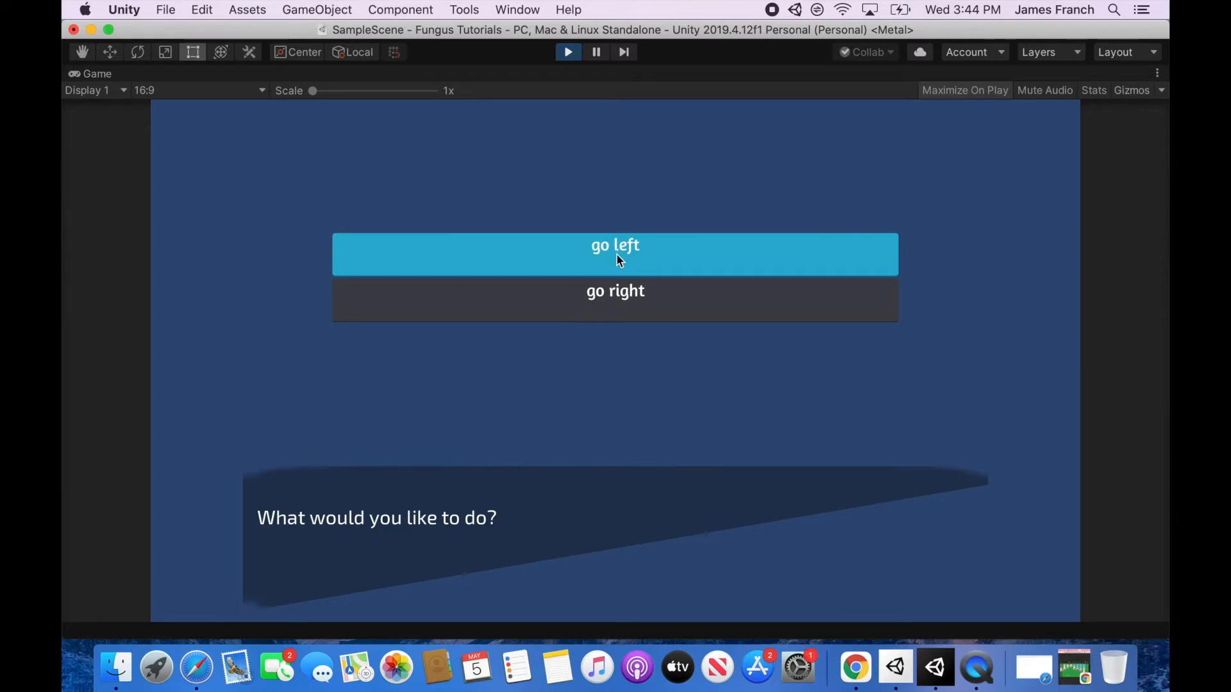
click(615, 245)
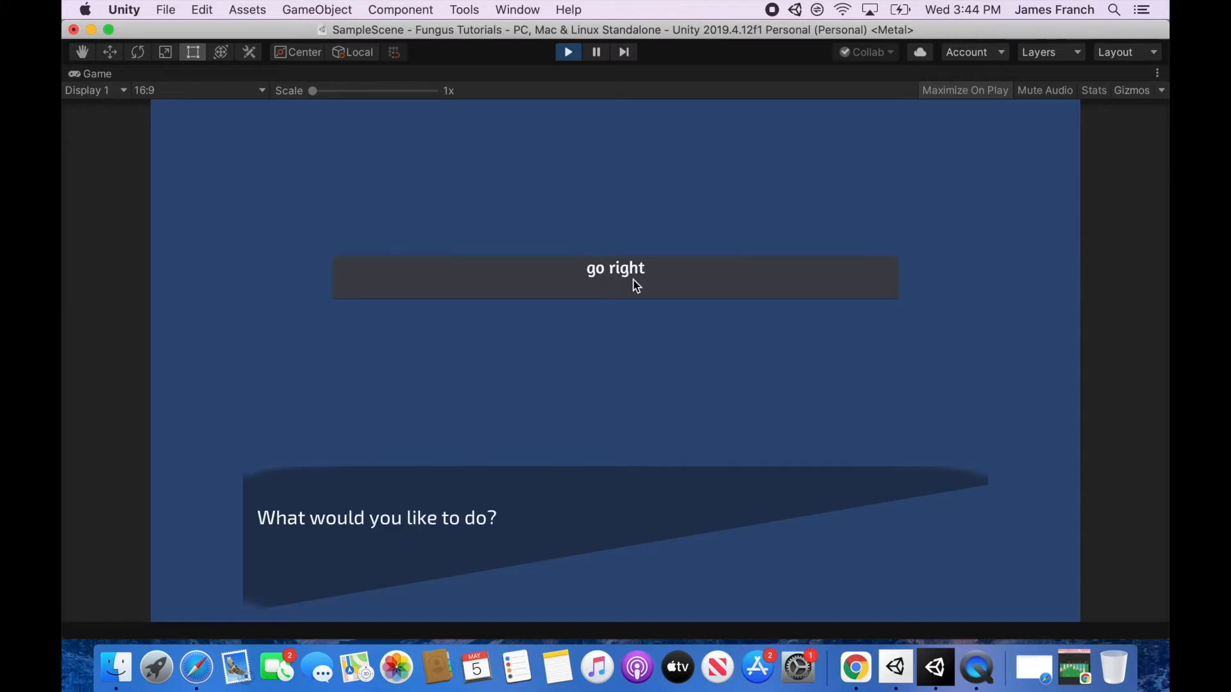
mouse_move(587, 241)
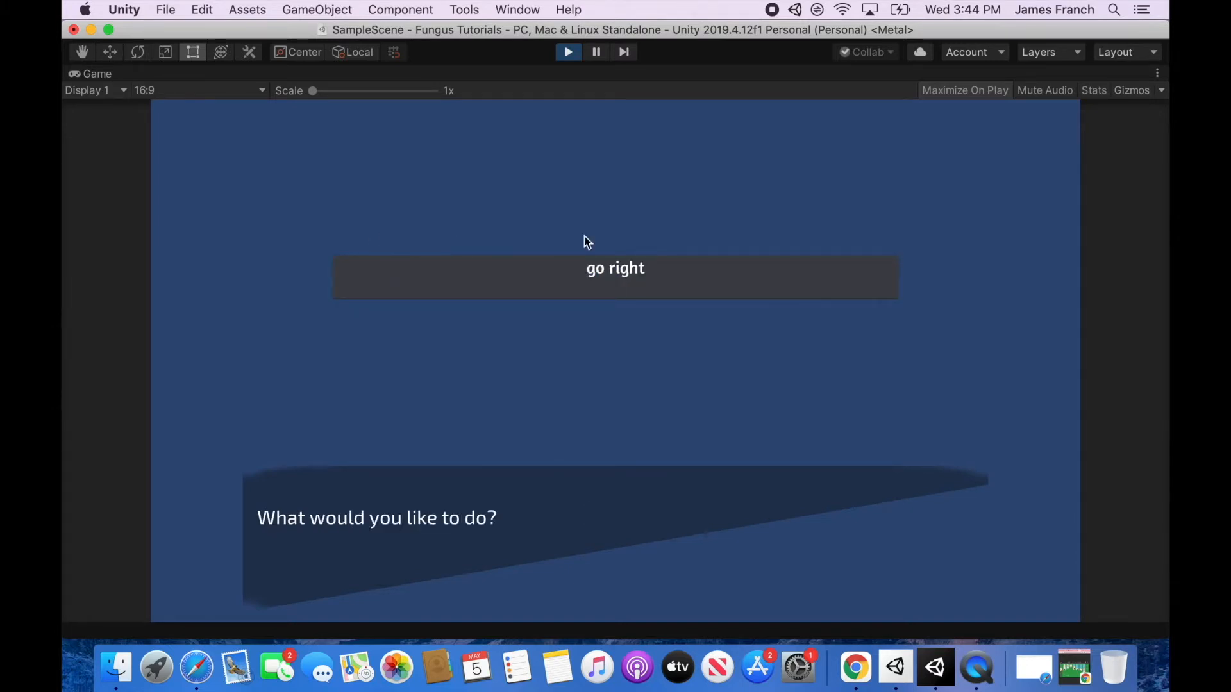
mouse_move(485, 235)
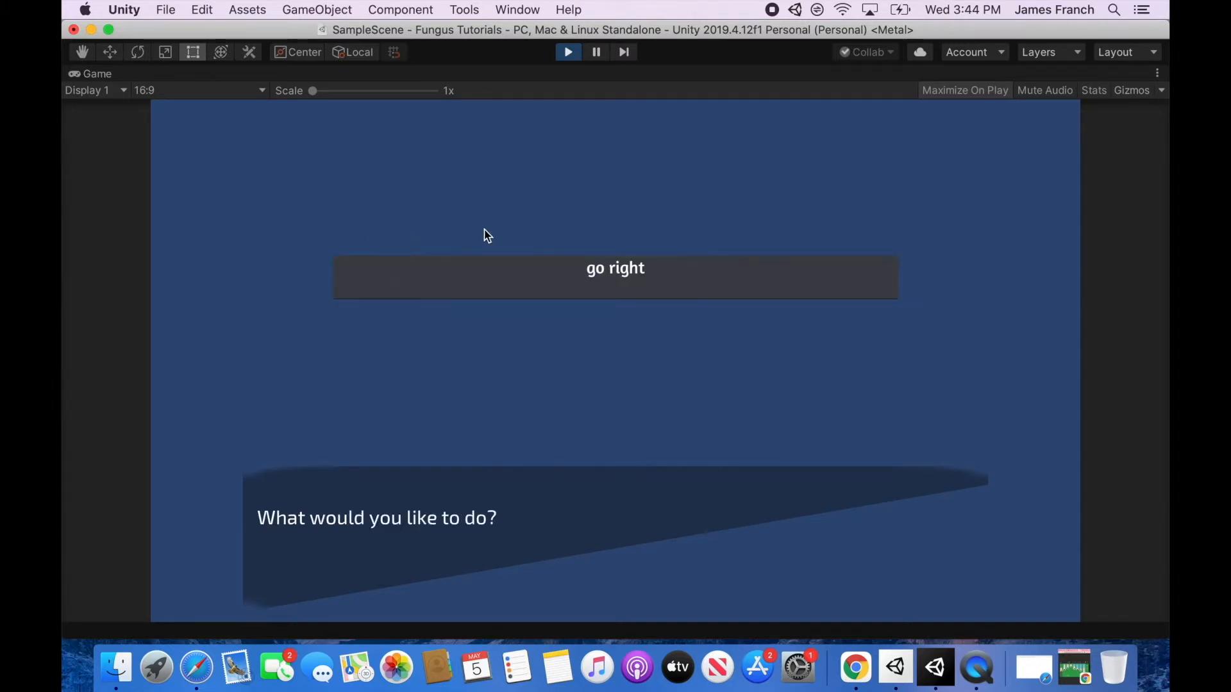
mouse_move(619, 245)
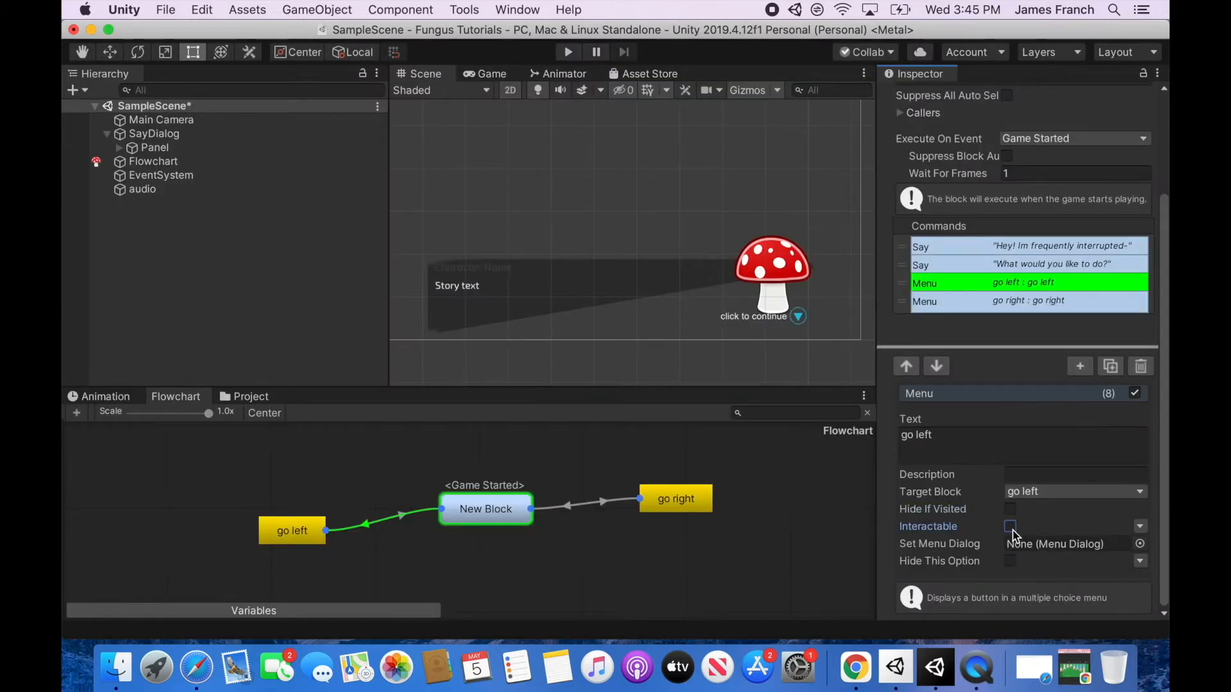
Enter Play mode to see 'What would you like to do?' with go left and go right
click(567, 52)
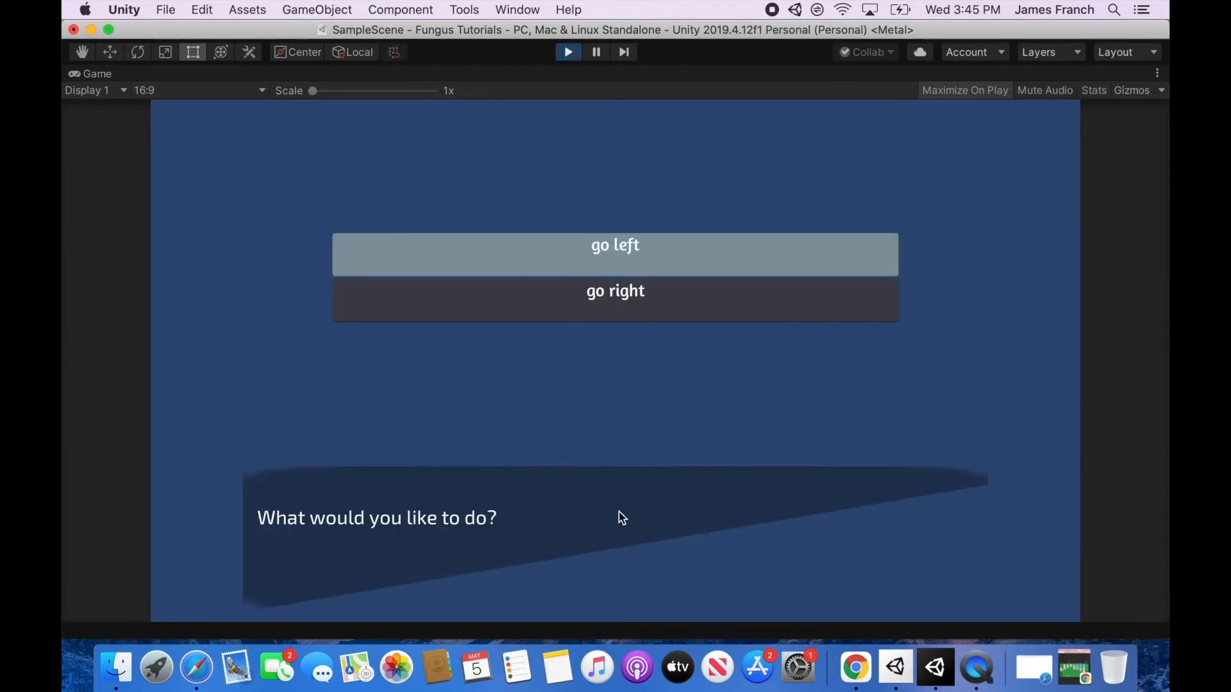
mouse_move(643, 258)
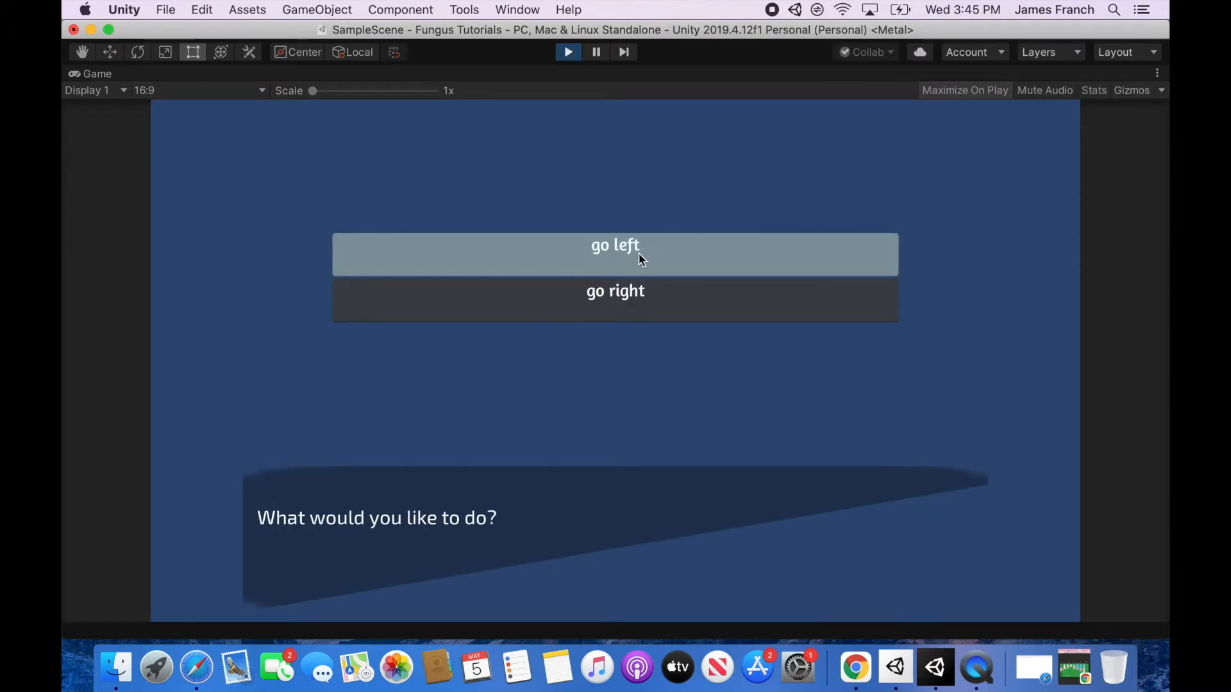
mouse_move(546, 256)
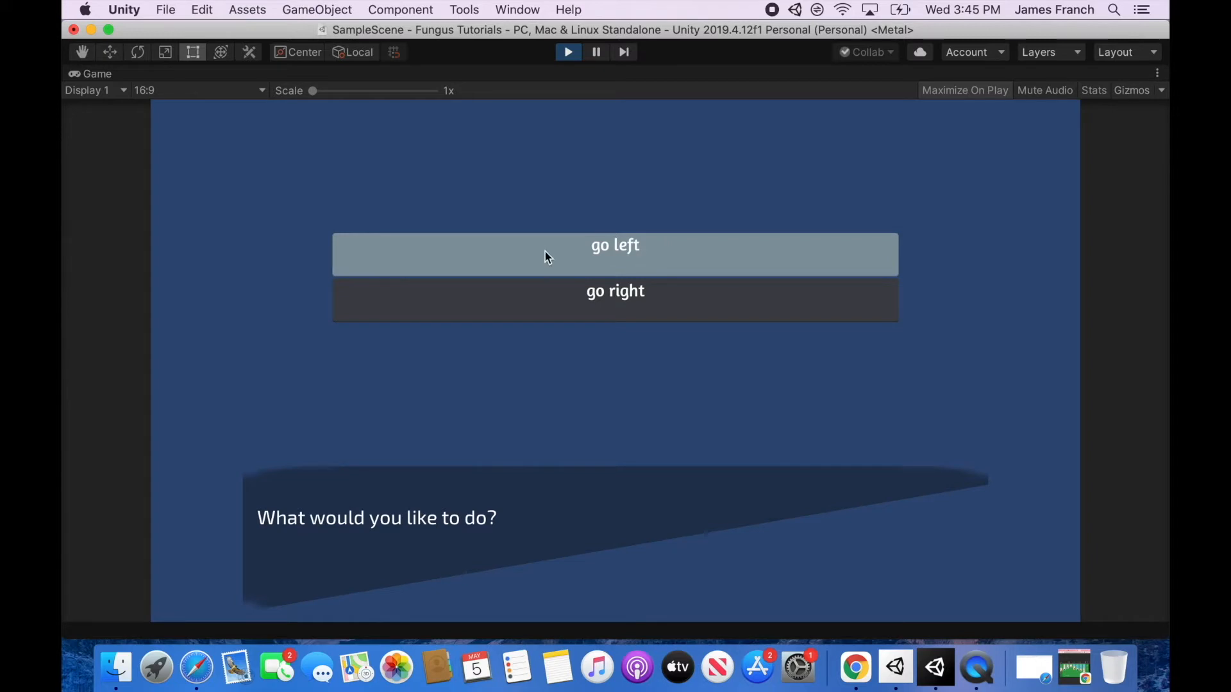
mouse_move(349, 262)
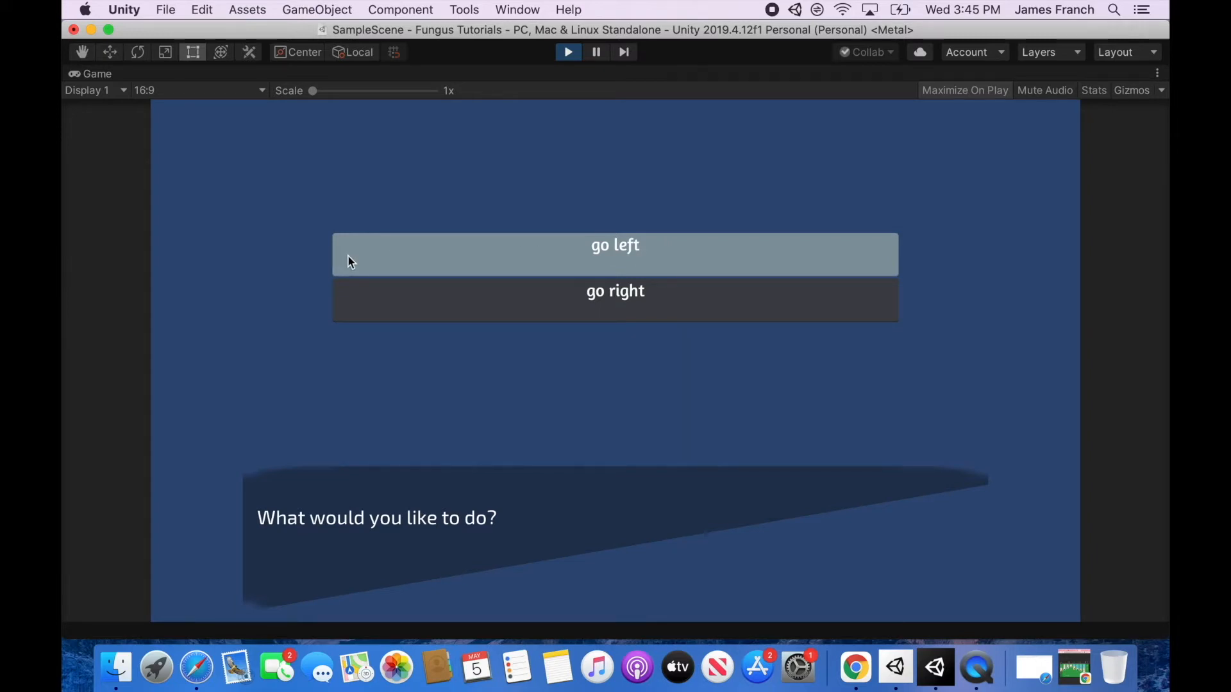
mouse_move(643, 259)
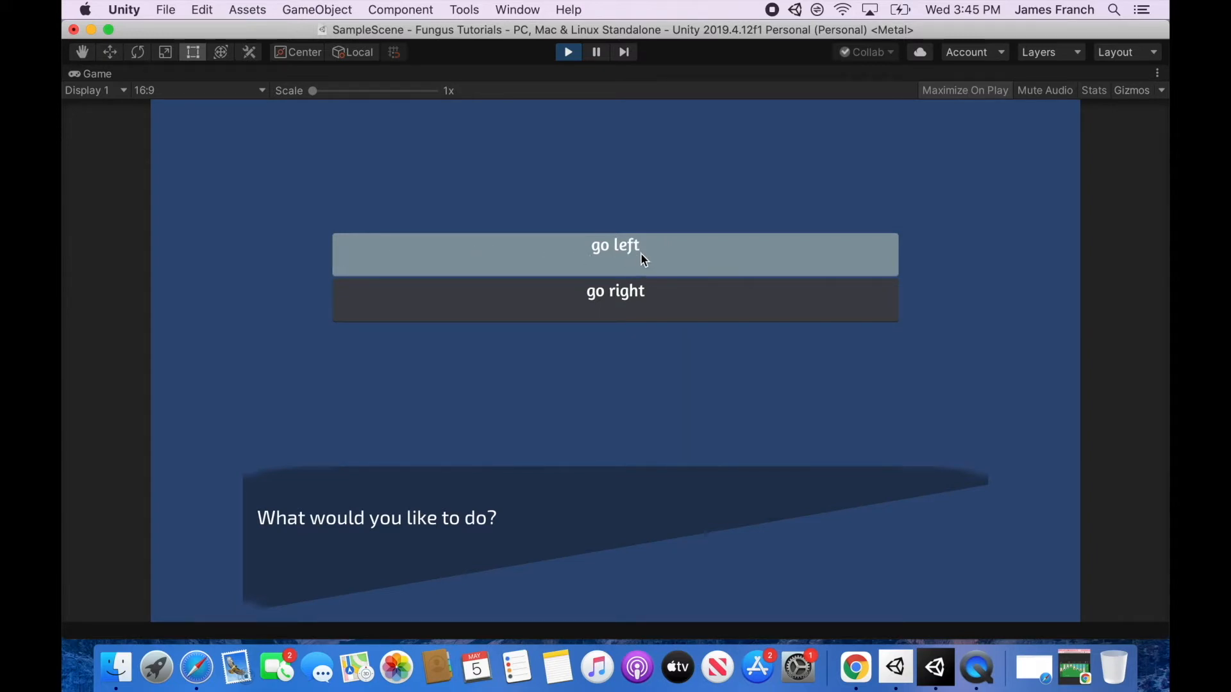
mouse_move(517, 255)
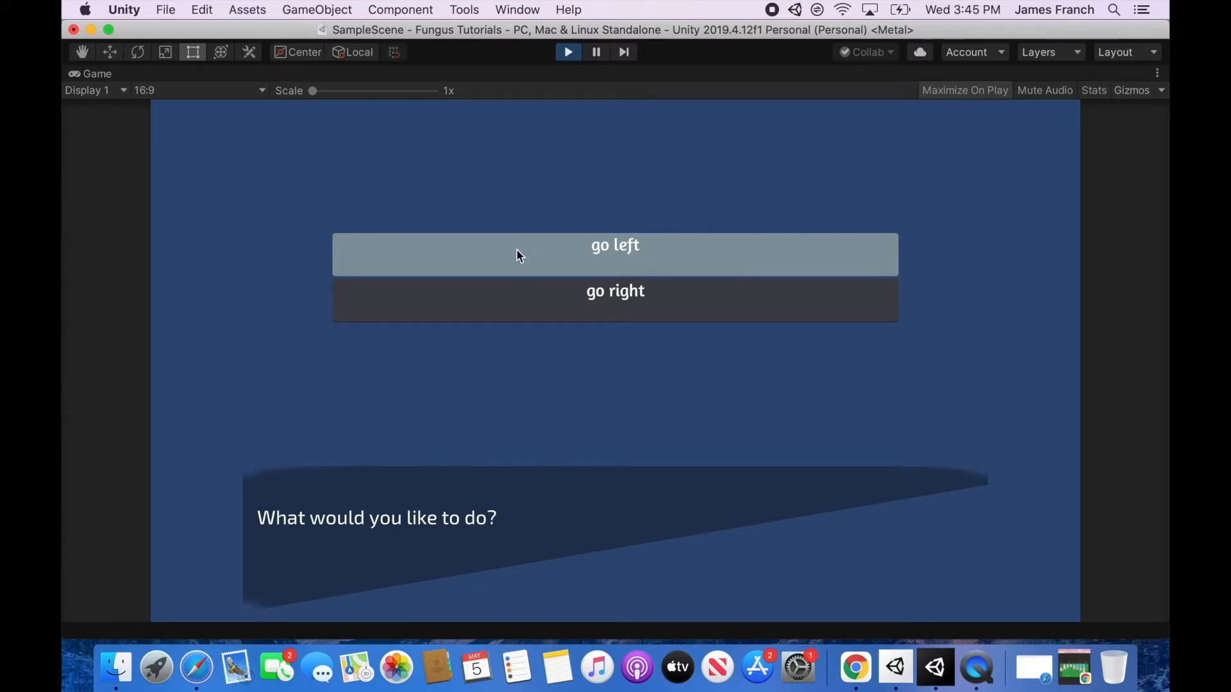
mouse_move(596, 249)
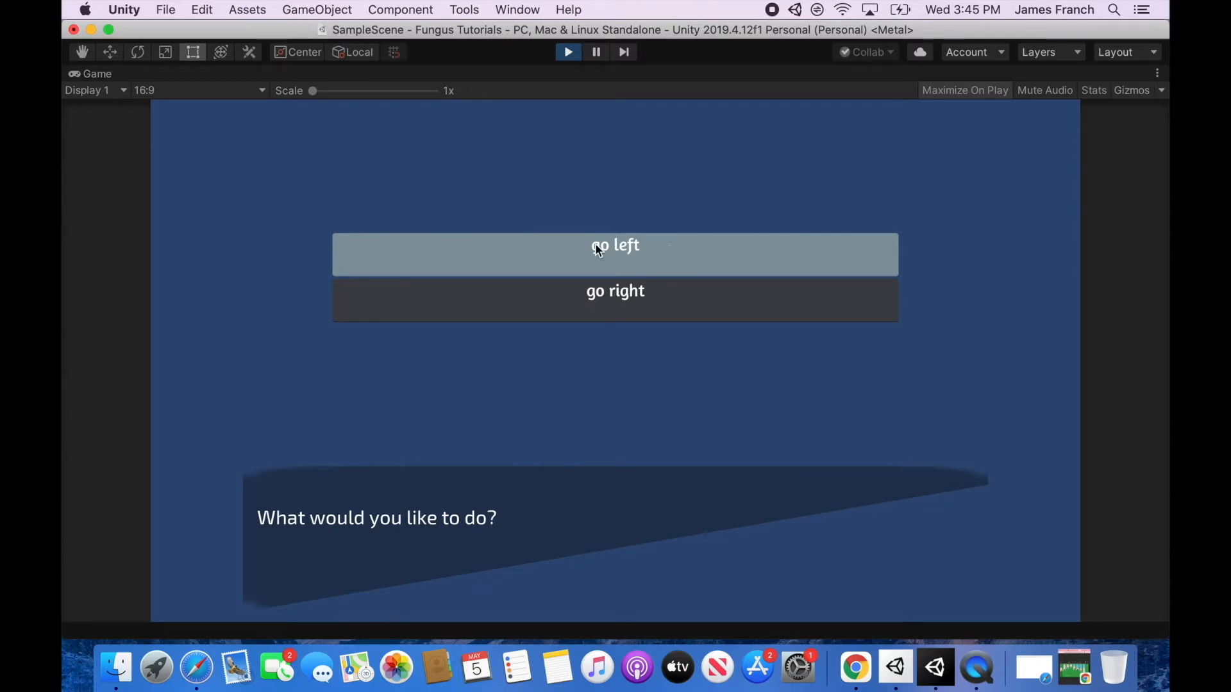
mouse_move(568, 52)
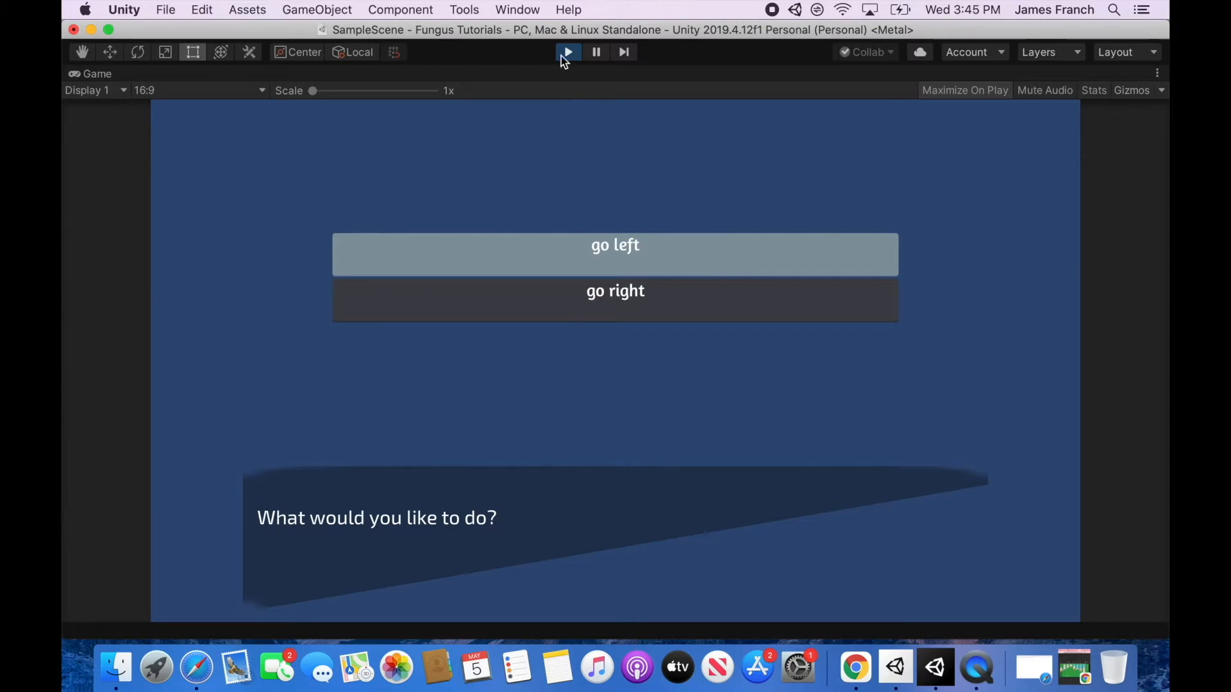
mouse_move(581, 241)
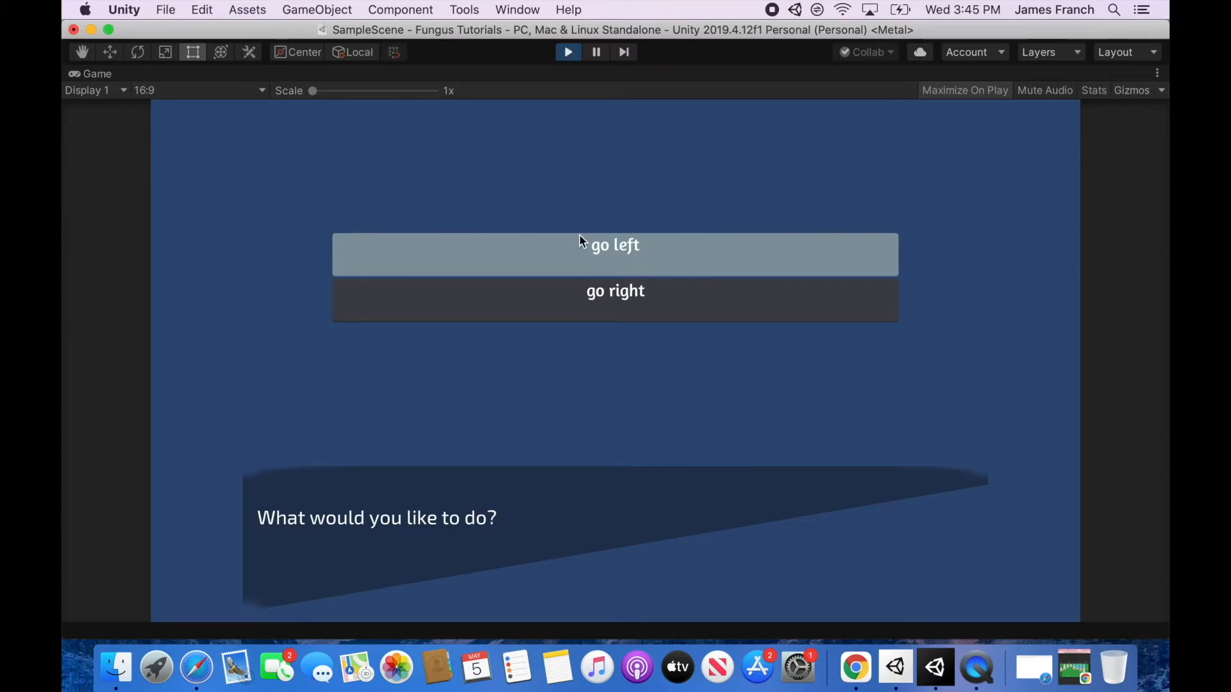
mouse_move(636, 265)
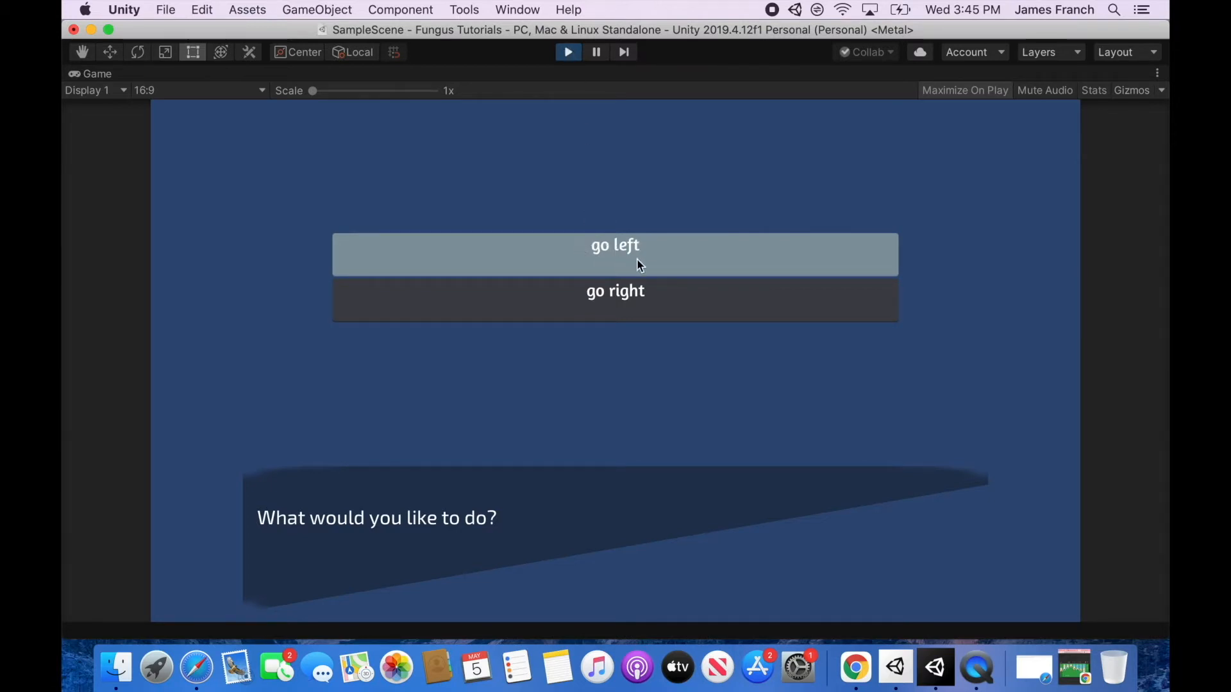
mouse_move(570, 257)
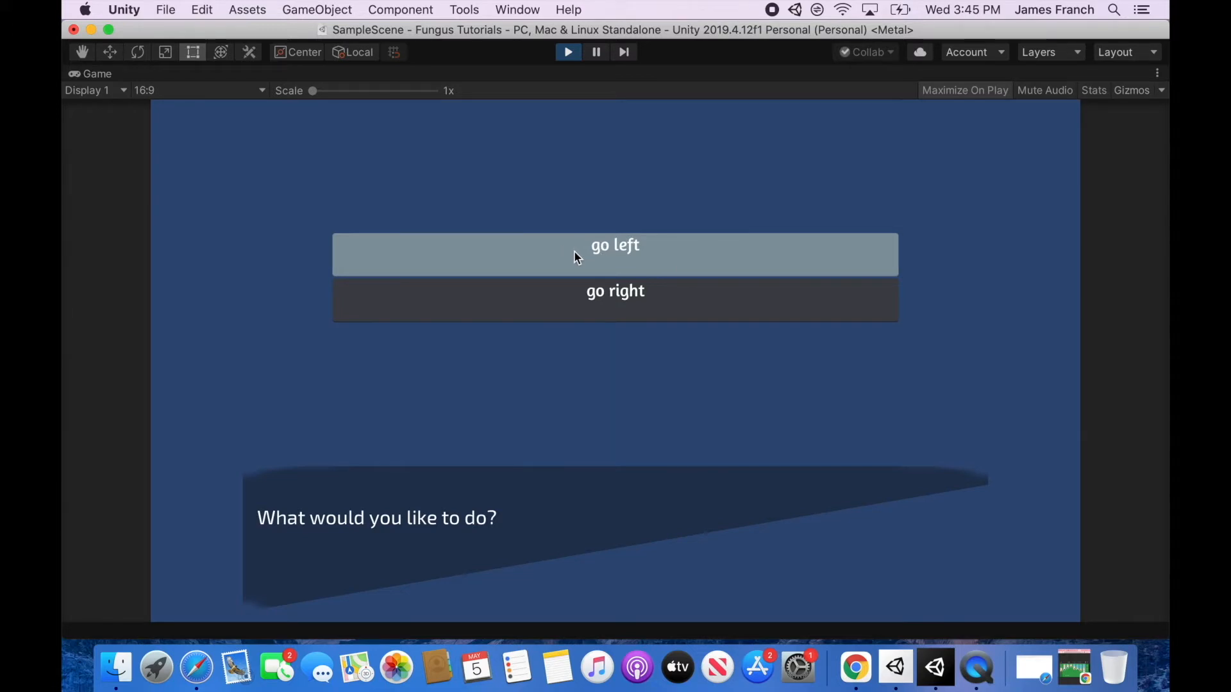
mouse_move(620, 249)
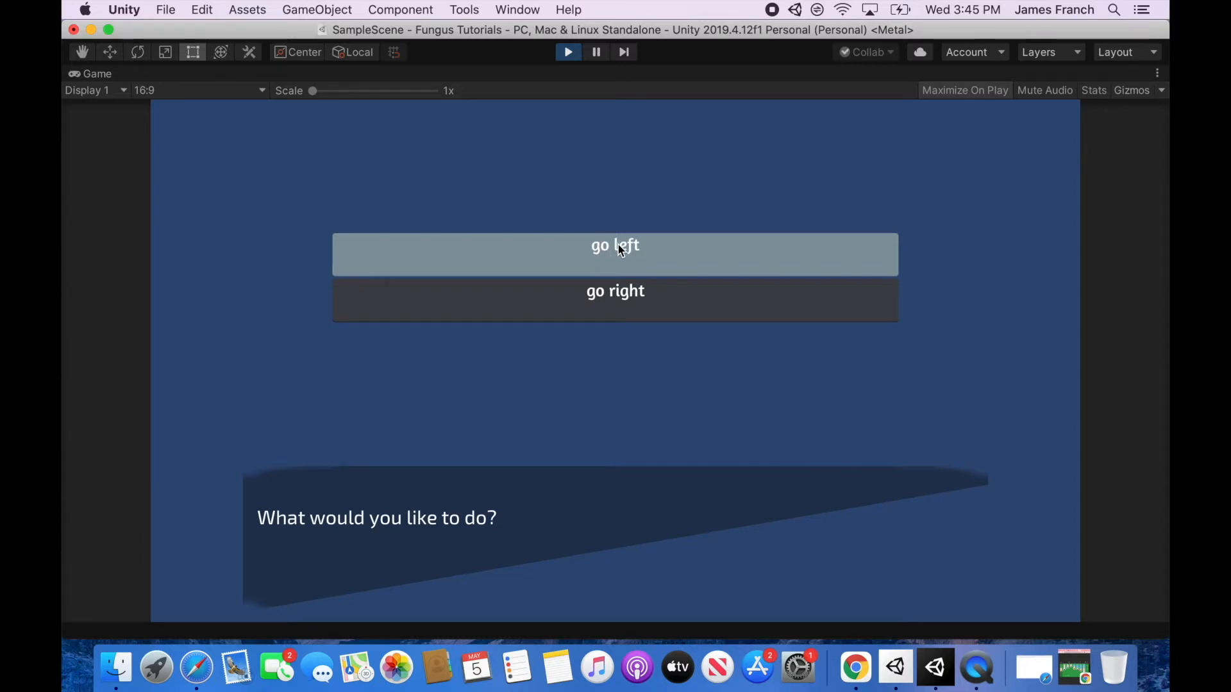
mouse_move(639, 261)
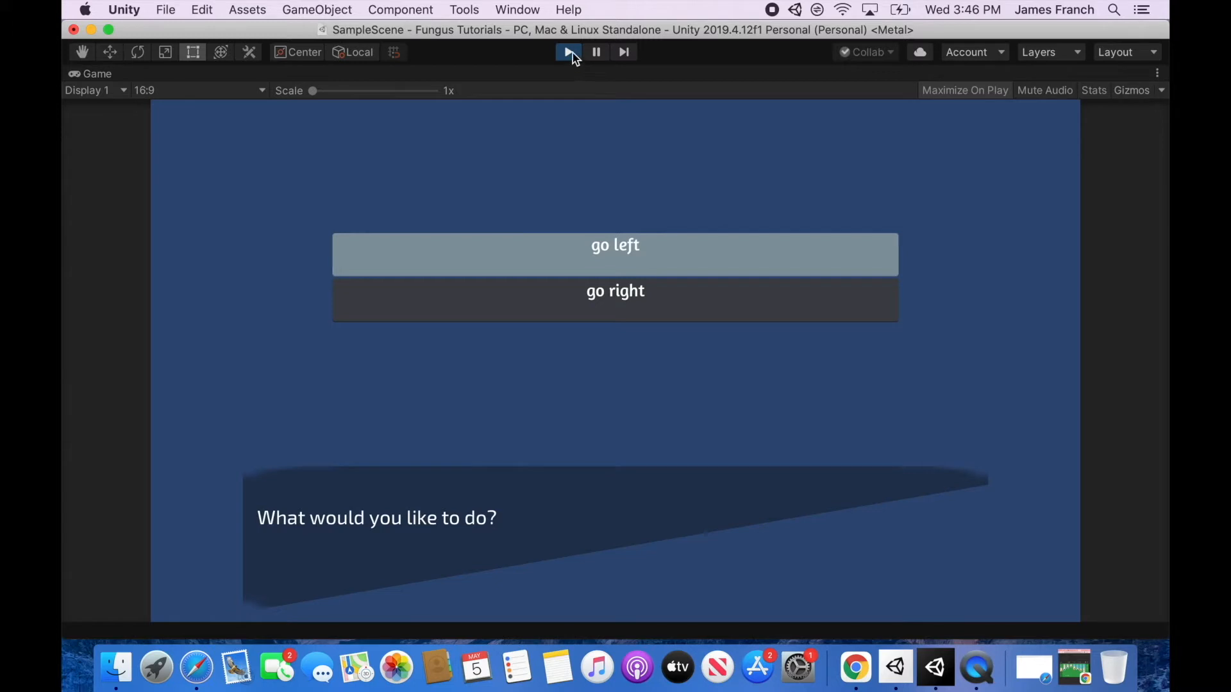
Tick Hide This Option on go left, test-run showing only go right, then expand the empty Variables list
click(567, 52)
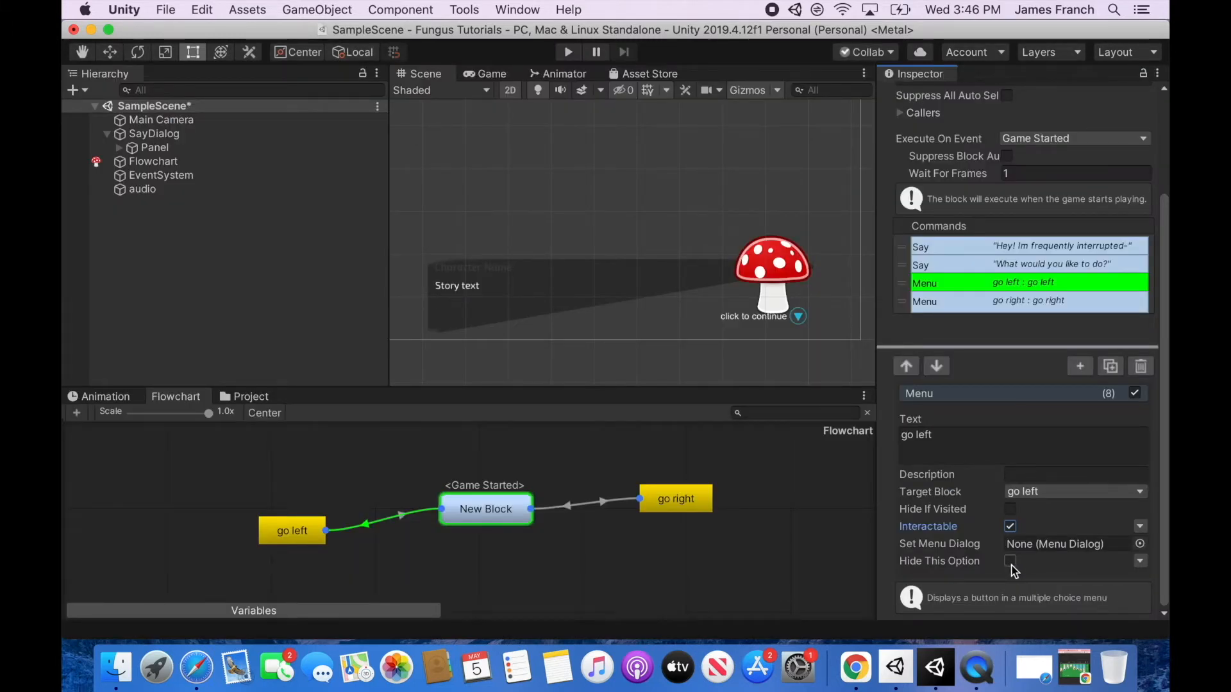
click(1010, 560)
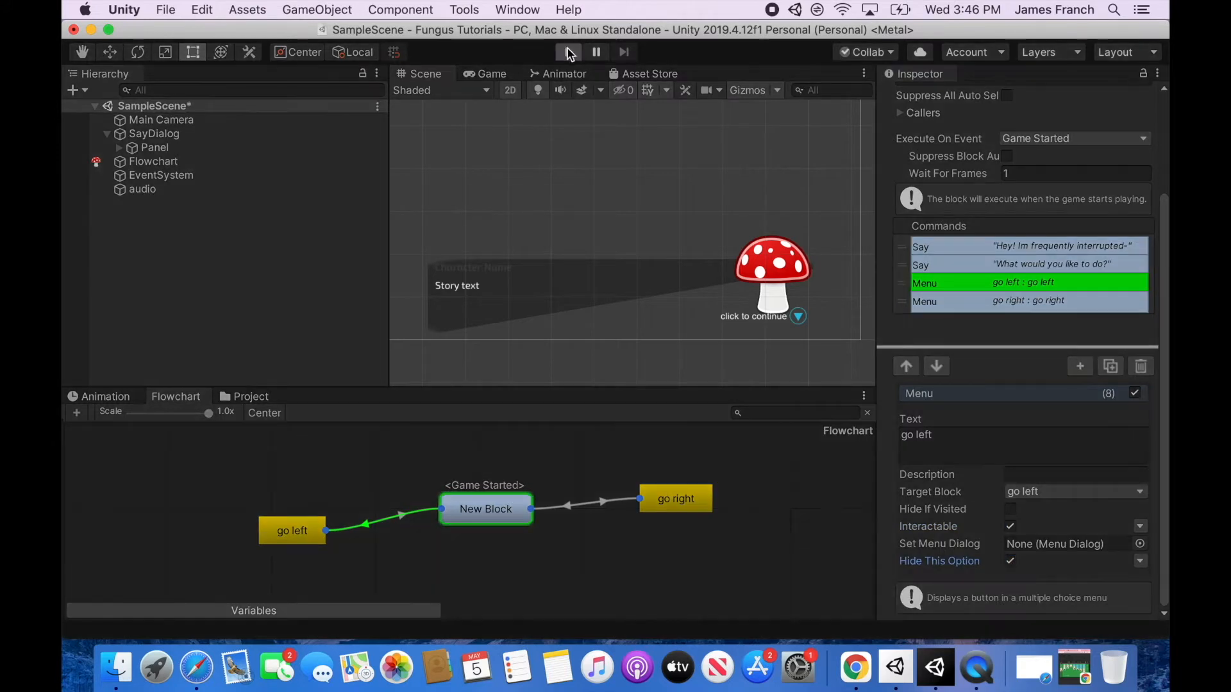
click(567, 52)
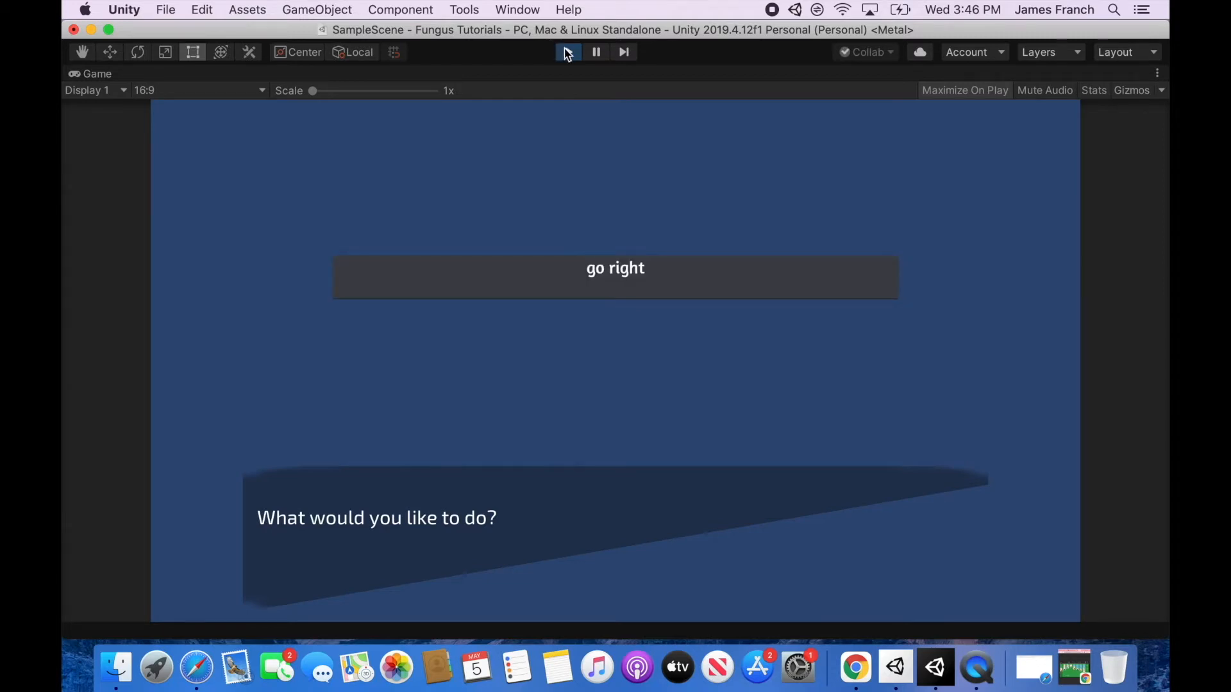
click(567, 52)
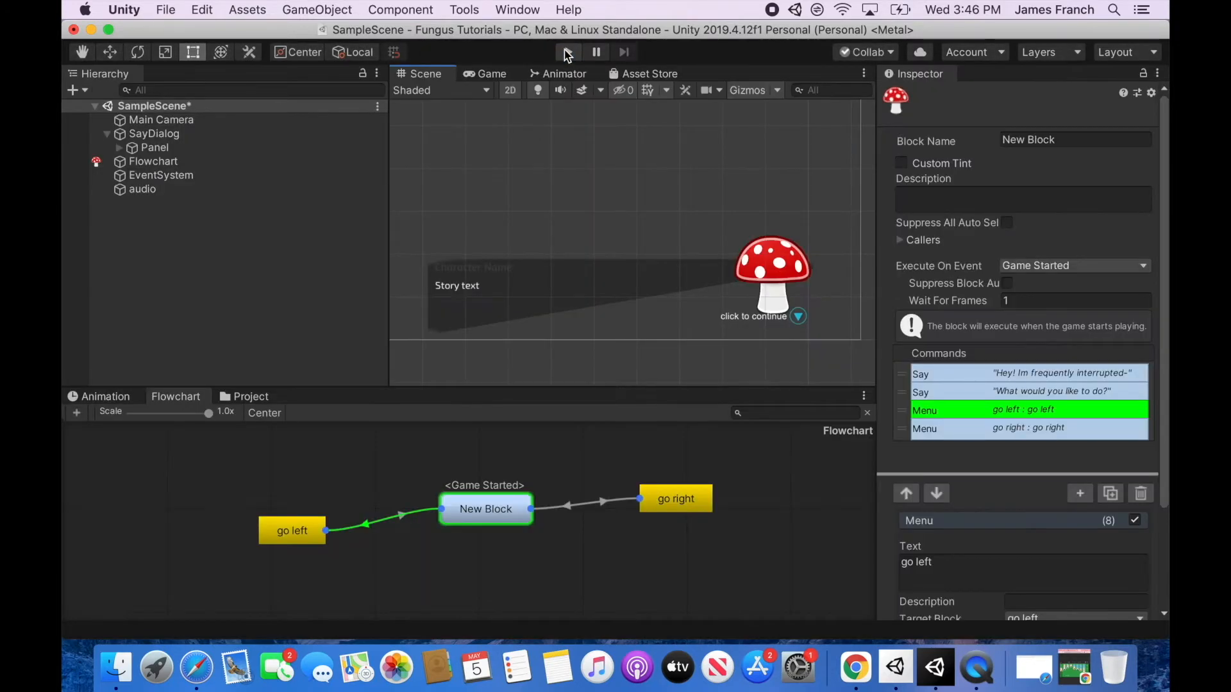
mouse_move(567, 52)
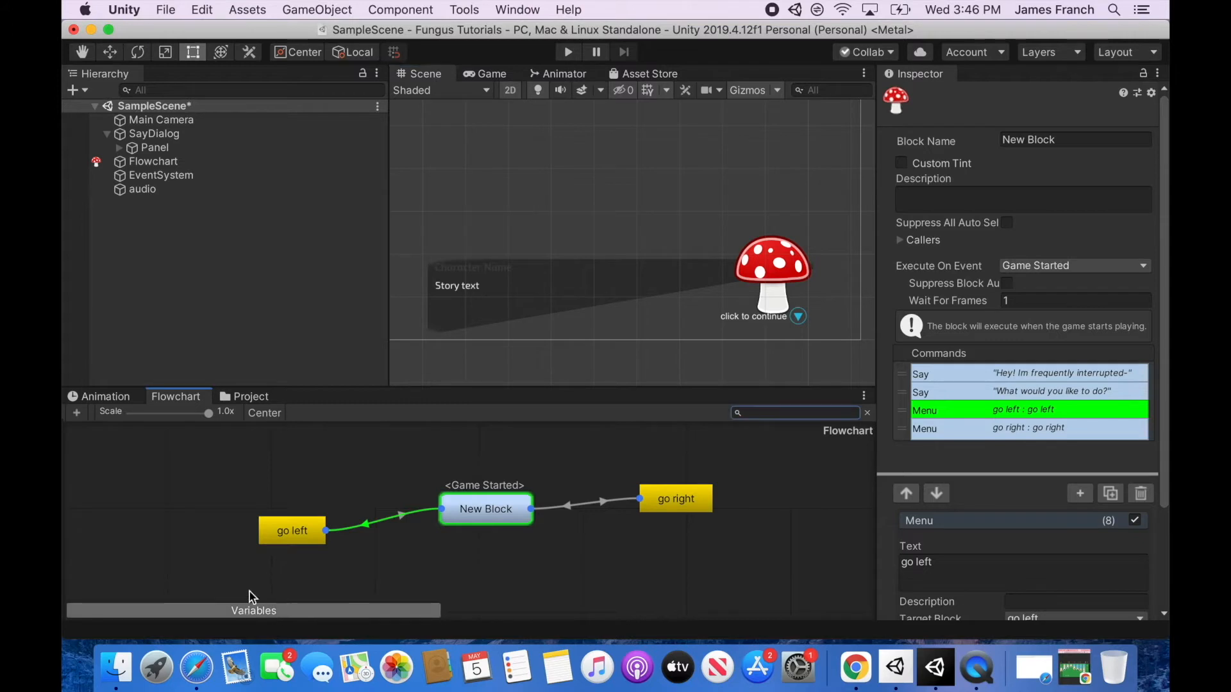
click(253, 610)
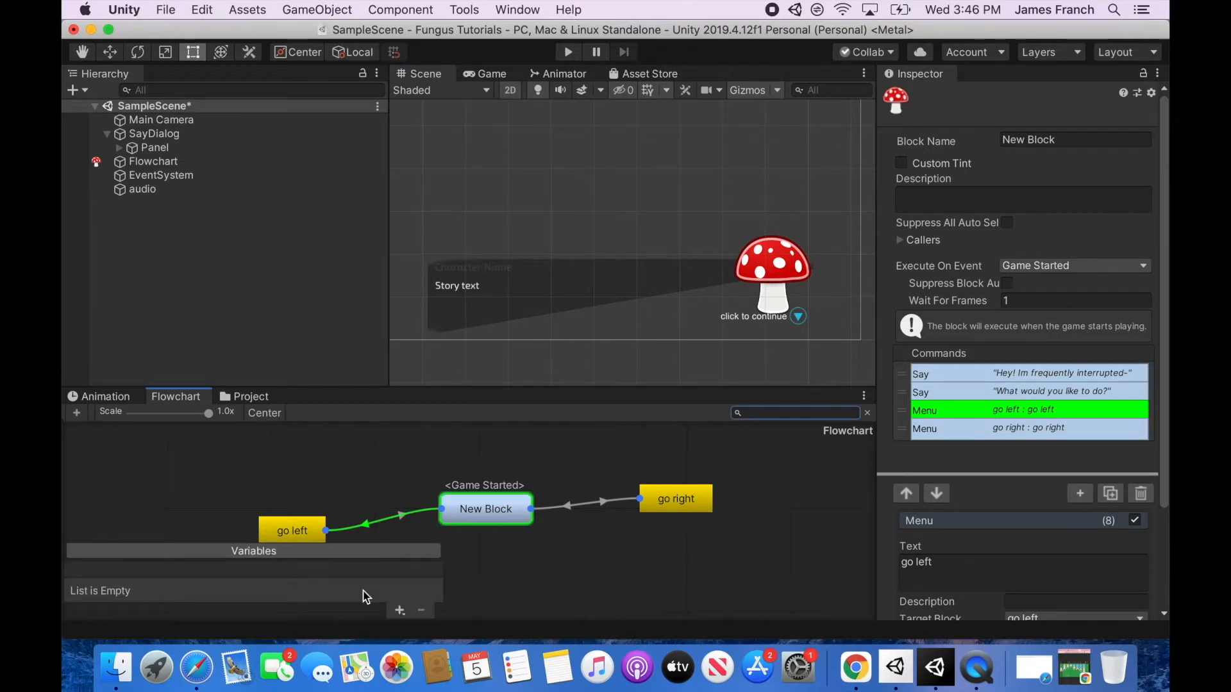
mouse_move(427, 612)
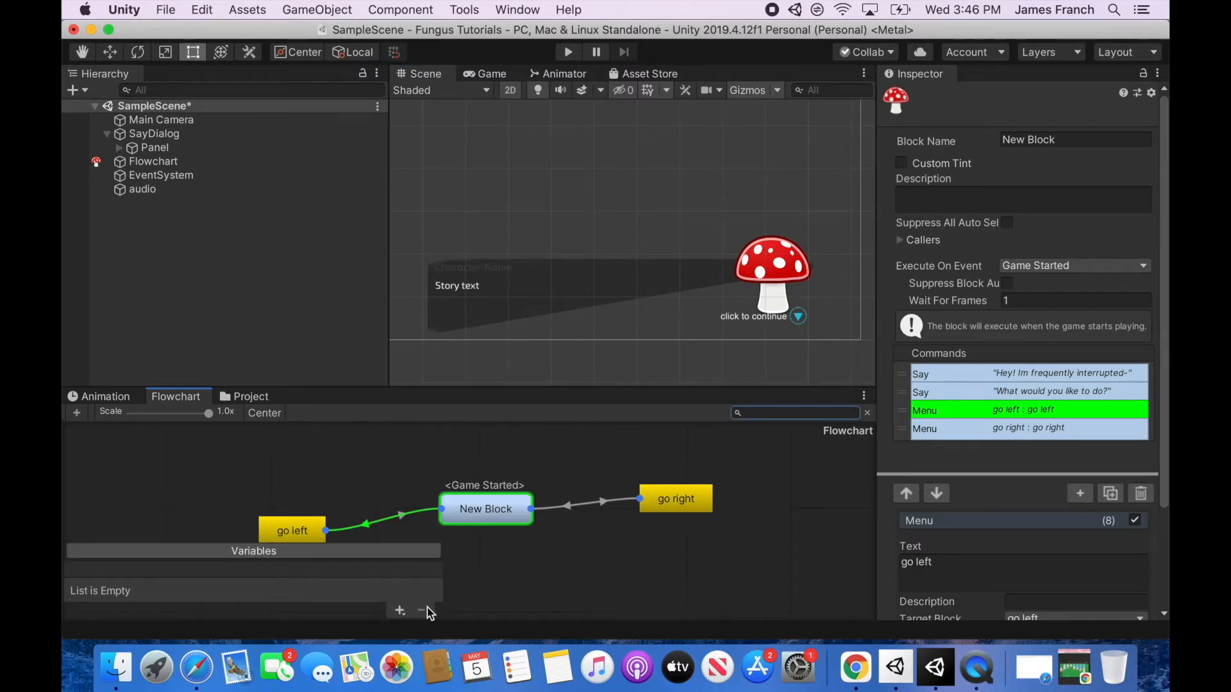
mouse_move(422, 611)
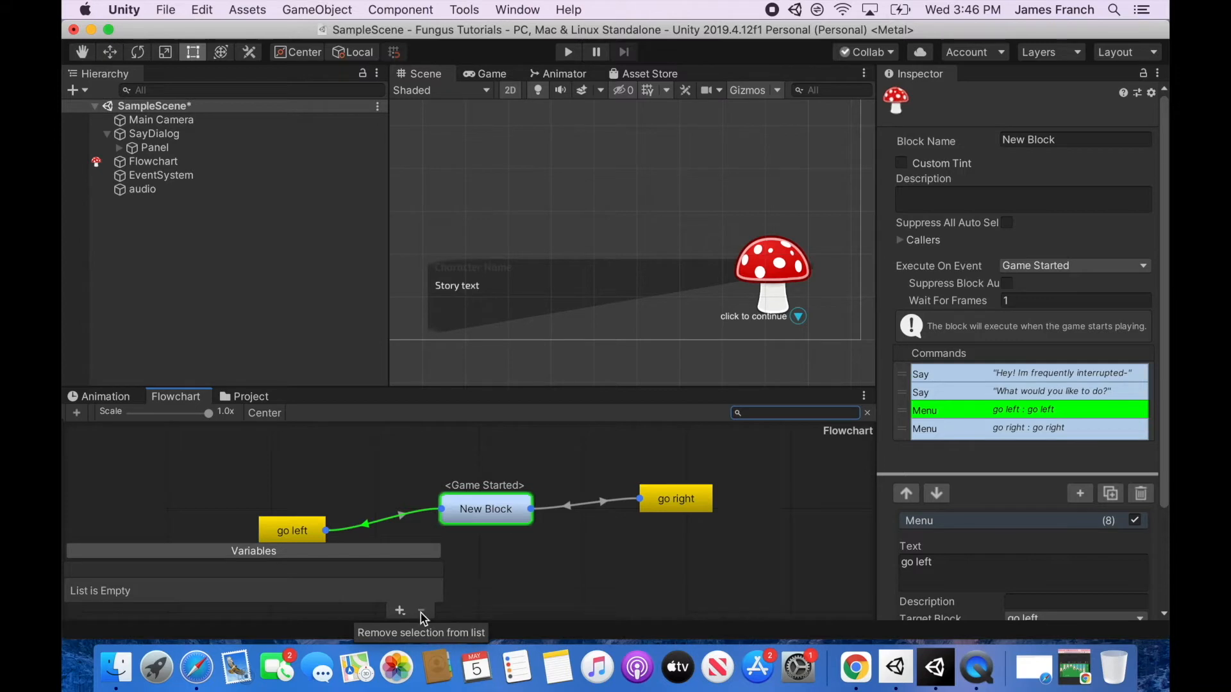
mouse_move(318, 250)
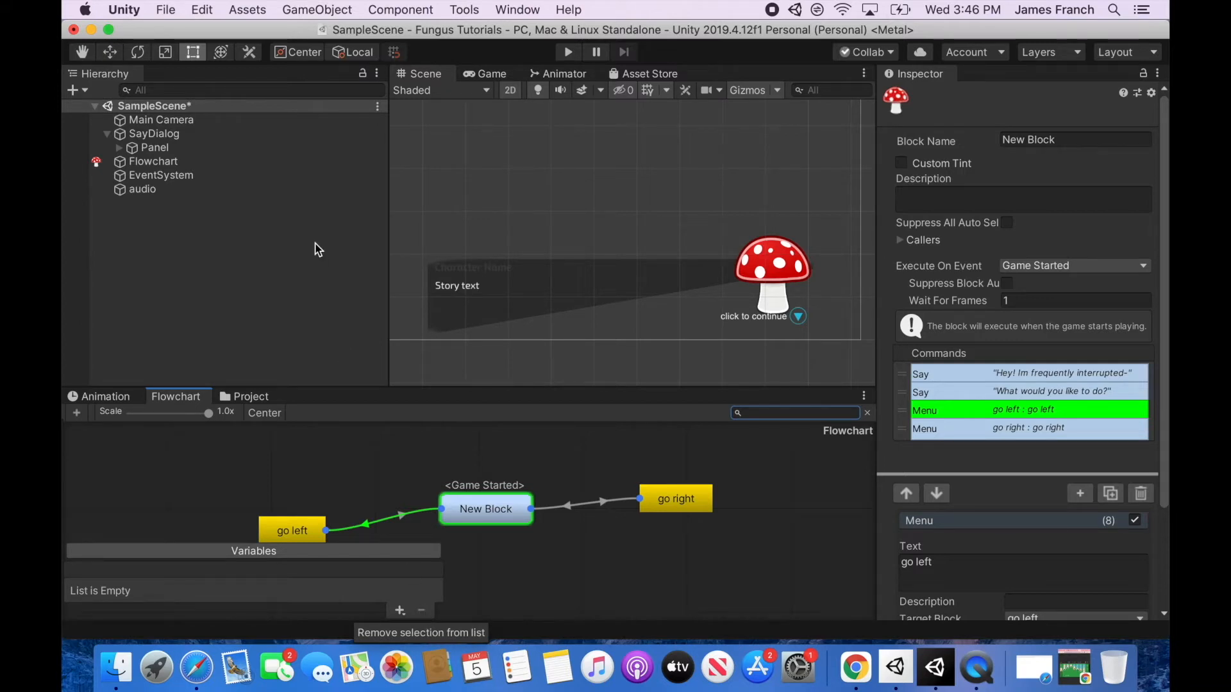
Add a Fungus Menu Dialog, hide SayDialog in the scene, and expand MenuDialog's six buttons and TimeoutSlider
click(463, 10)
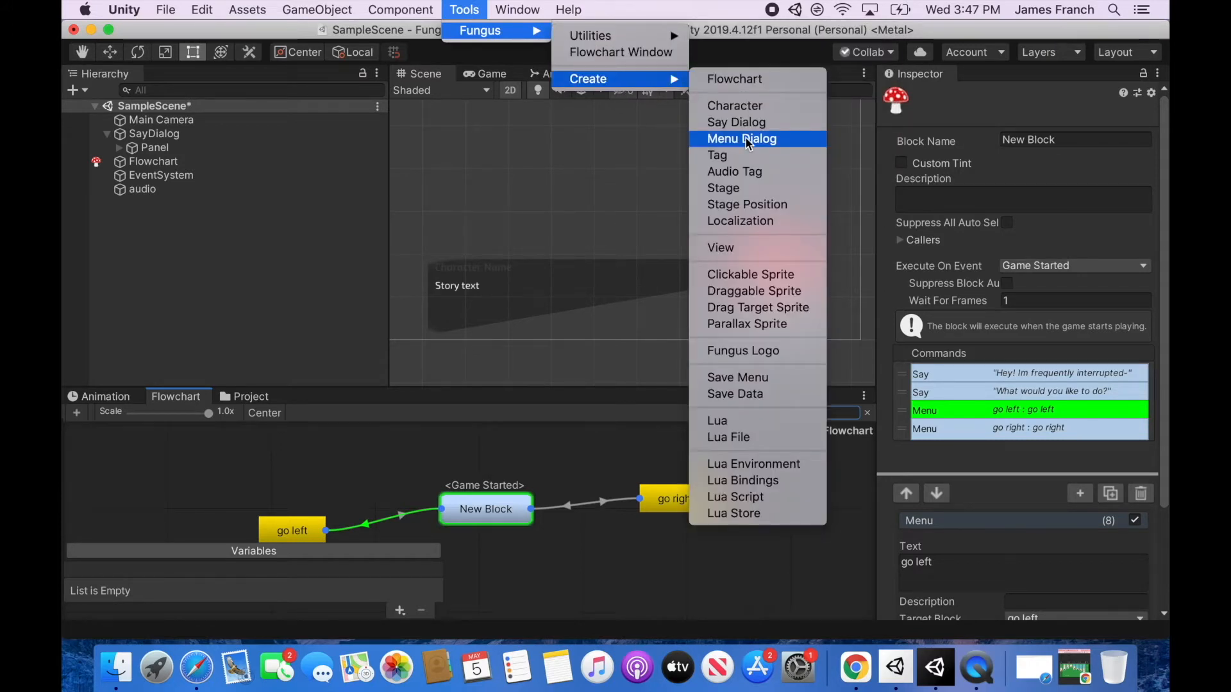
click(741, 139)
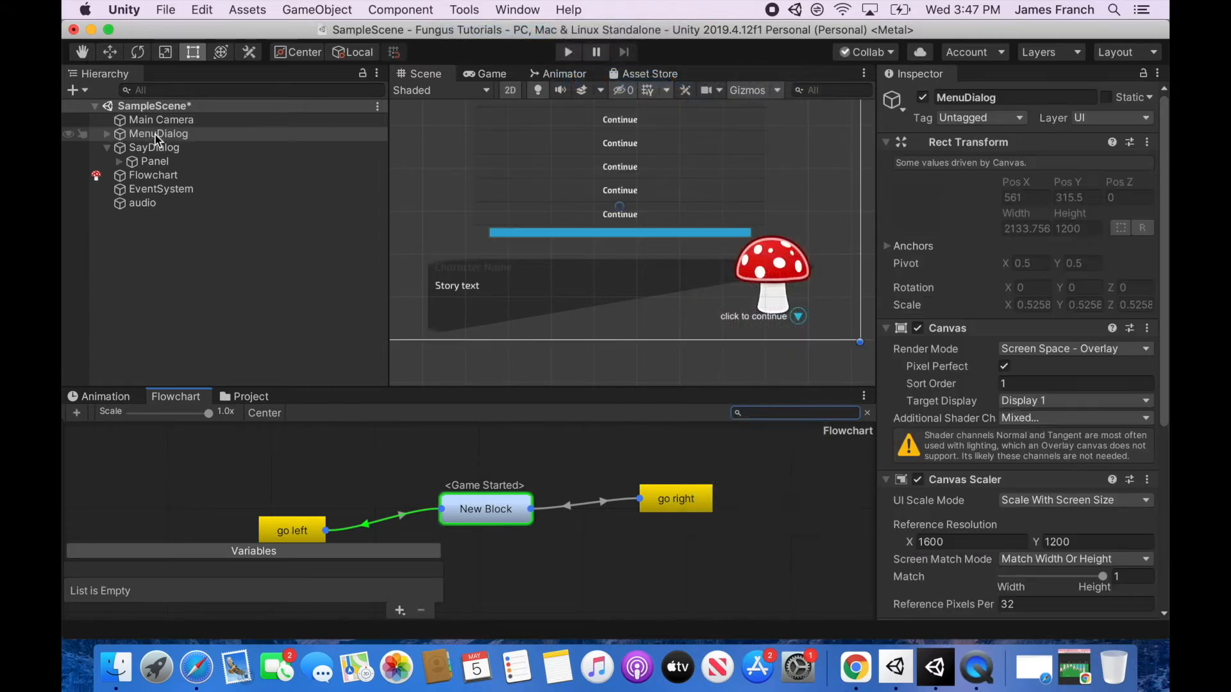
click(157, 133)
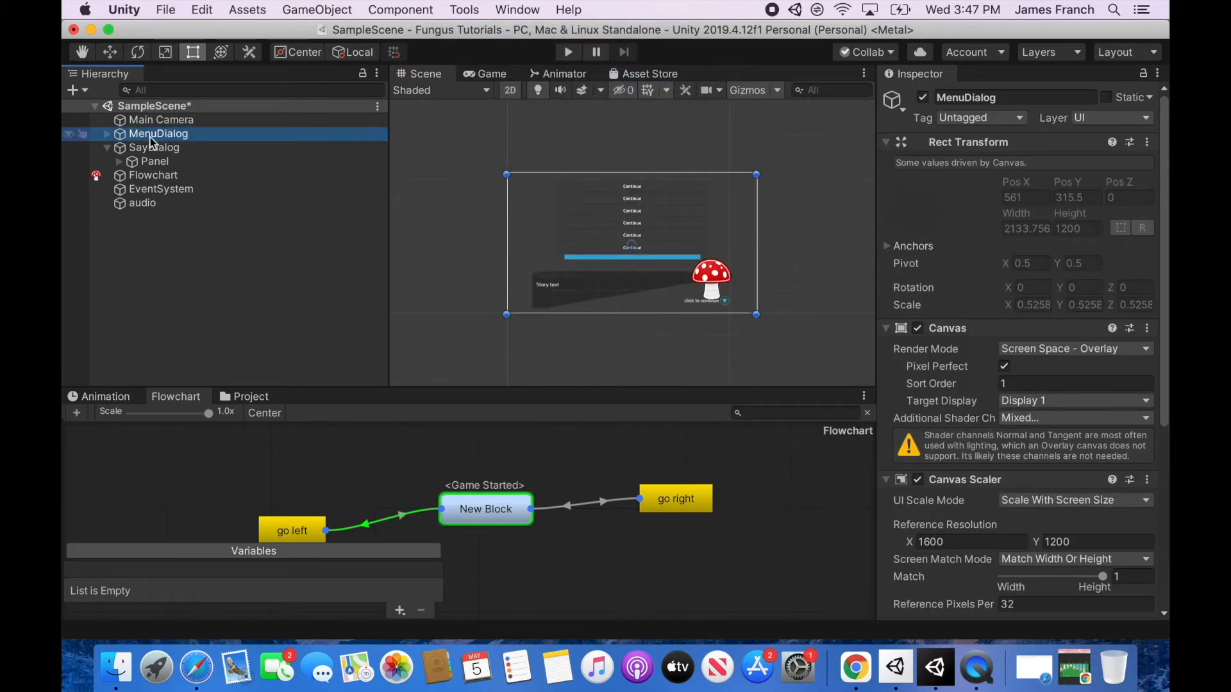
click(154, 147)
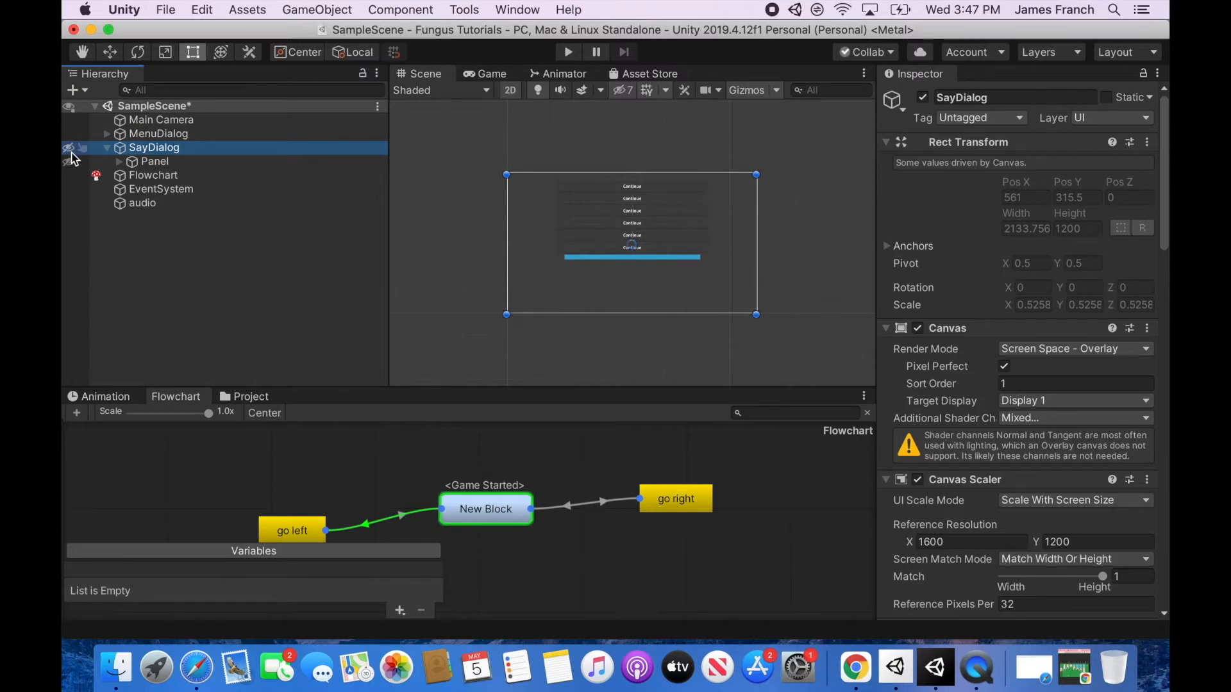
click(70, 147)
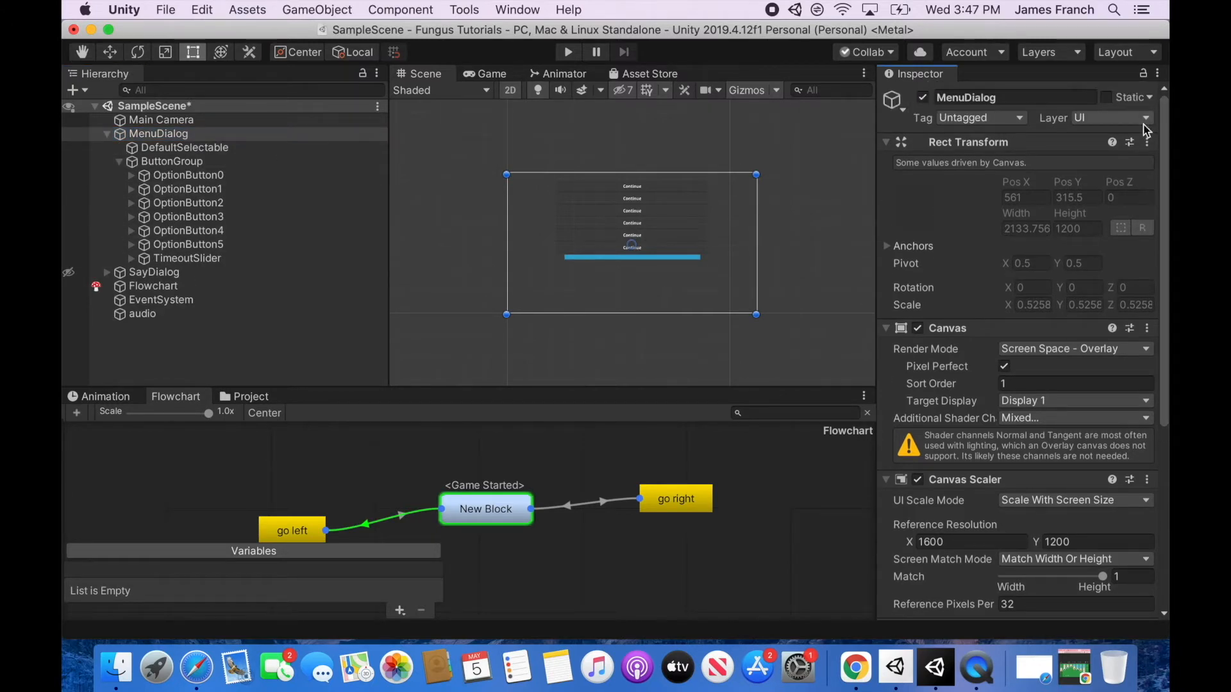
scroll(down, 3)
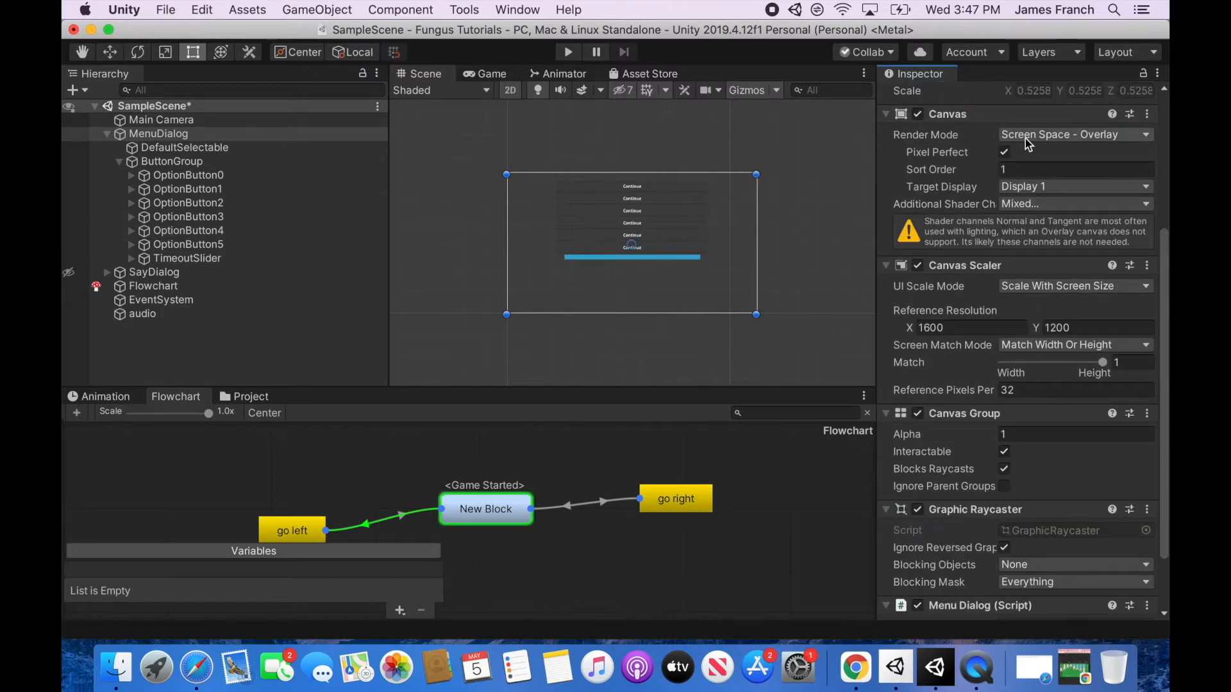
mouse_move(1134, 141)
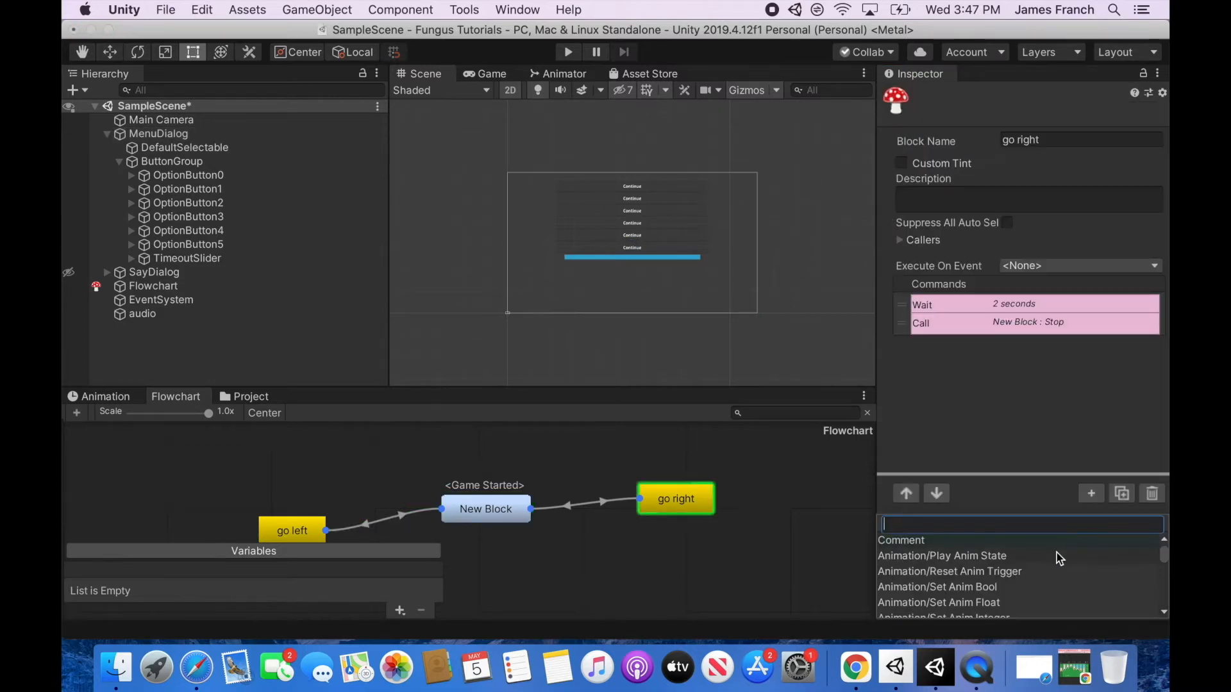
mouse_move(1065, 552)
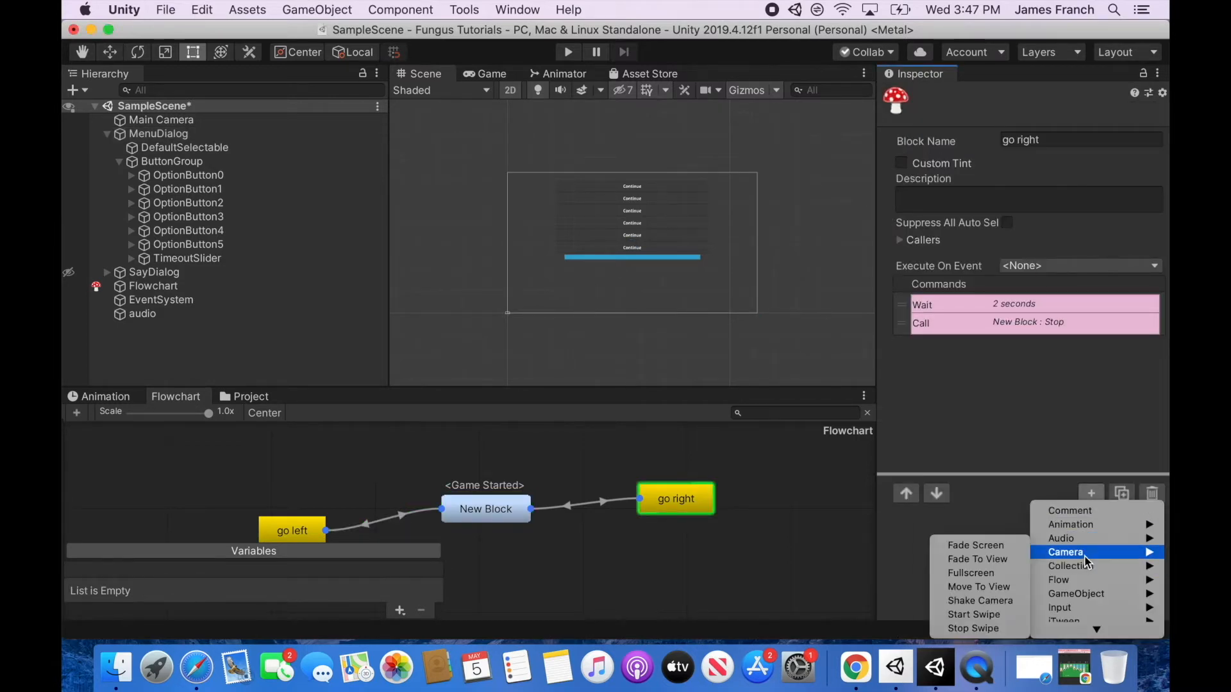
mouse_move(980, 600)
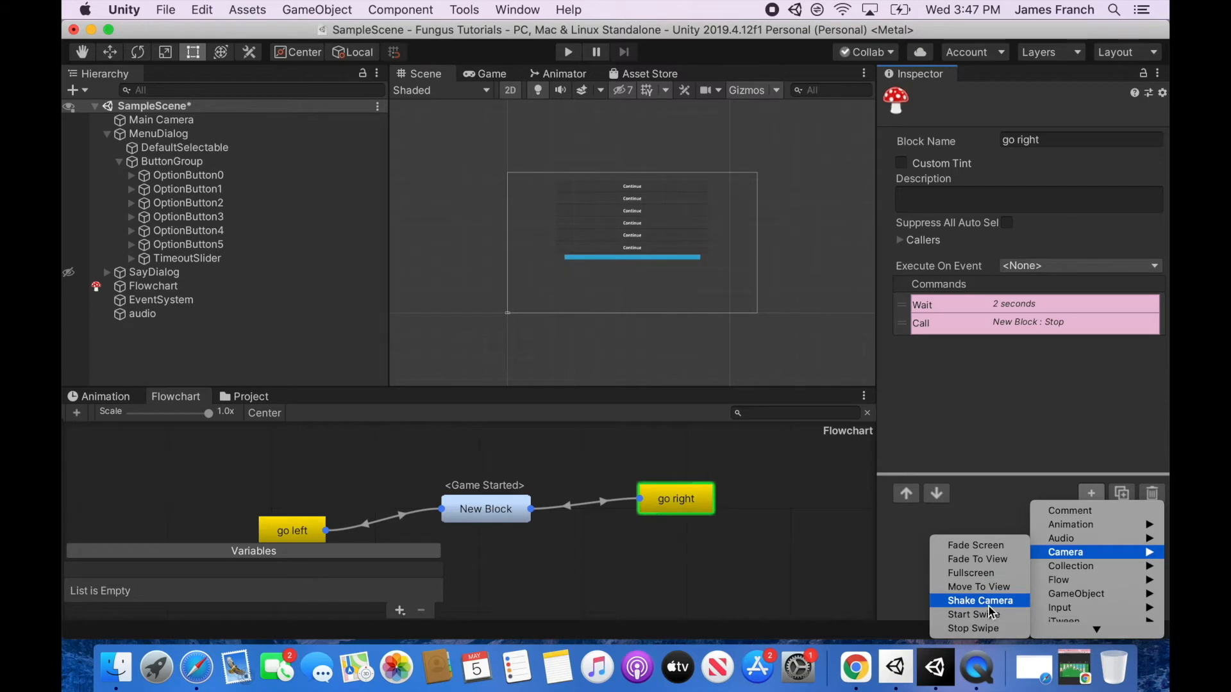
mouse_move(978, 587)
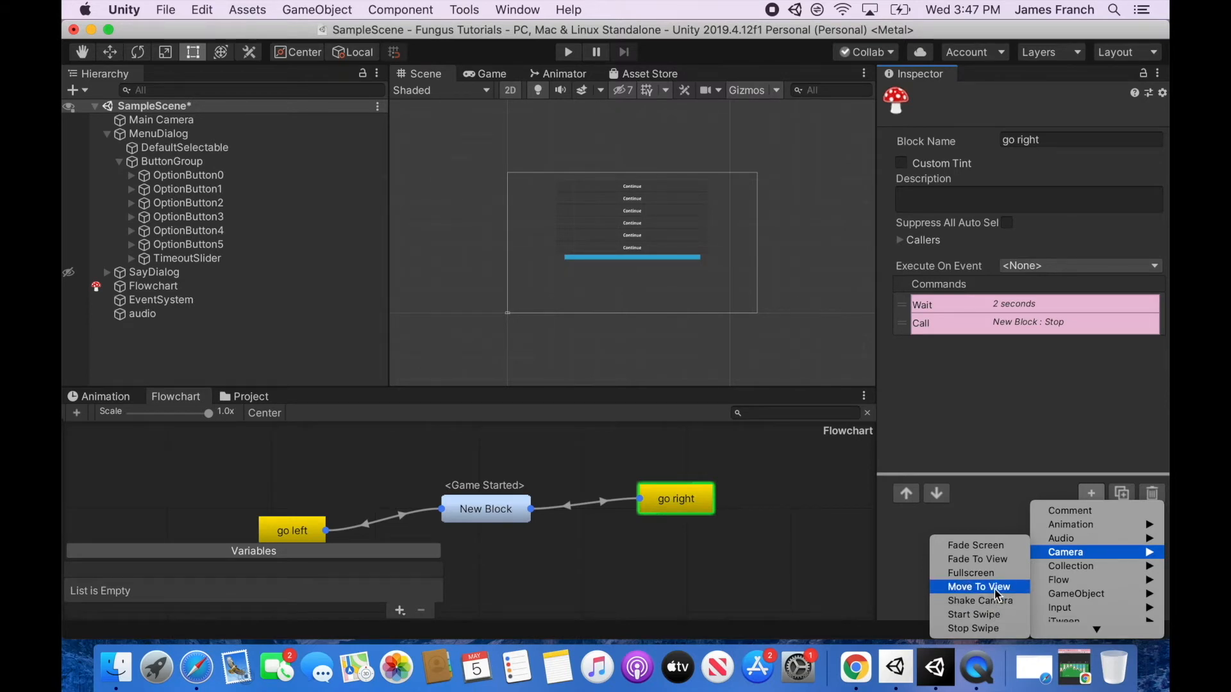
mouse_move(207, 130)
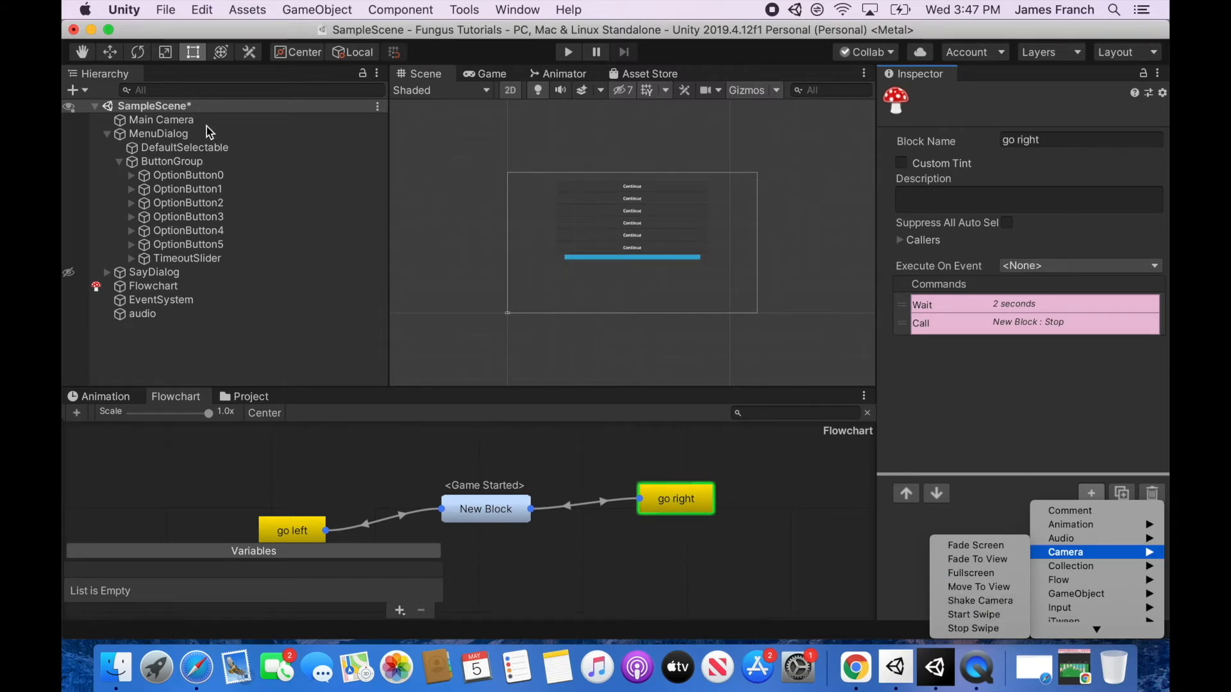
click(157, 133)
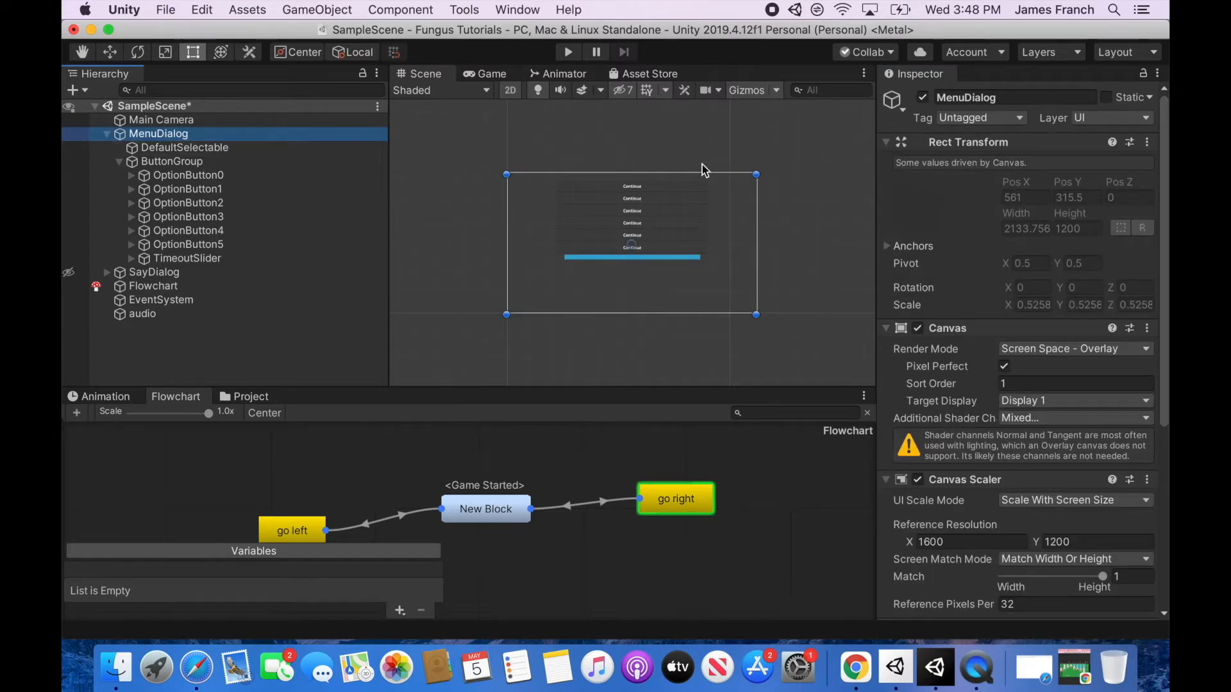
scroll(down, 3)
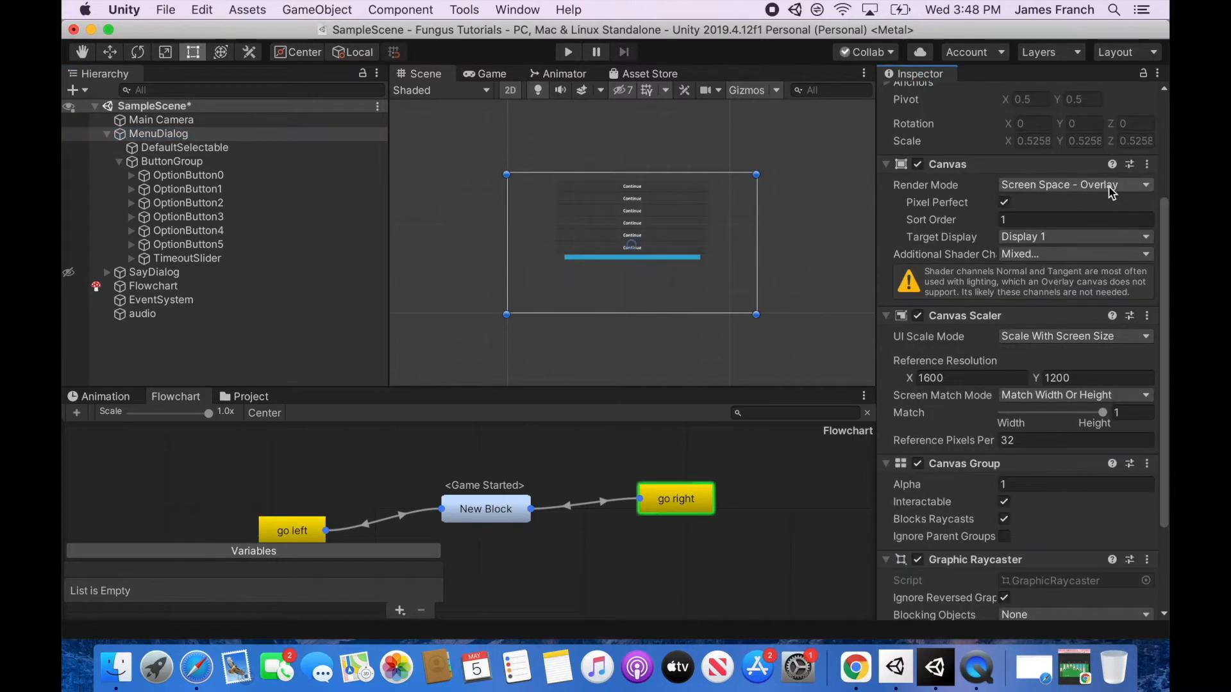
click(1072, 185)
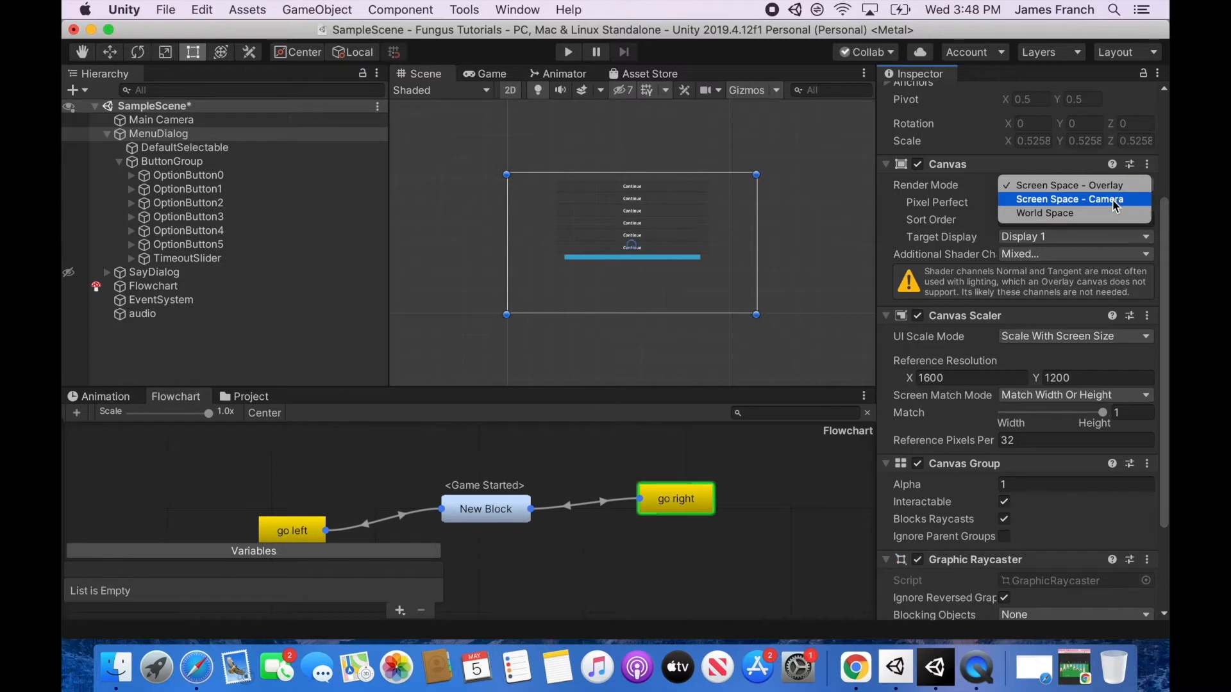
mouse_move(1076, 213)
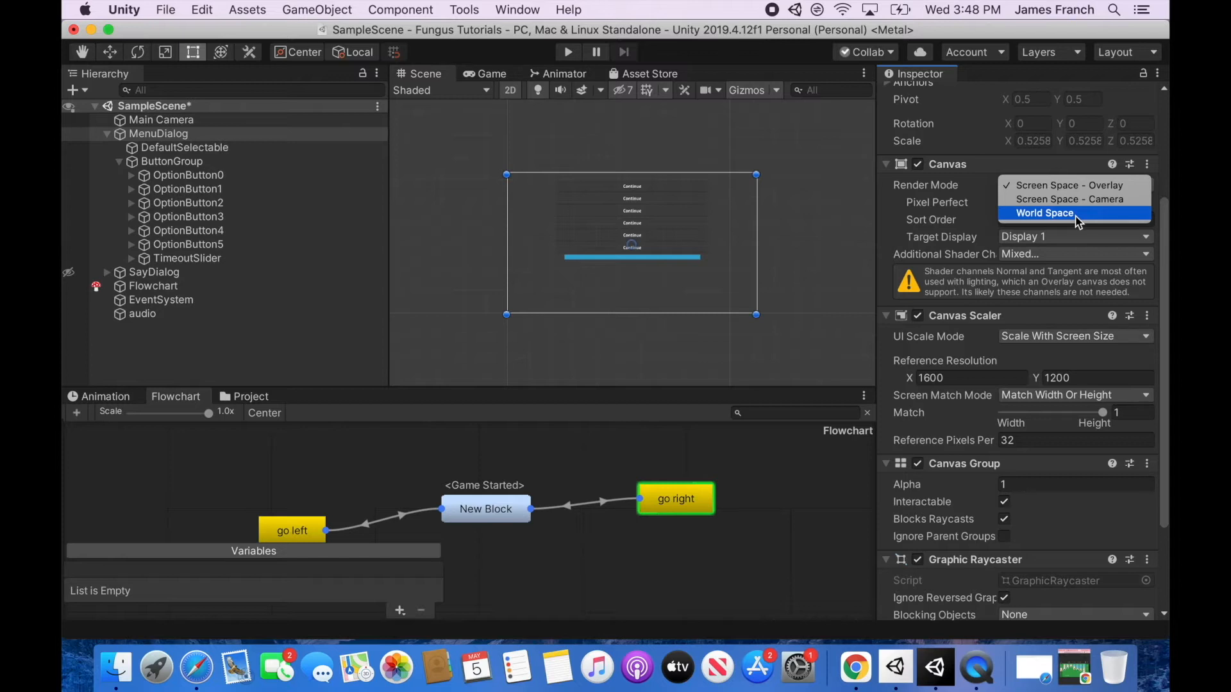
mouse_move(1073, 222)
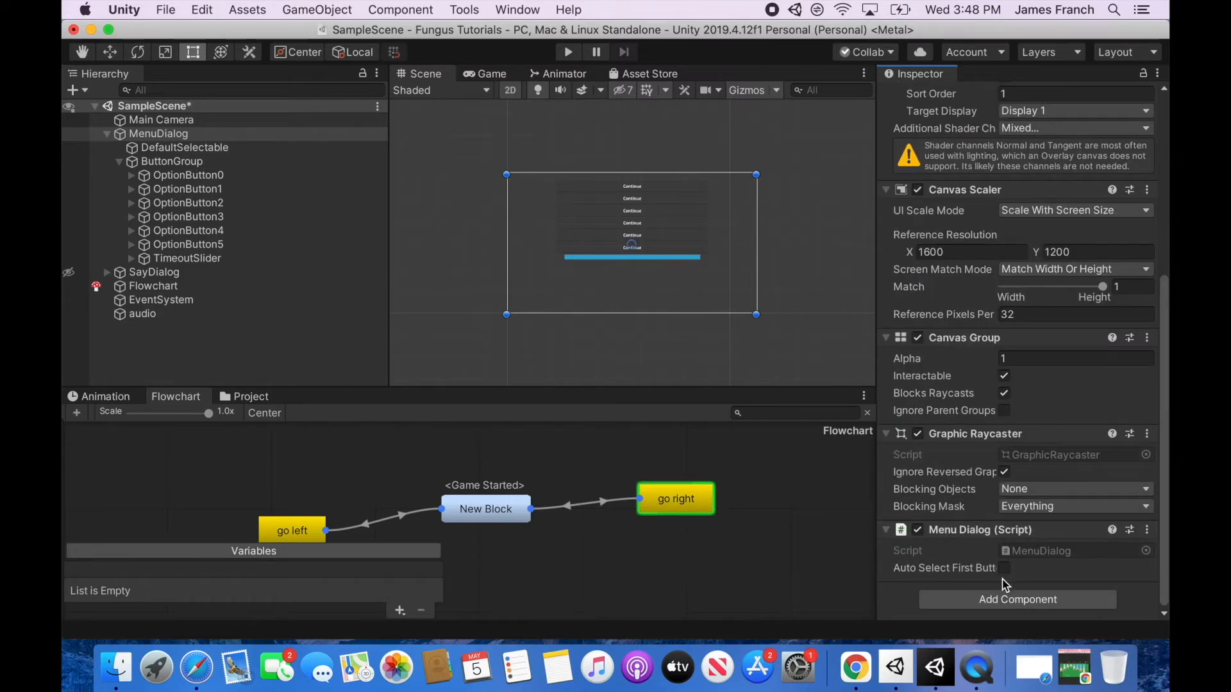
Toggle Auto Select First Button on MenuDialog, then view DefaultSelectable's Selectable and Select On Enable components
click(1004, 567)
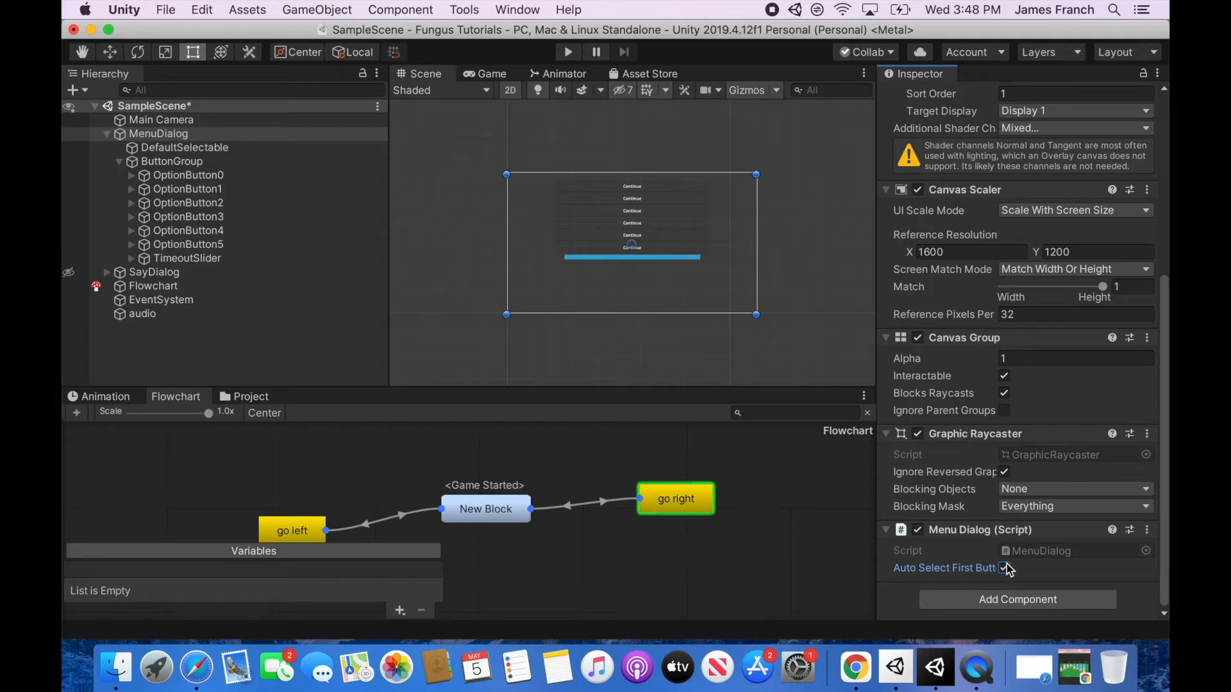
click(1004, 567)
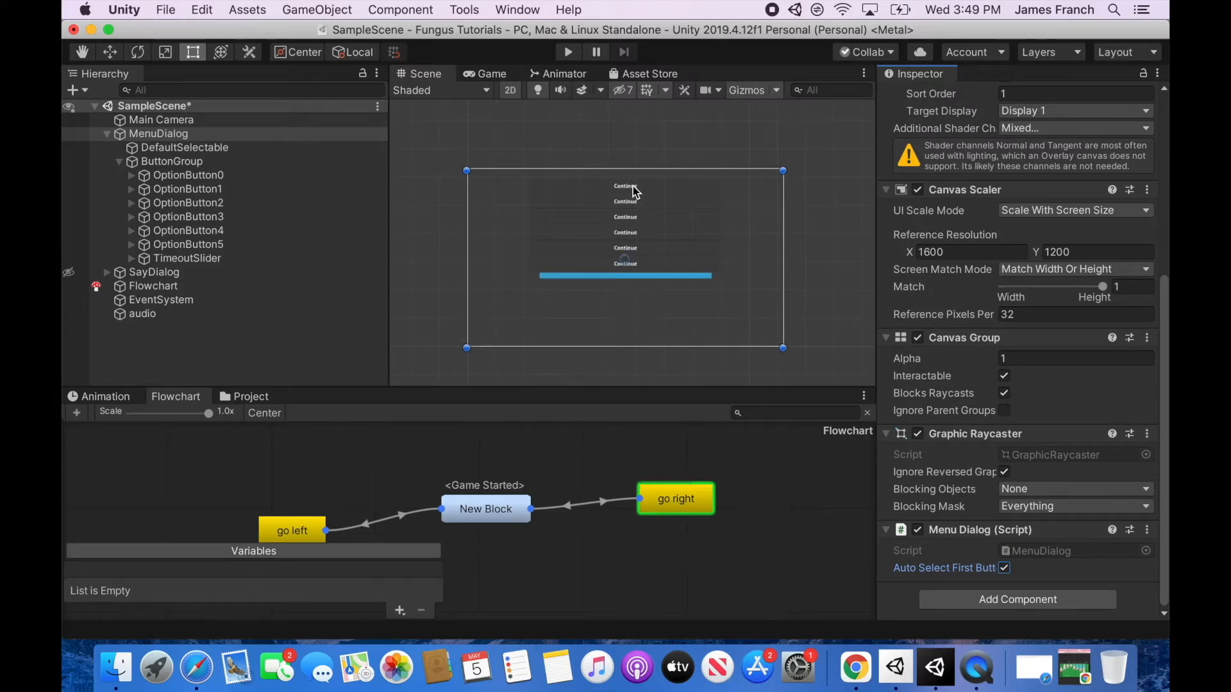
mouse_move(614, 285)
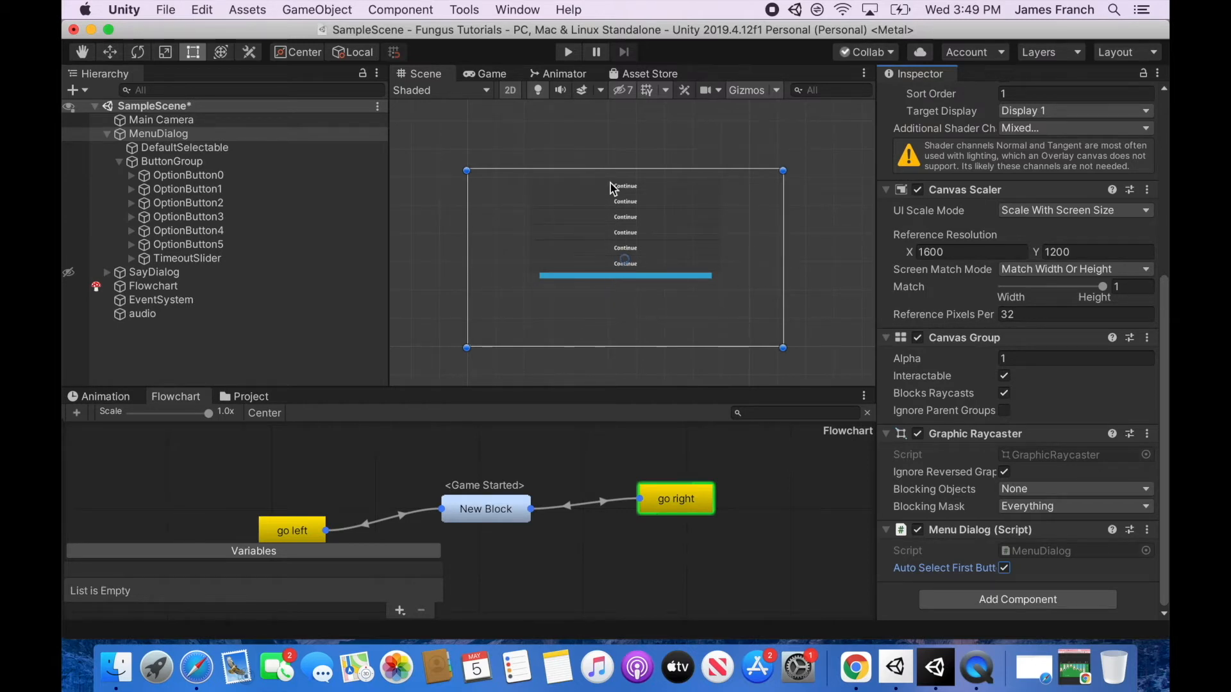
mouse_move(1007, 569)
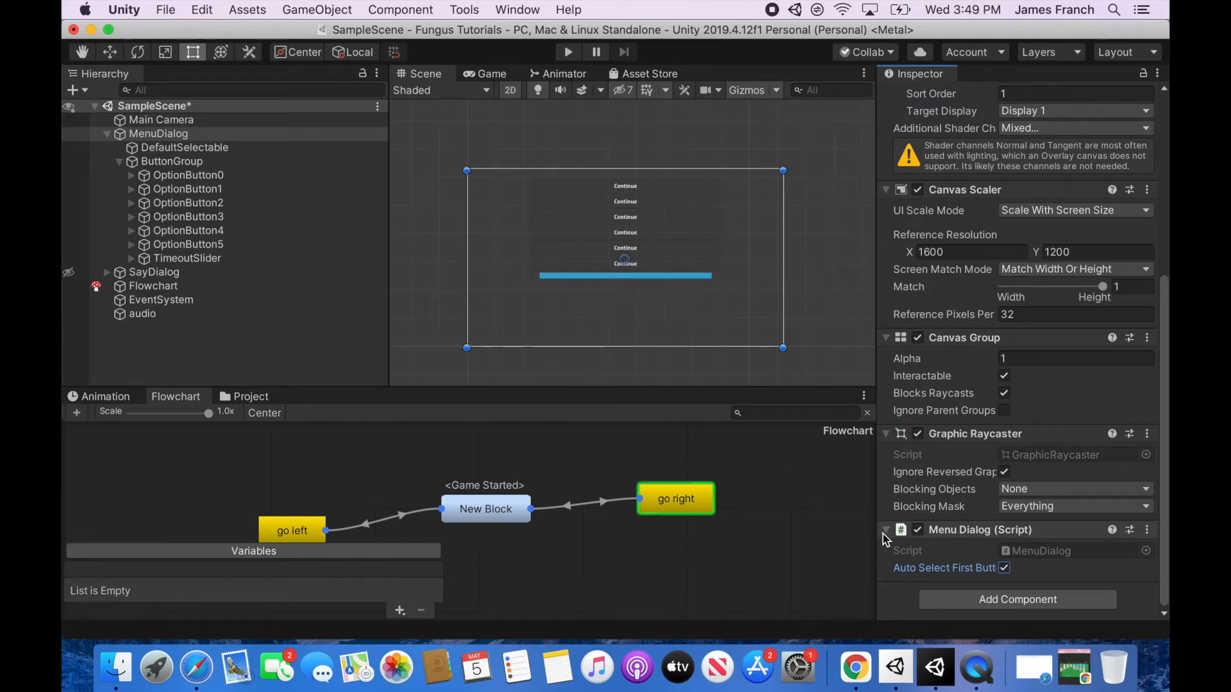
click(184, 147)
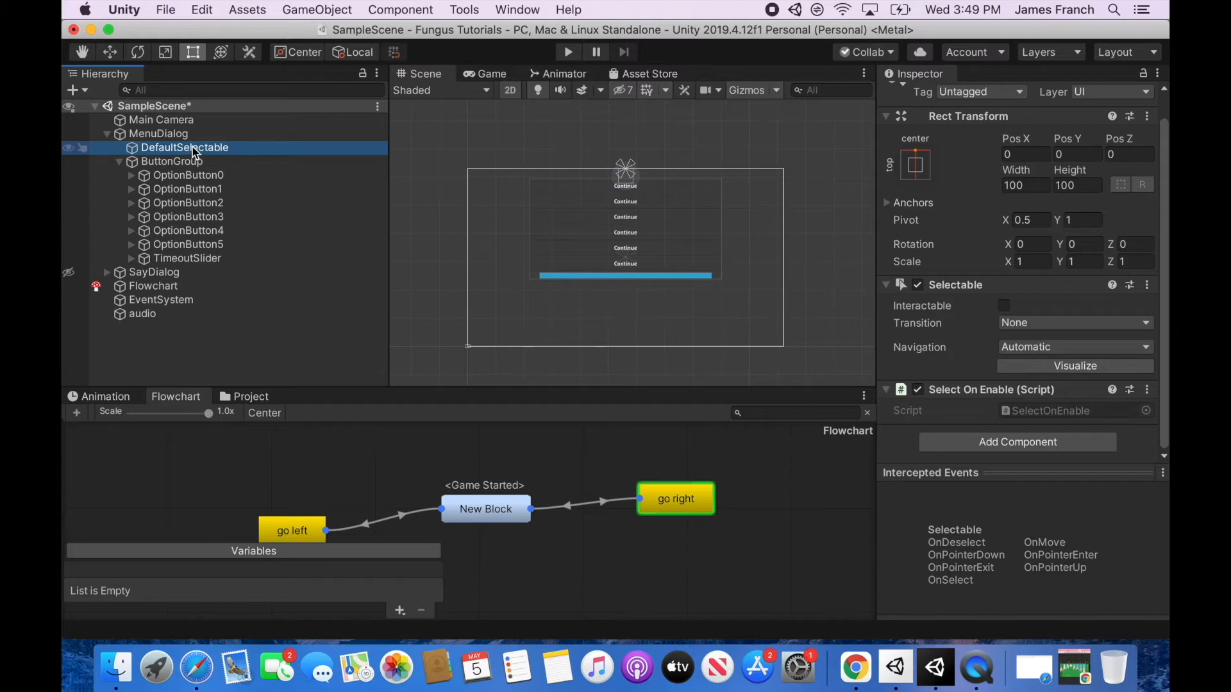
mouse_move(281, 162)
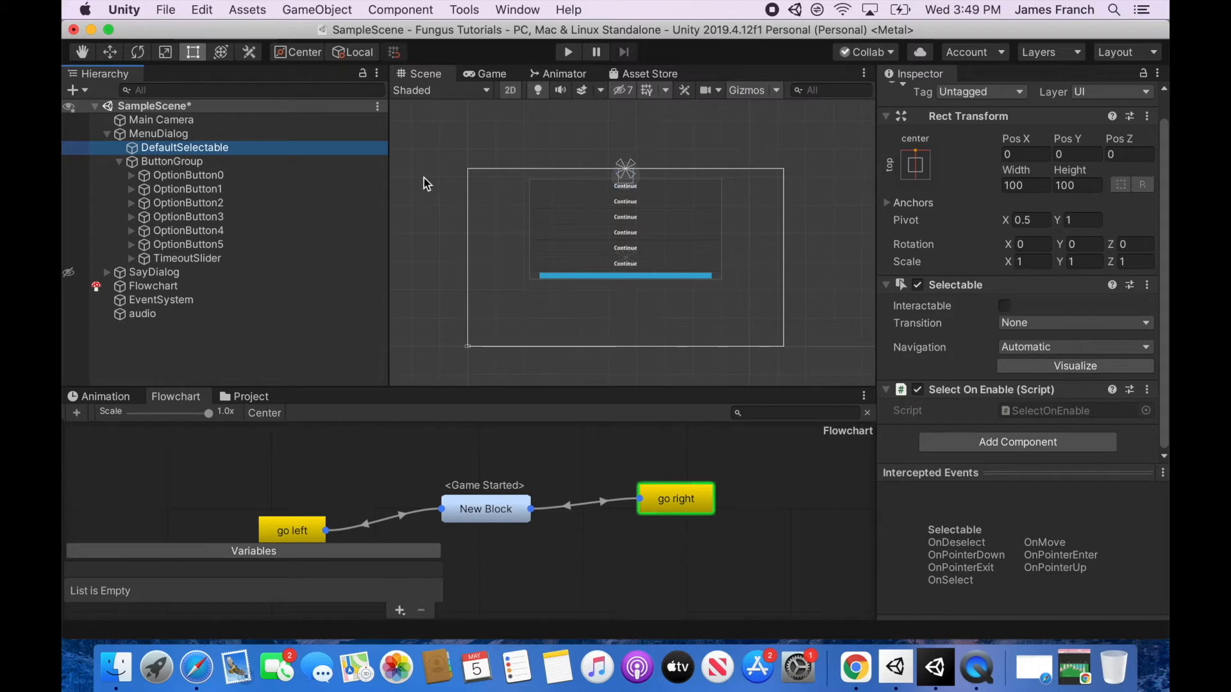
Change ButtonGroup's Content Size Fitter Vertical Fit from Preferred Size to Unconstrained
click(172, 161)
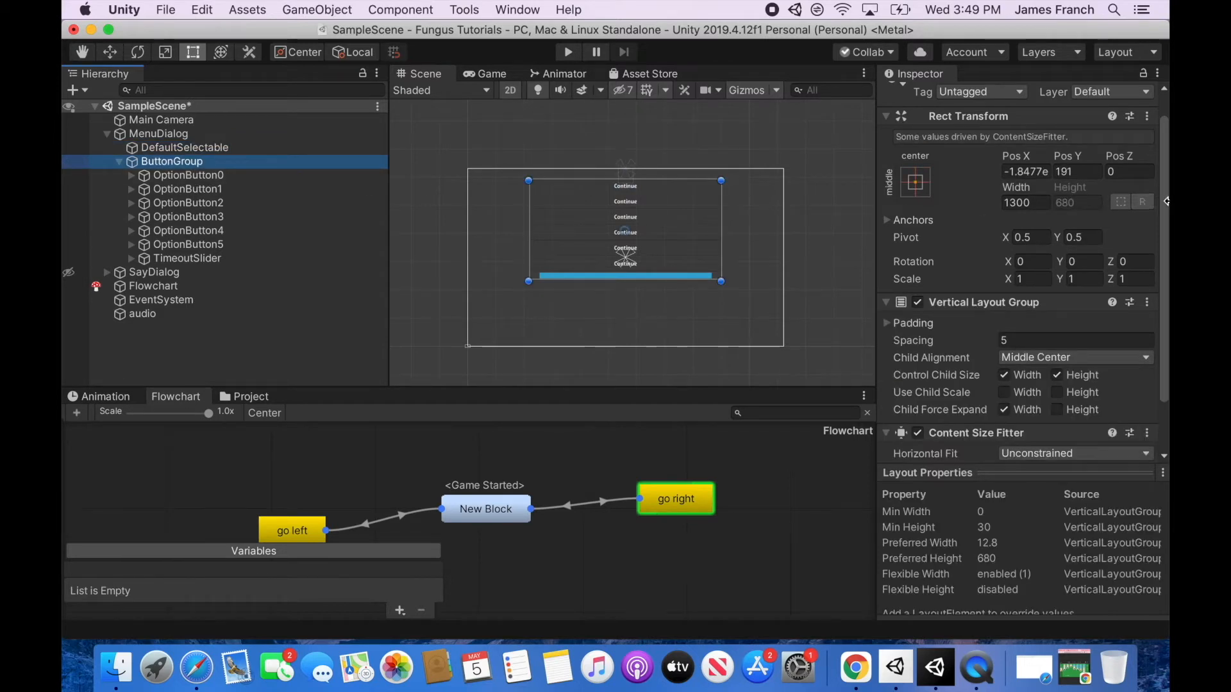
scroll(down, 3)
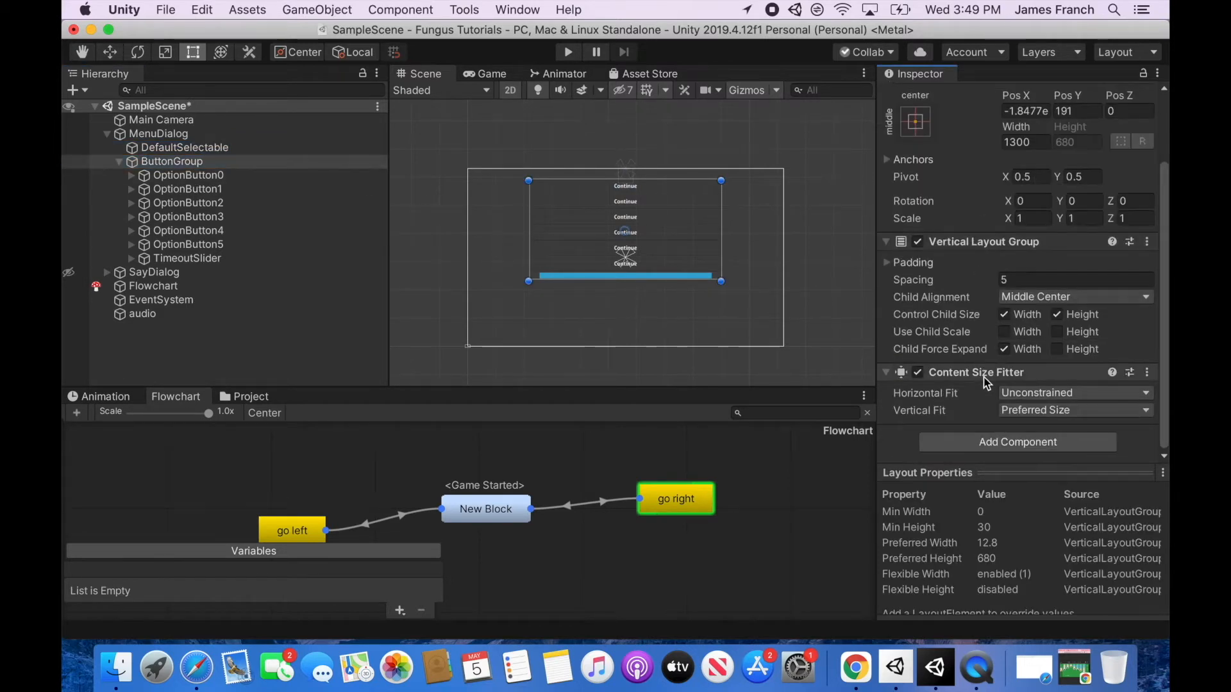
mouse_move(472, 195)
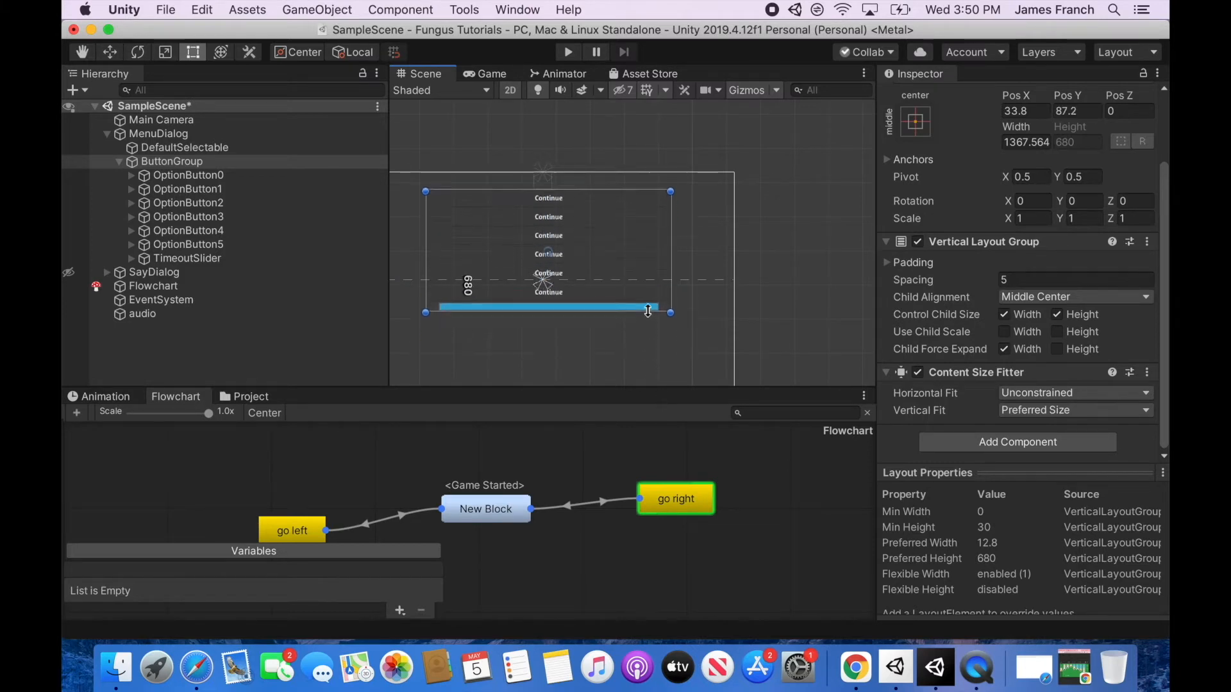
click(1074, 392)
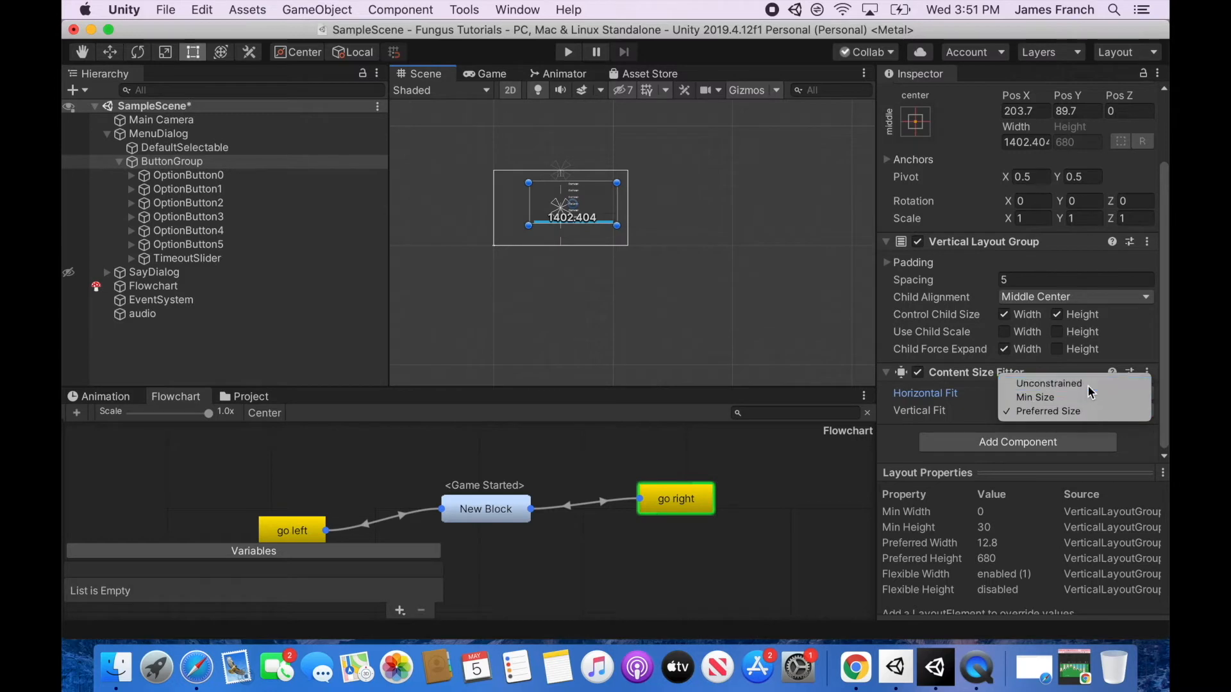
click(1048, 383)
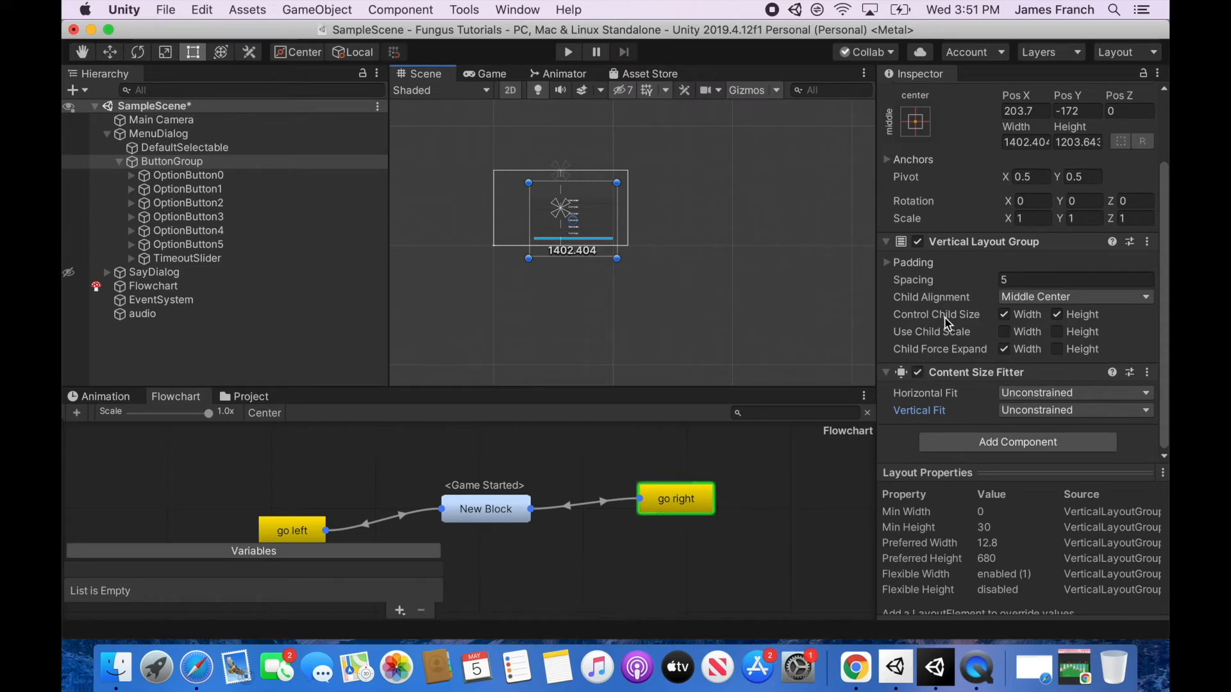
mouse_move(918, 304)
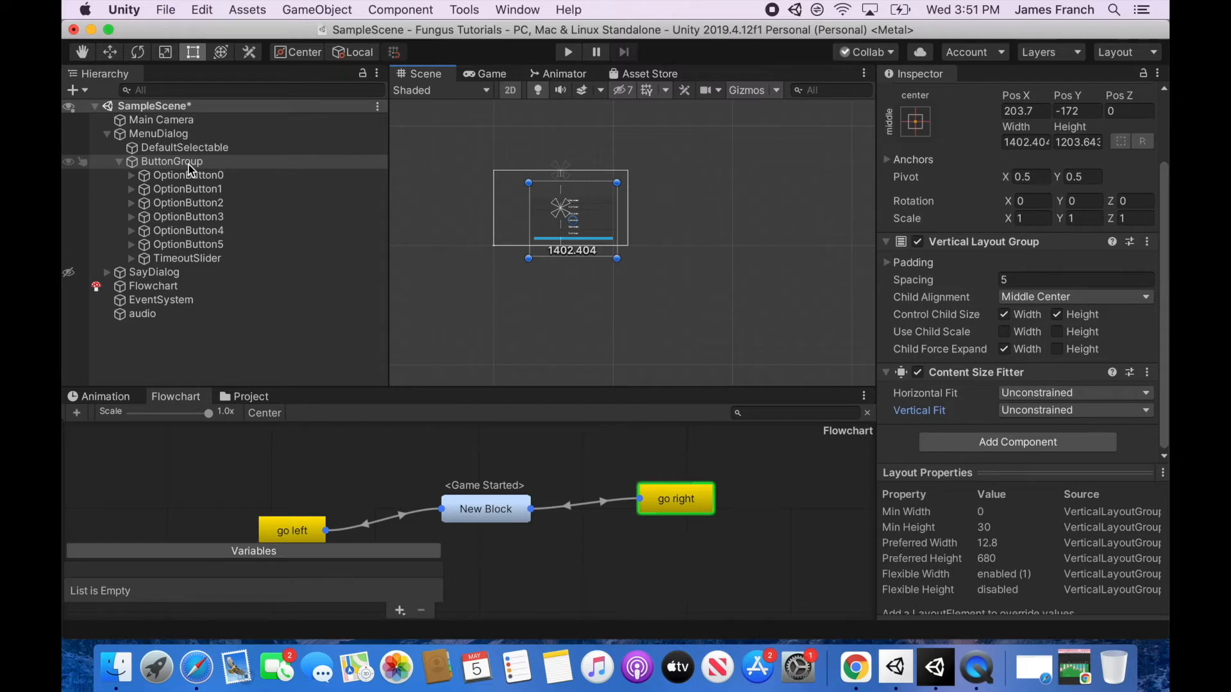
click(189, 175)
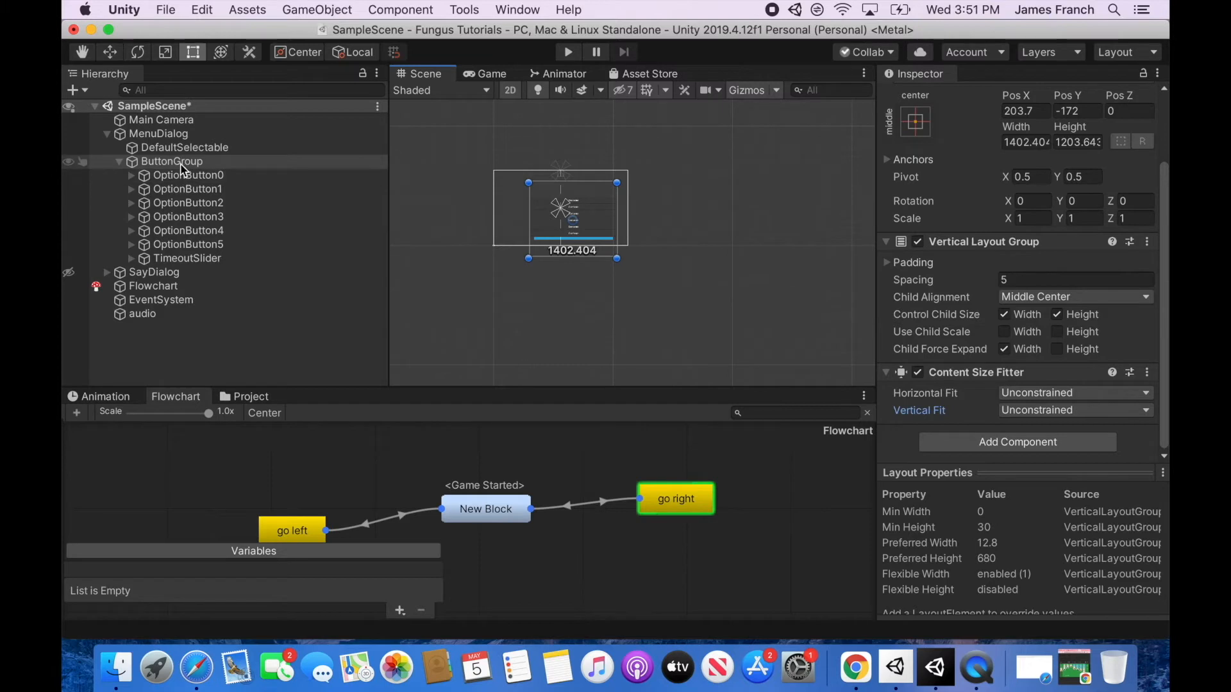
Toggle Child Force Expand Width and Height, leaving both checked, and re-enable the Vertical Layout Group
click(189, 175)
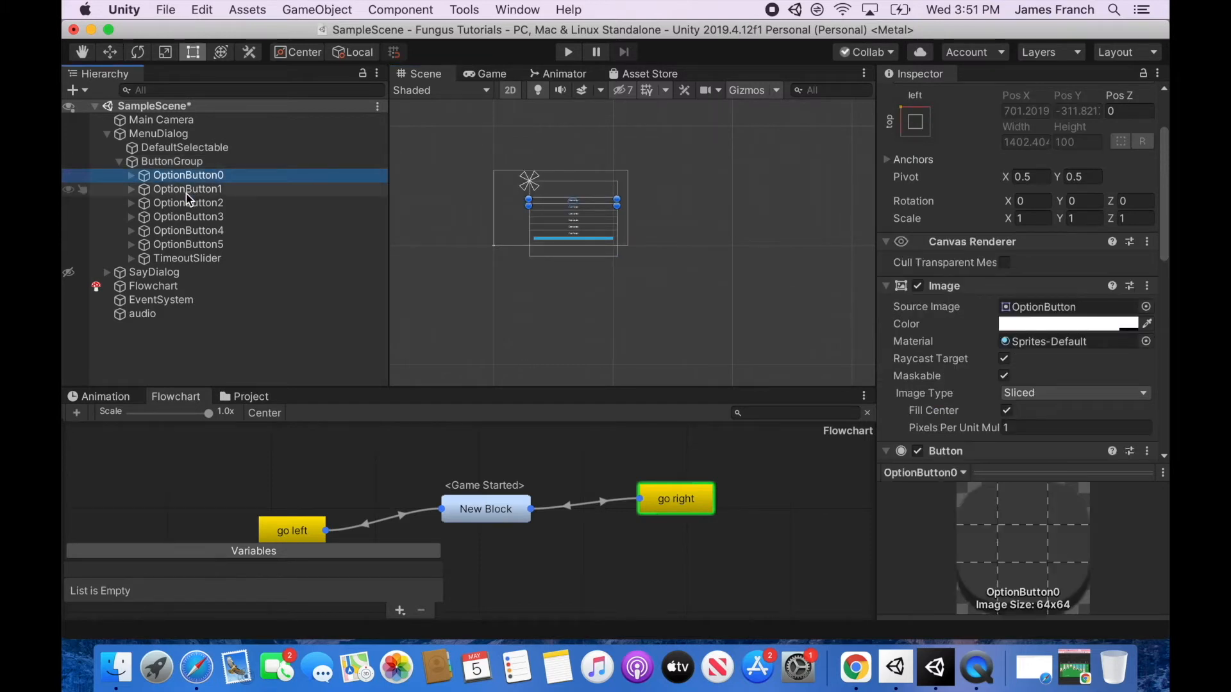
click(188, 202)
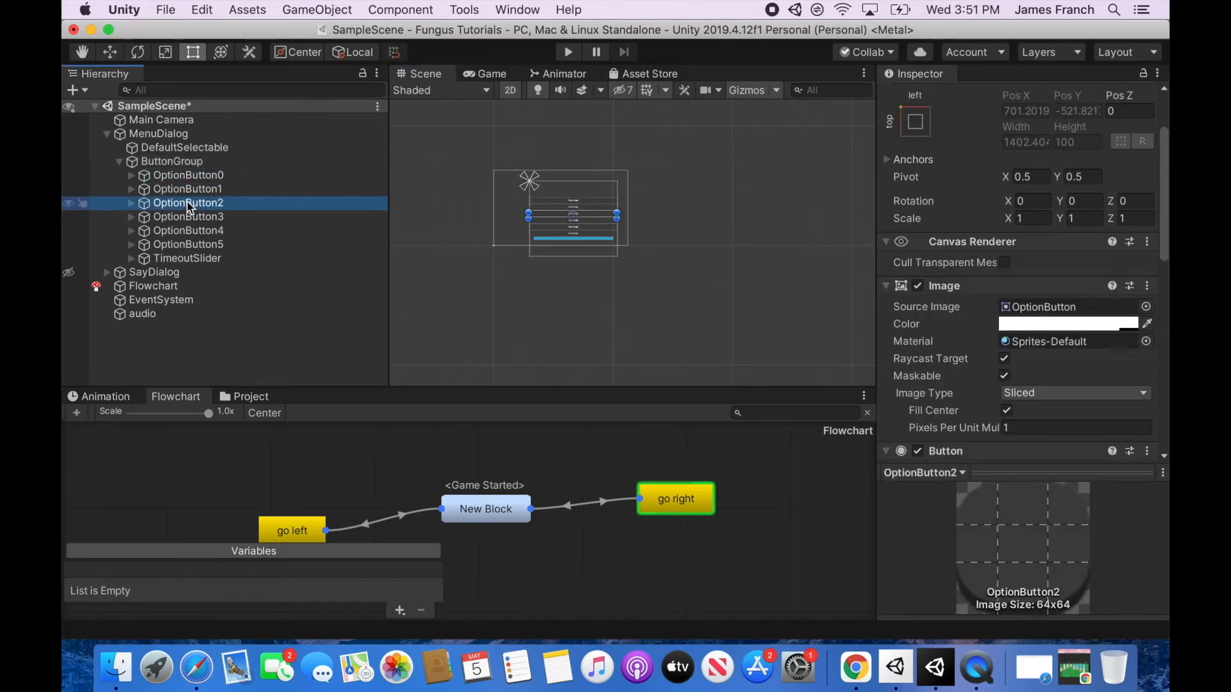
click(172, 161)
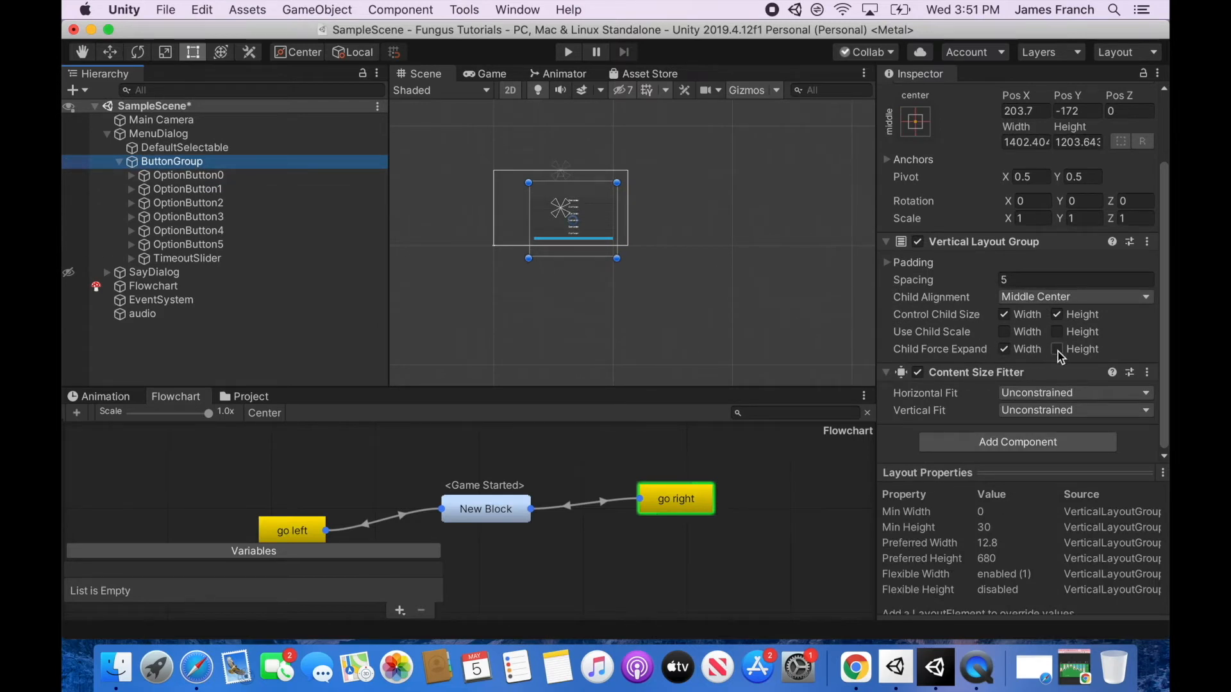
click(1057, 349)
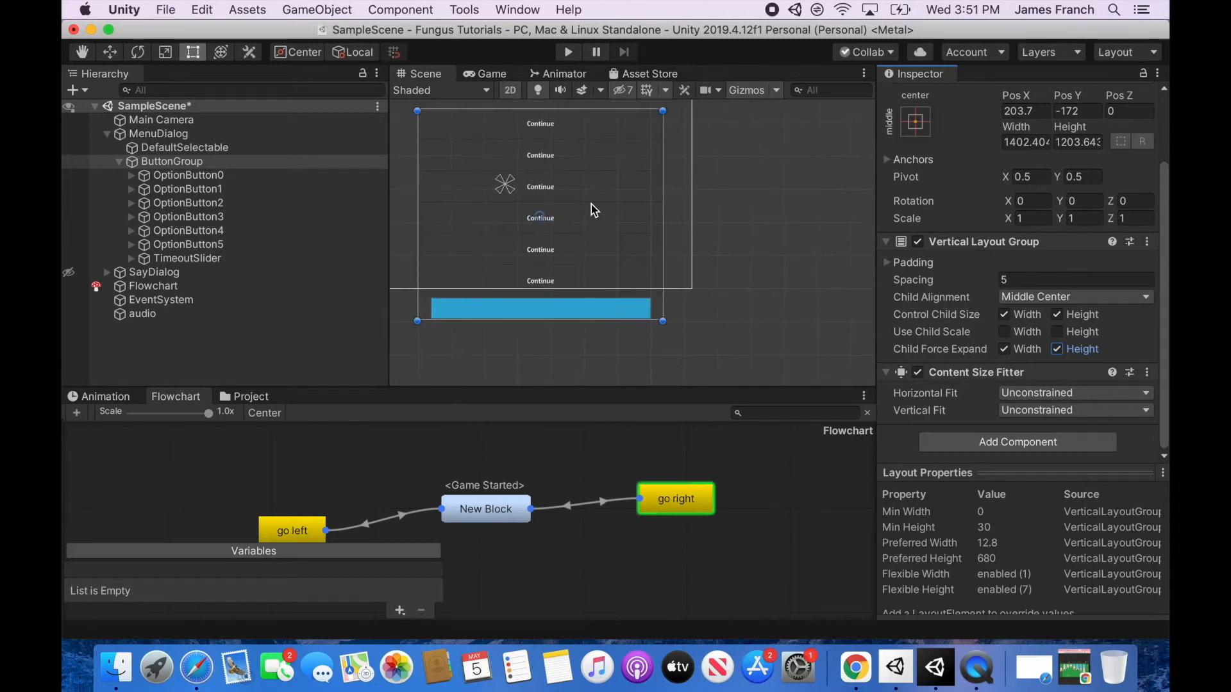
click(1057, 349)
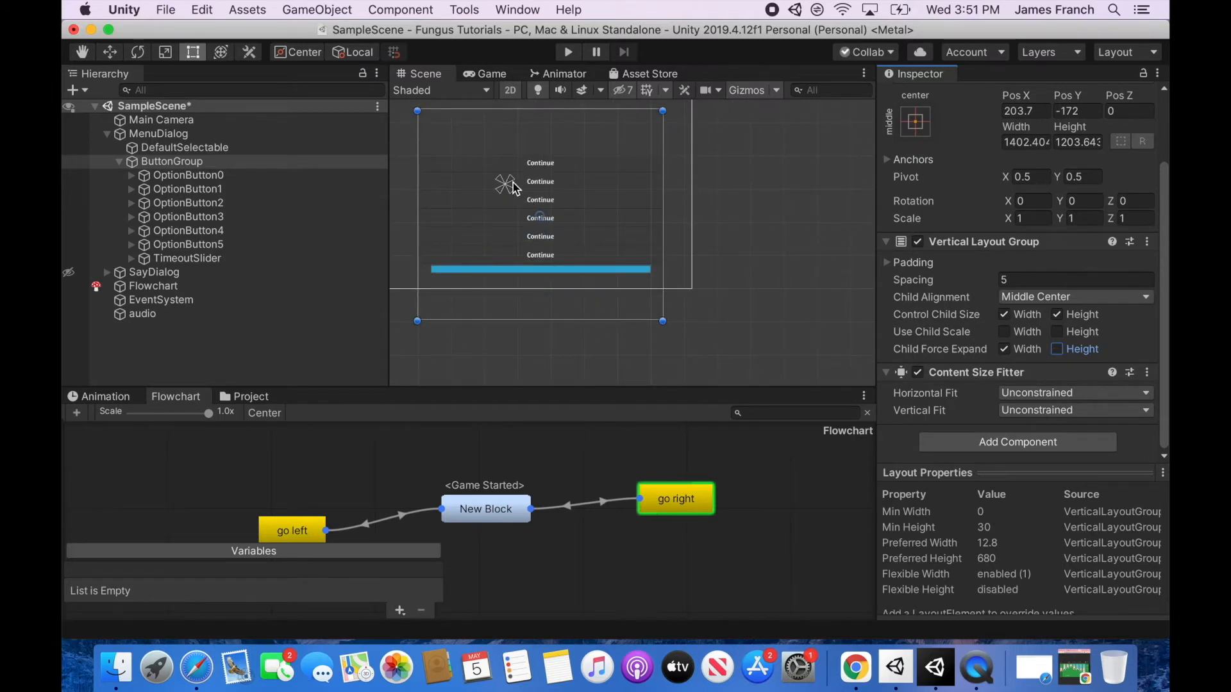
click(1004, 348)
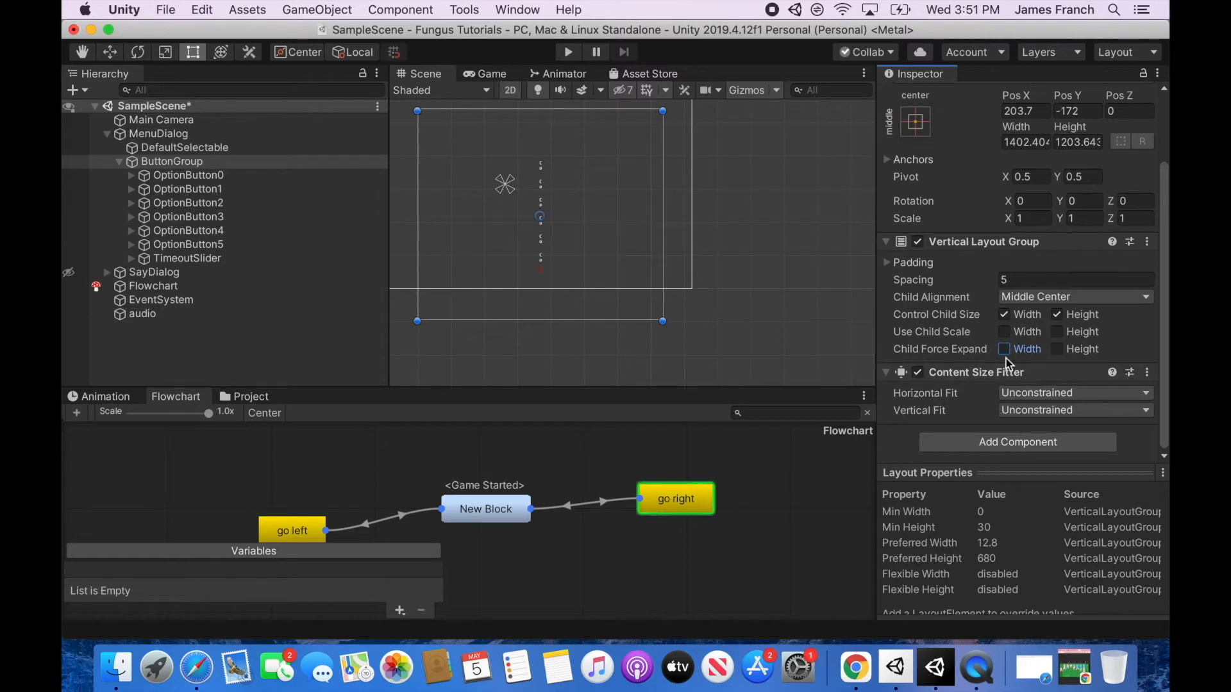
click(1004, 349)
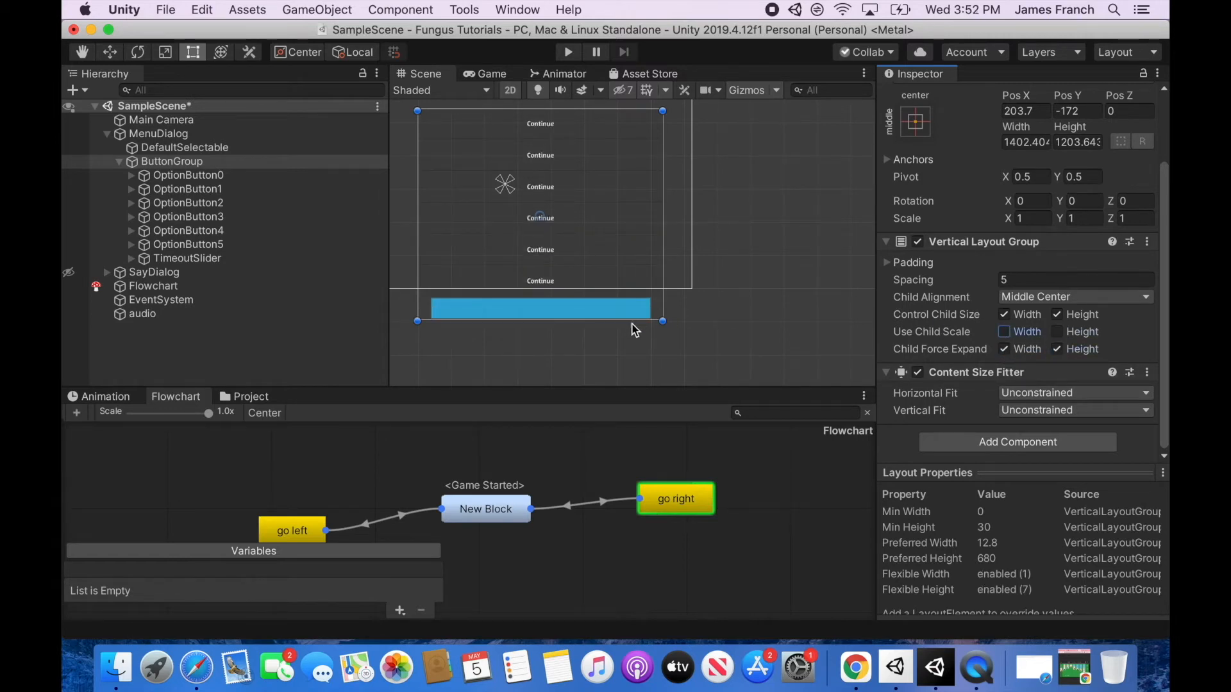
click(901, 241)
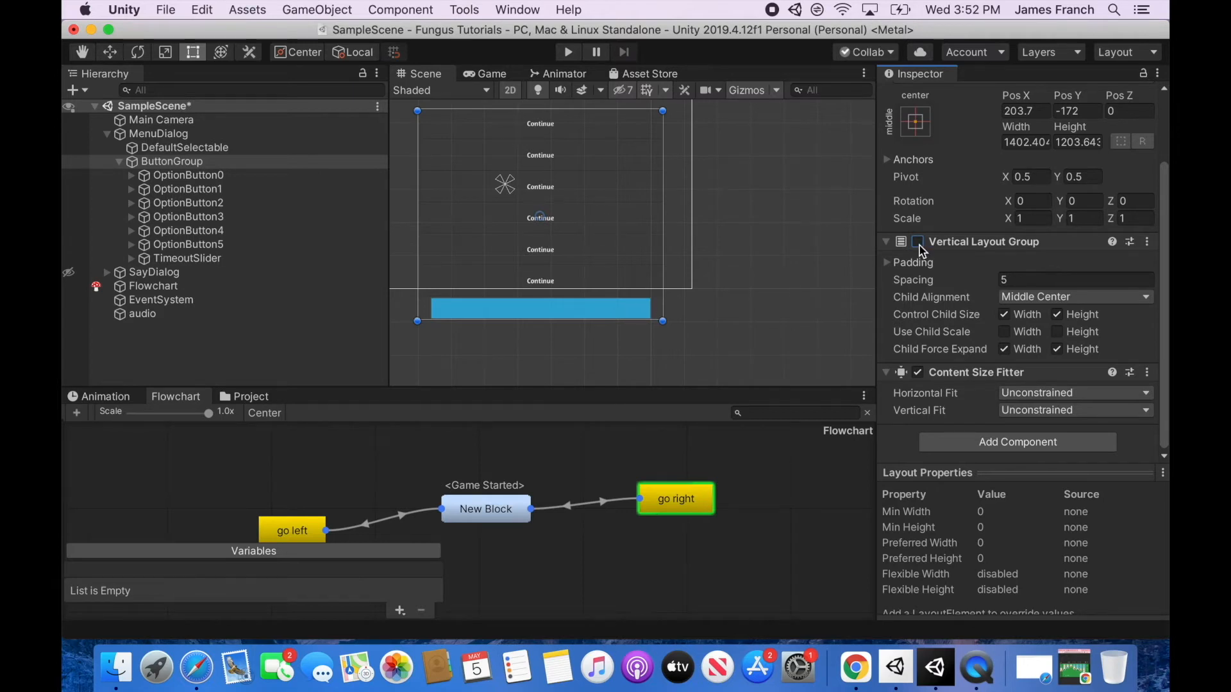
click(916, 242)
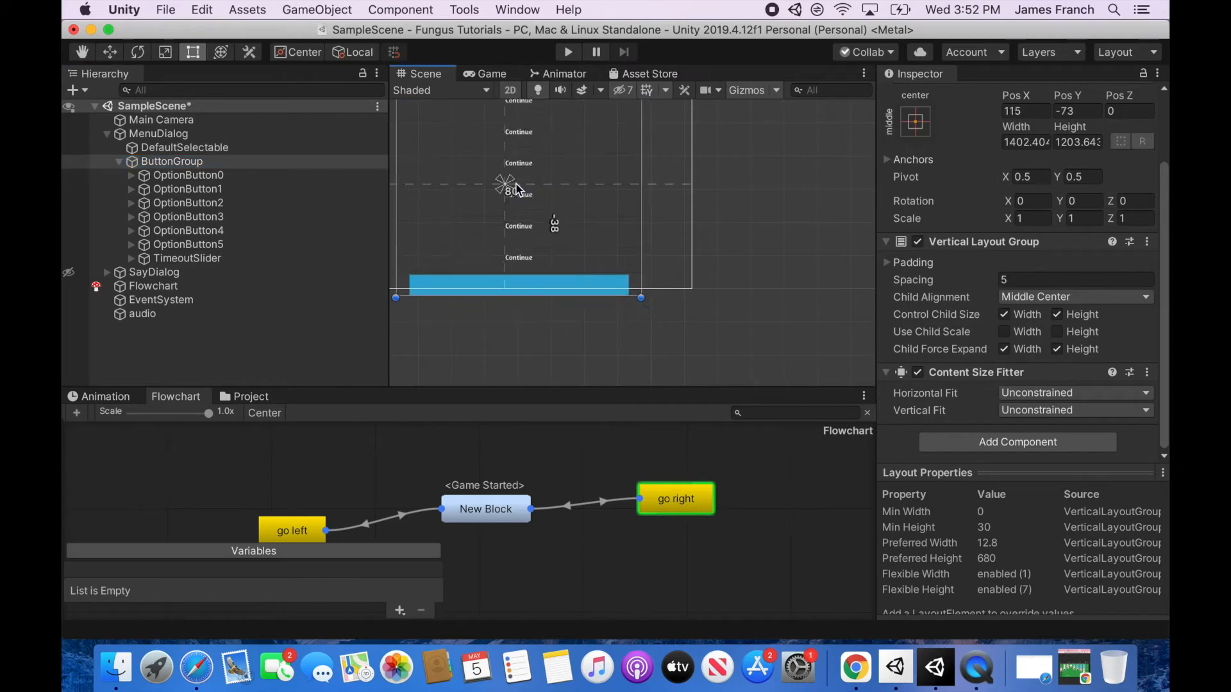
Multi-select OptionButton0 through OptionButton5 and bring their Image and Button settings into view
click(188, 244)
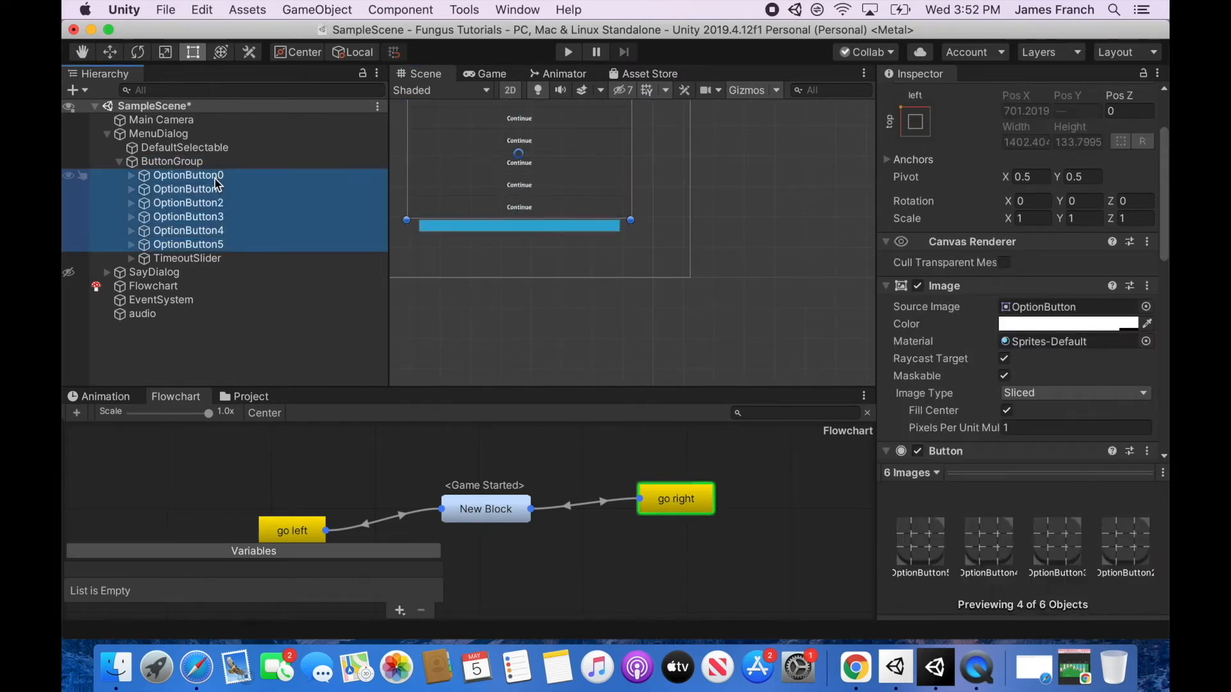
click(187, 257)
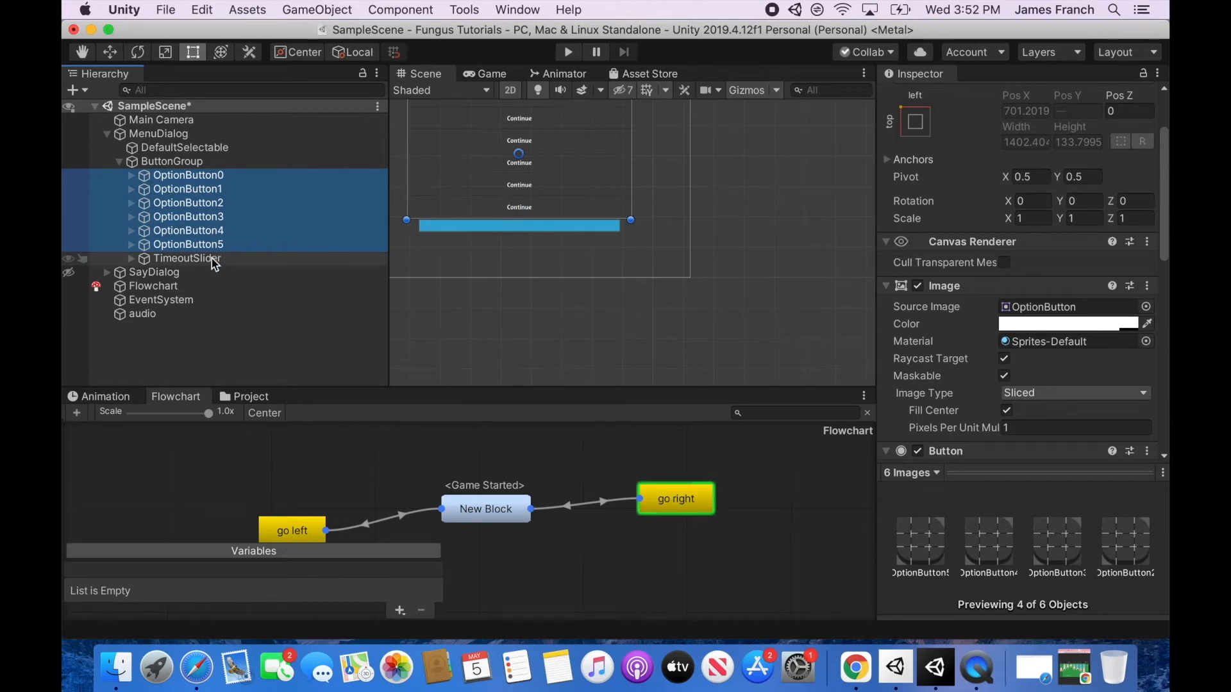
mouse_move(220, 266)
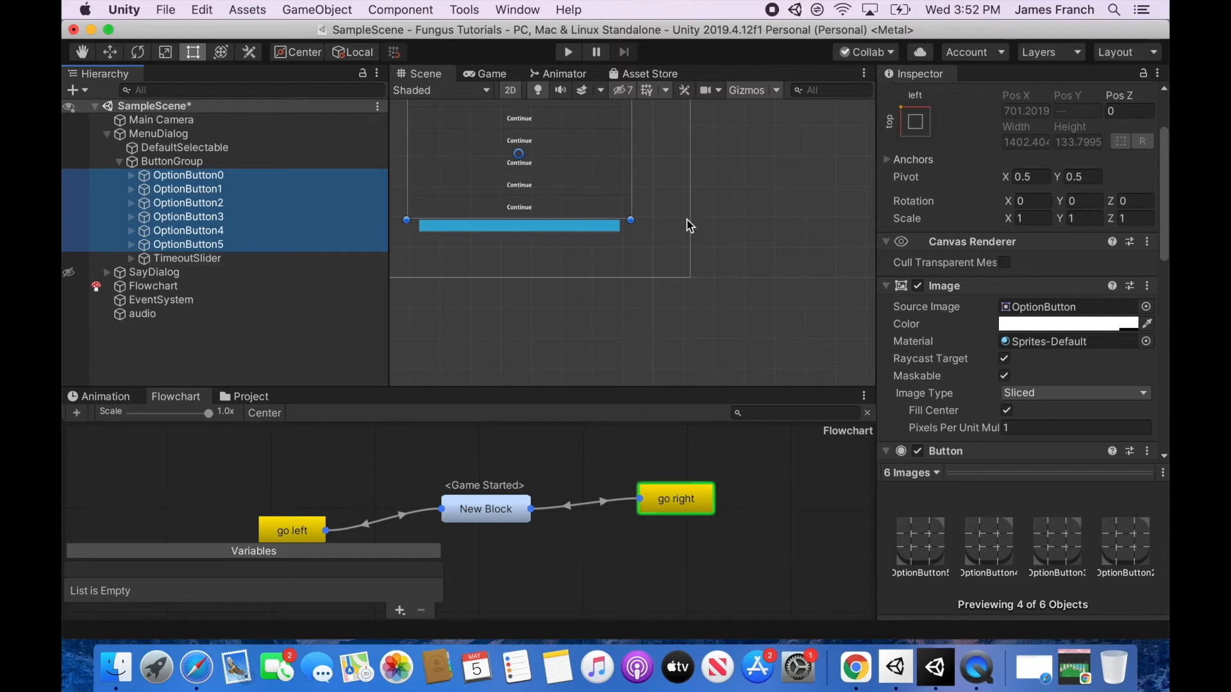
scroll(down, 3)
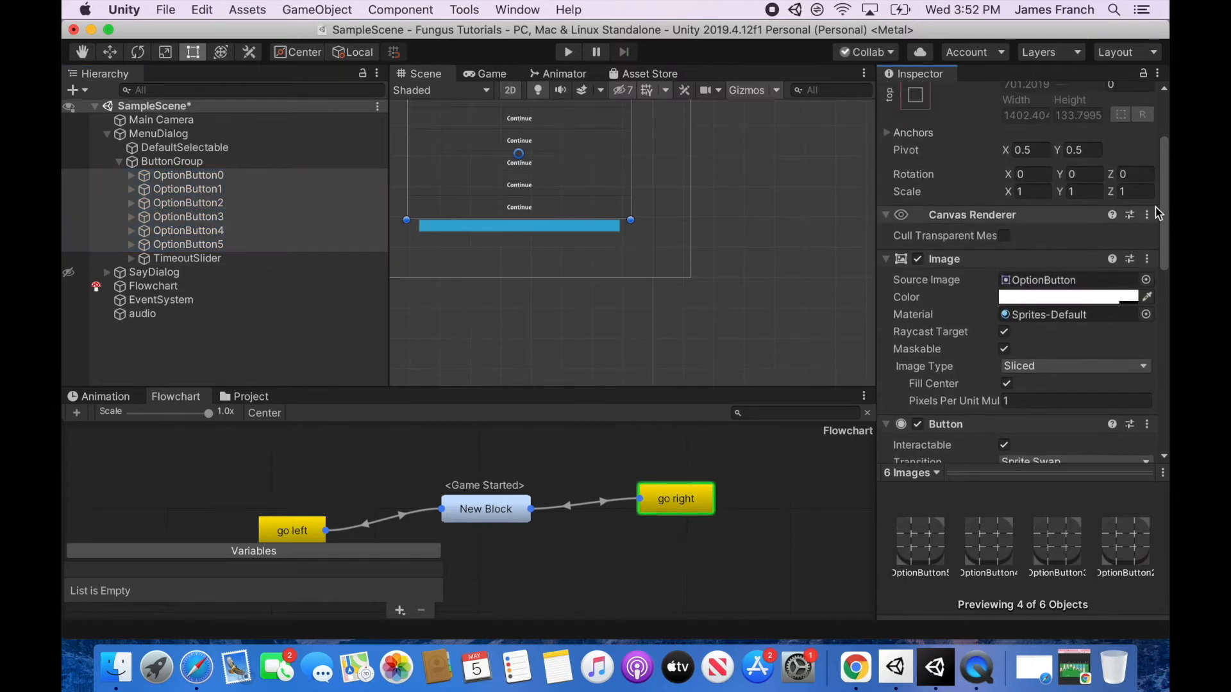
click(188, 175)
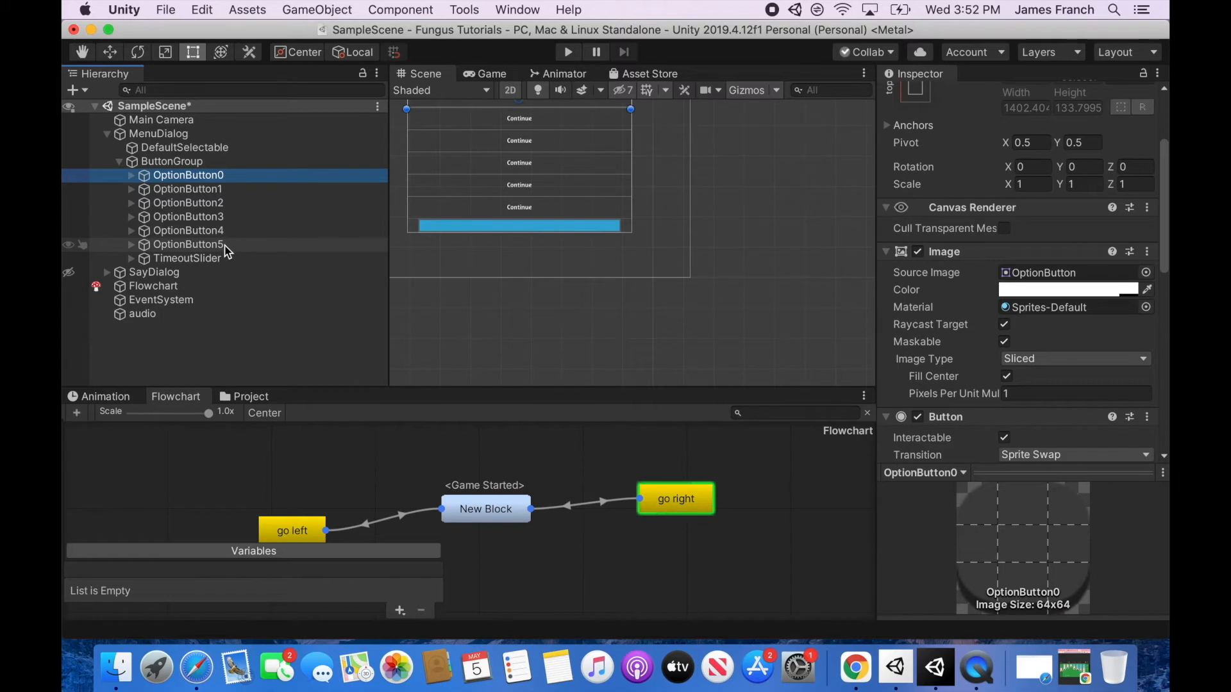
click(187, 244)
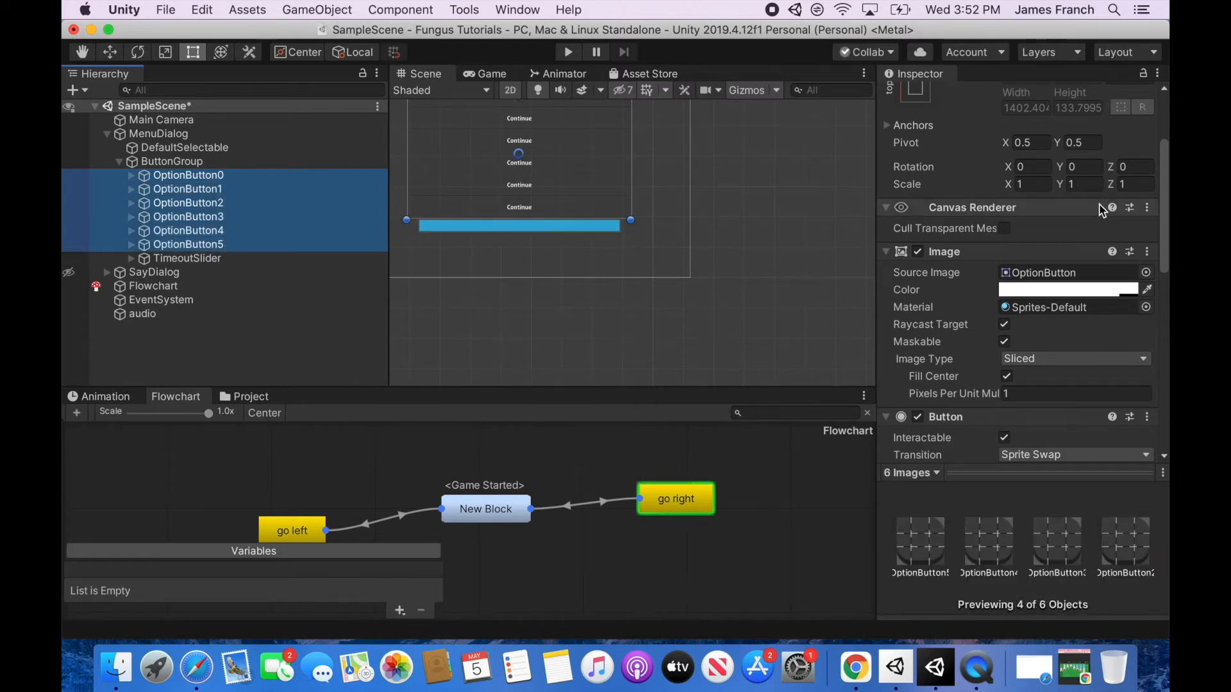
scroll(down, 3)
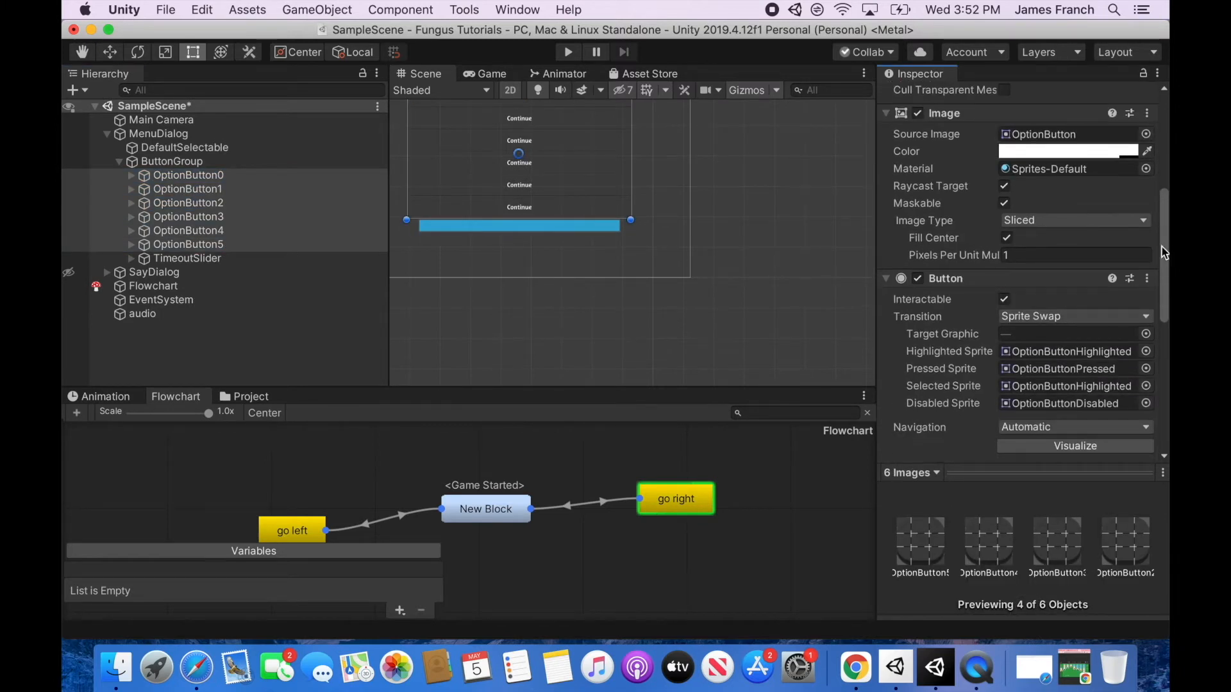
Give the option buttons' Image Color red FF0000 at alpha 220 and close the picker
click(1068, 151)
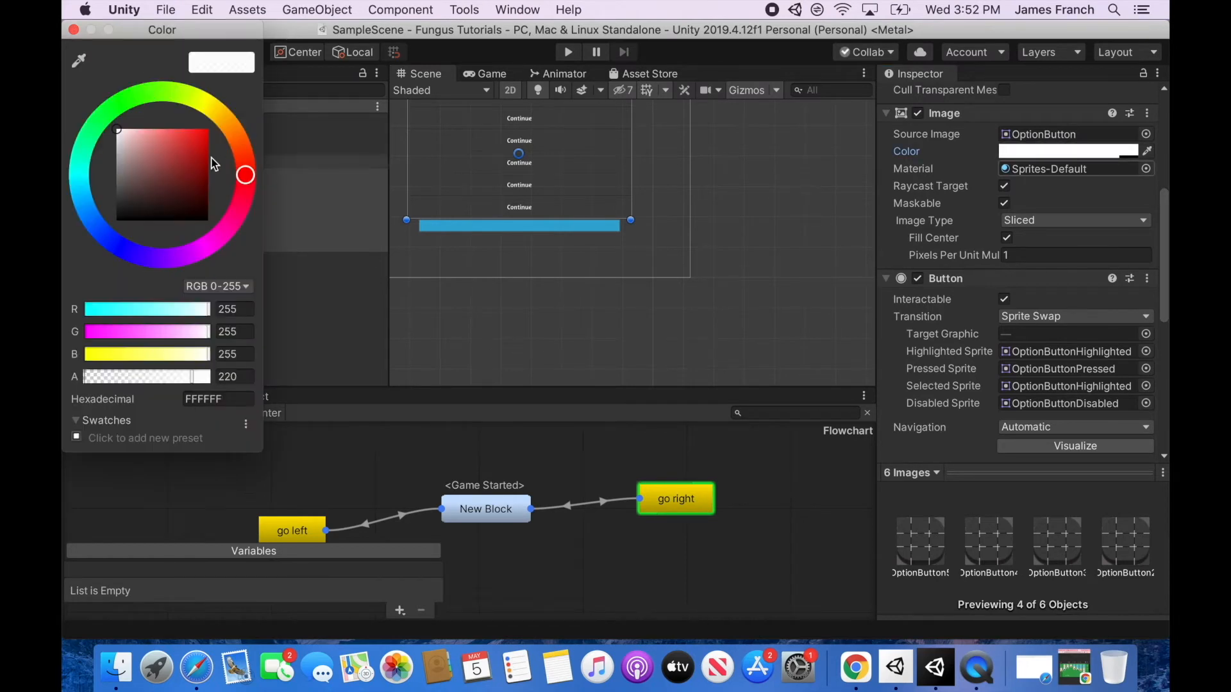
mouse_move(134, 142)
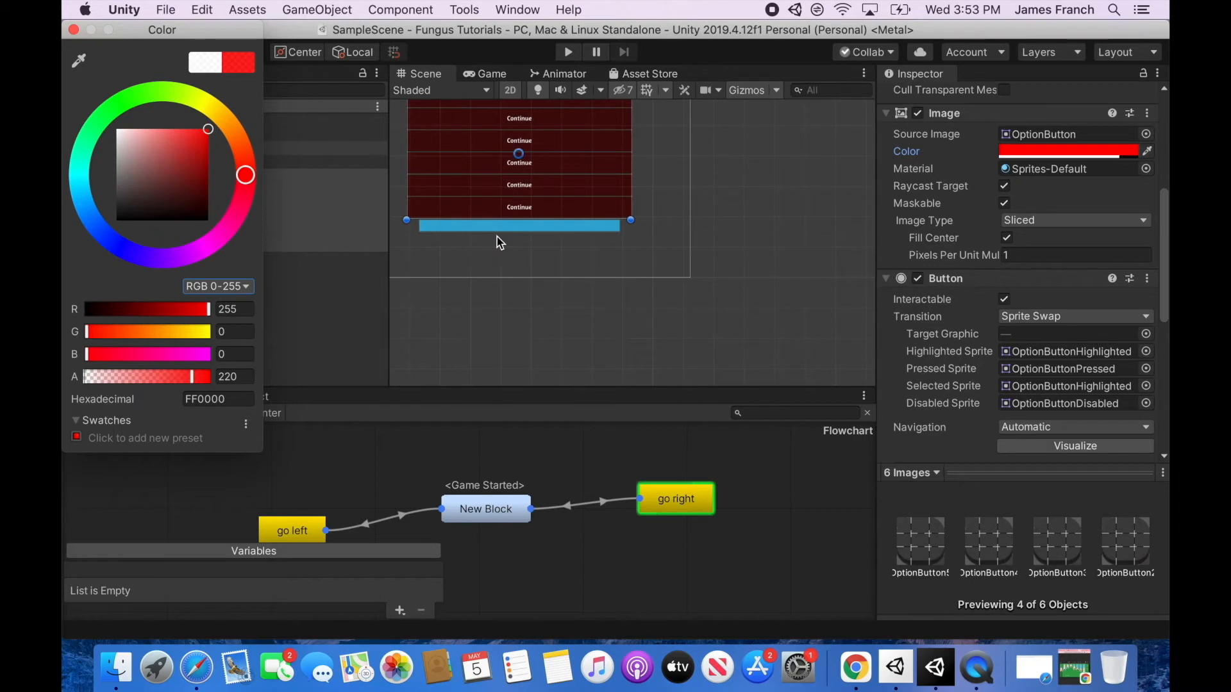
mouse_move(1073, 358)
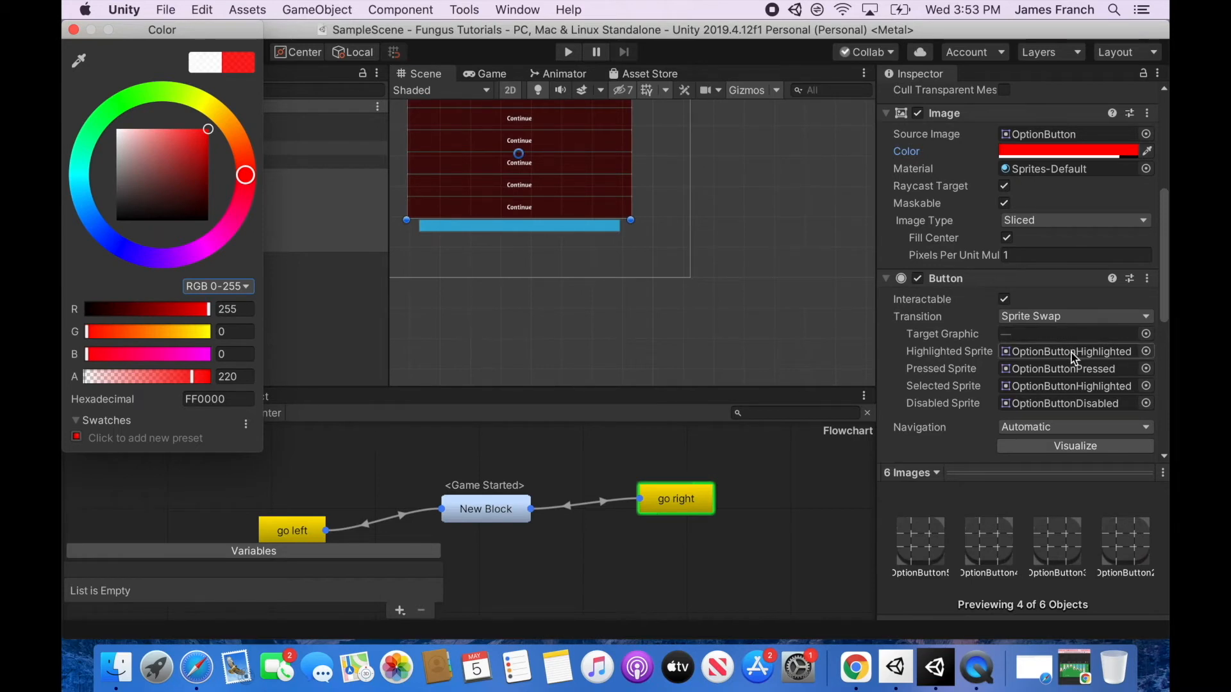
mouse_move(1042, 323)
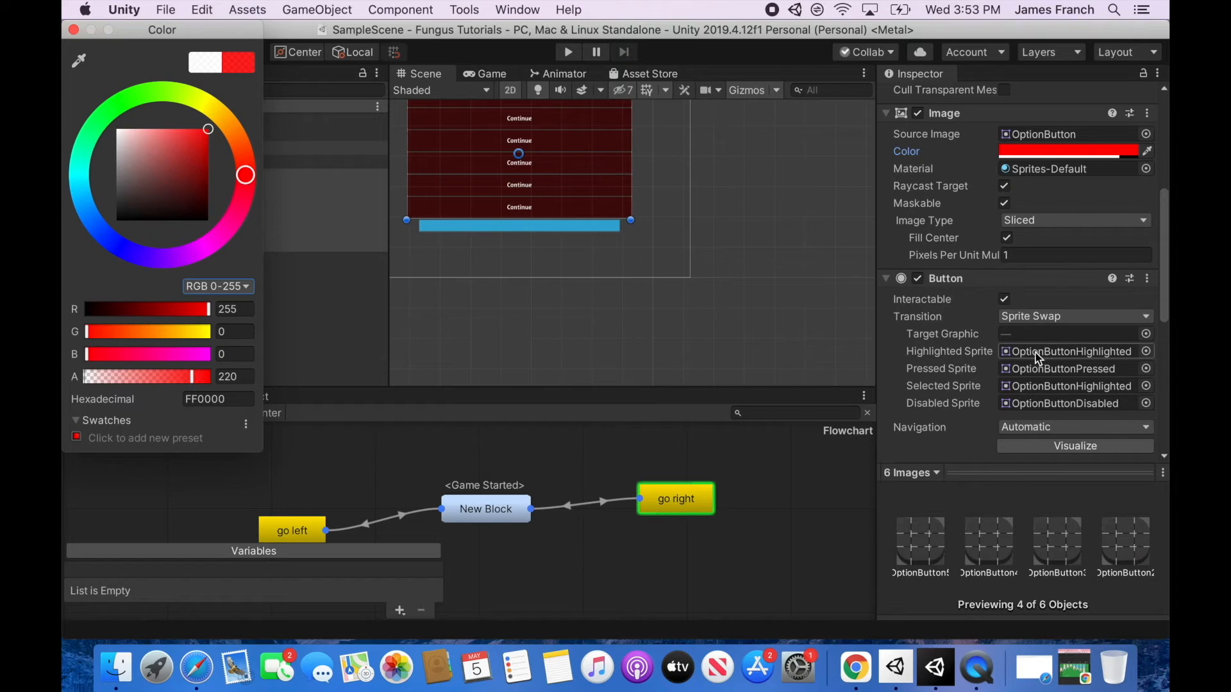
click(73, 29)
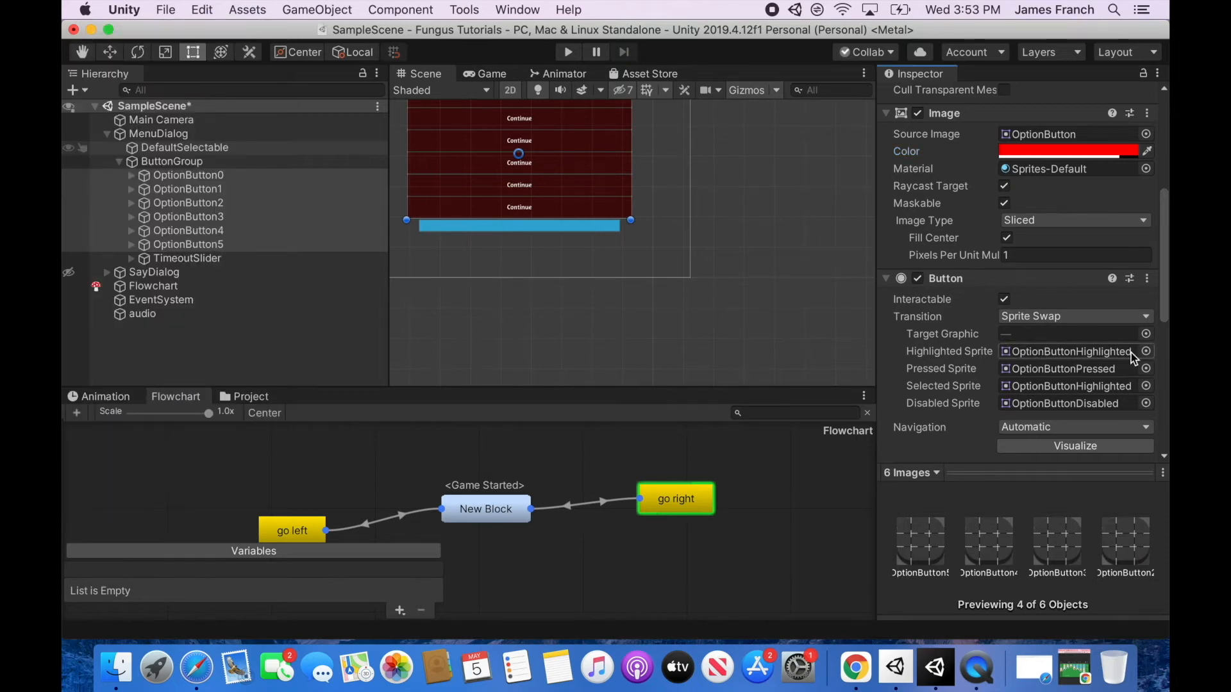
Replace the Highlighted Sprite with the 'pained' portrait sprite
click(1146, 351)
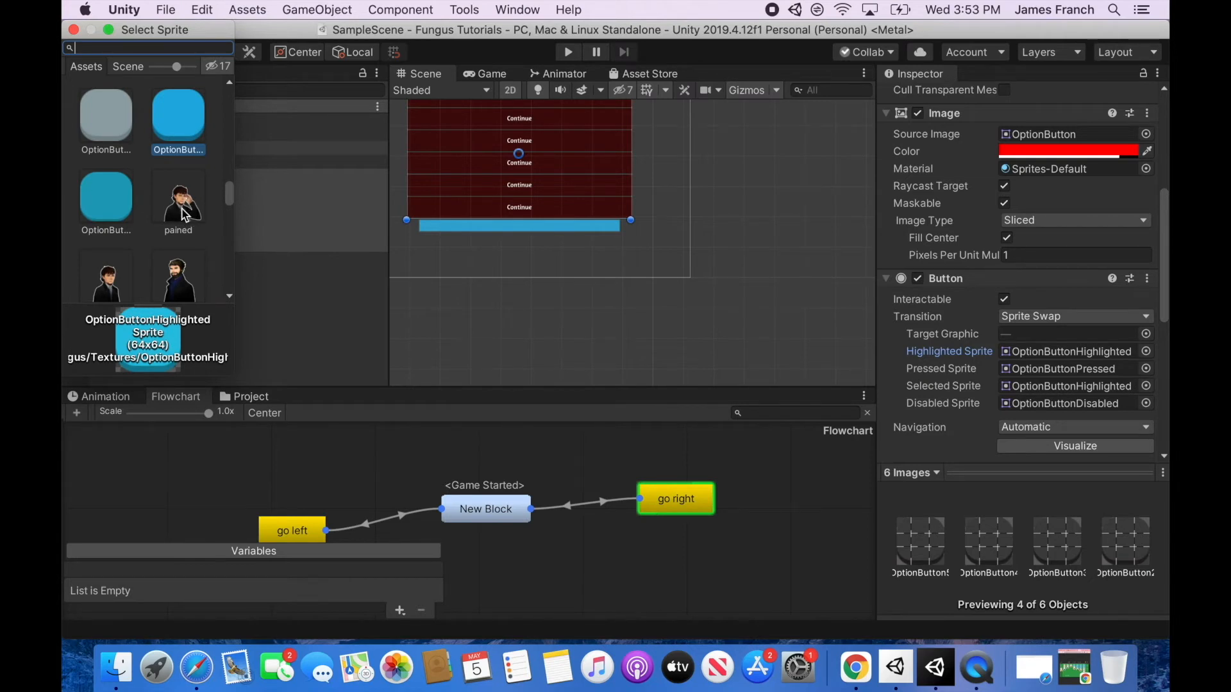
click(178, 193)
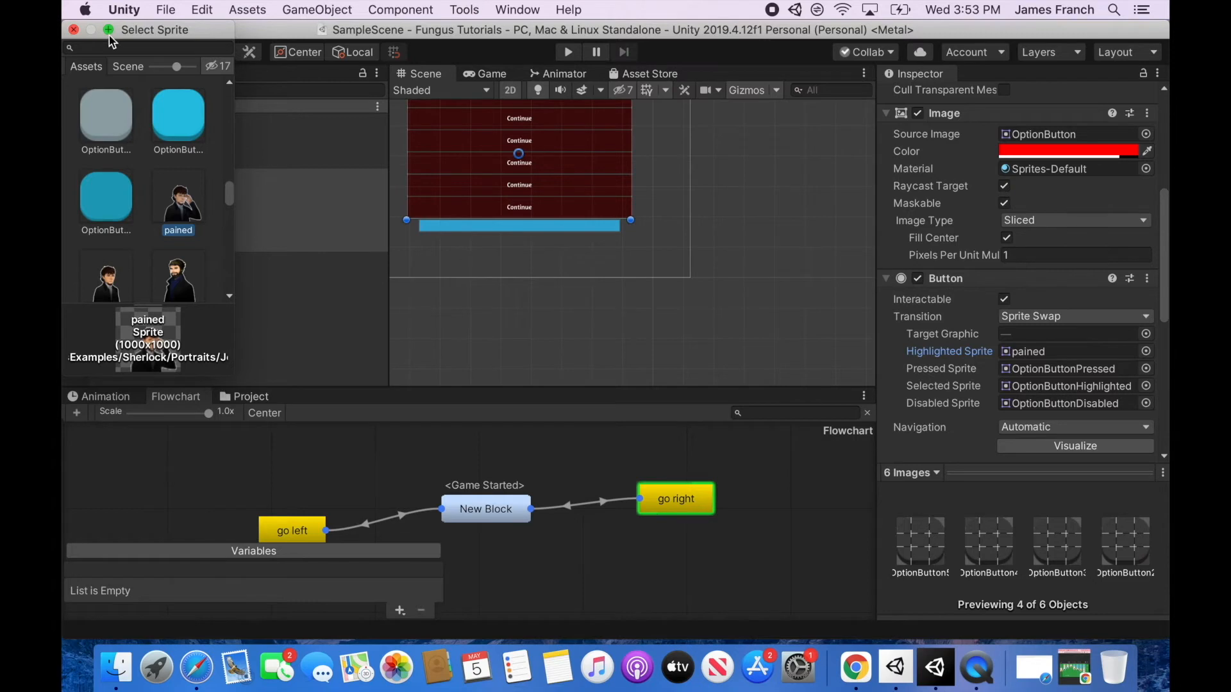
click(73, 30)
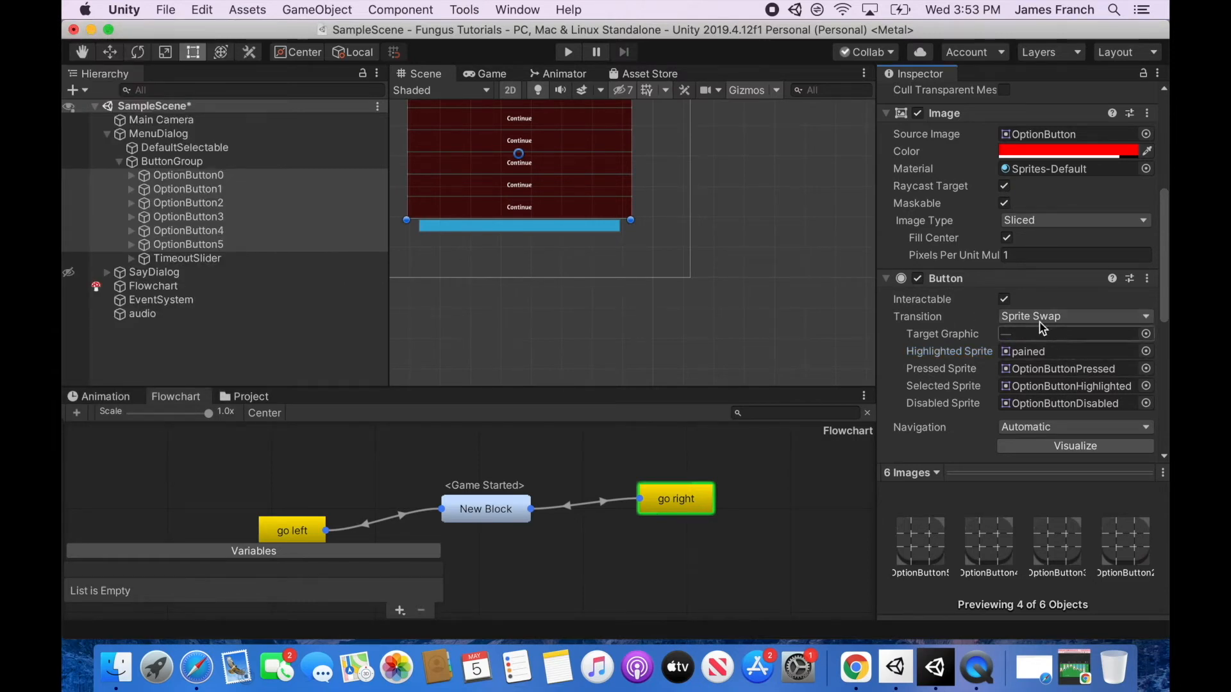
click(1073, 316)
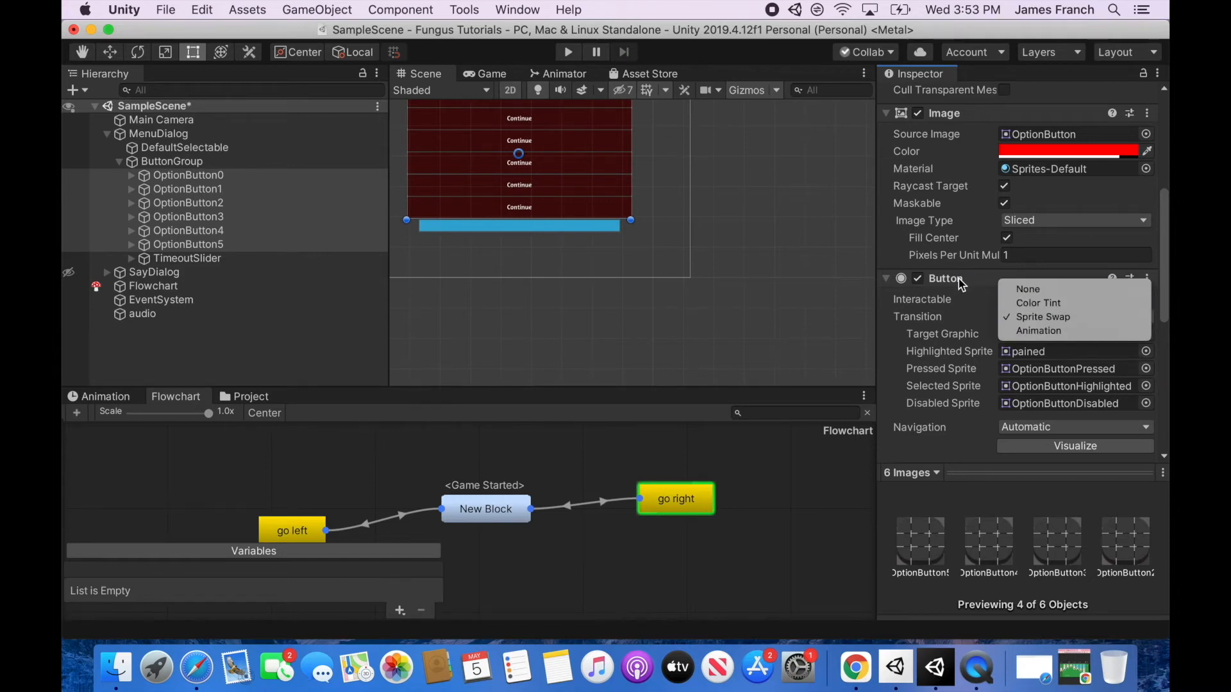
mouse_move(129, 7)
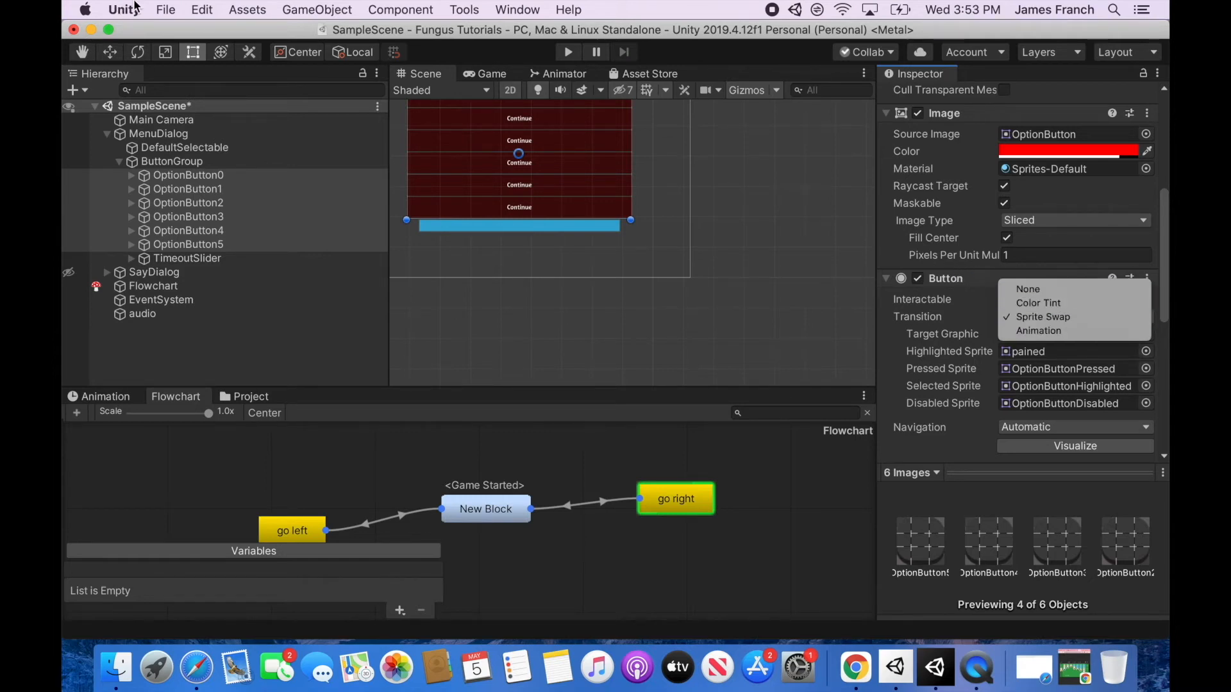
click(73, 89)
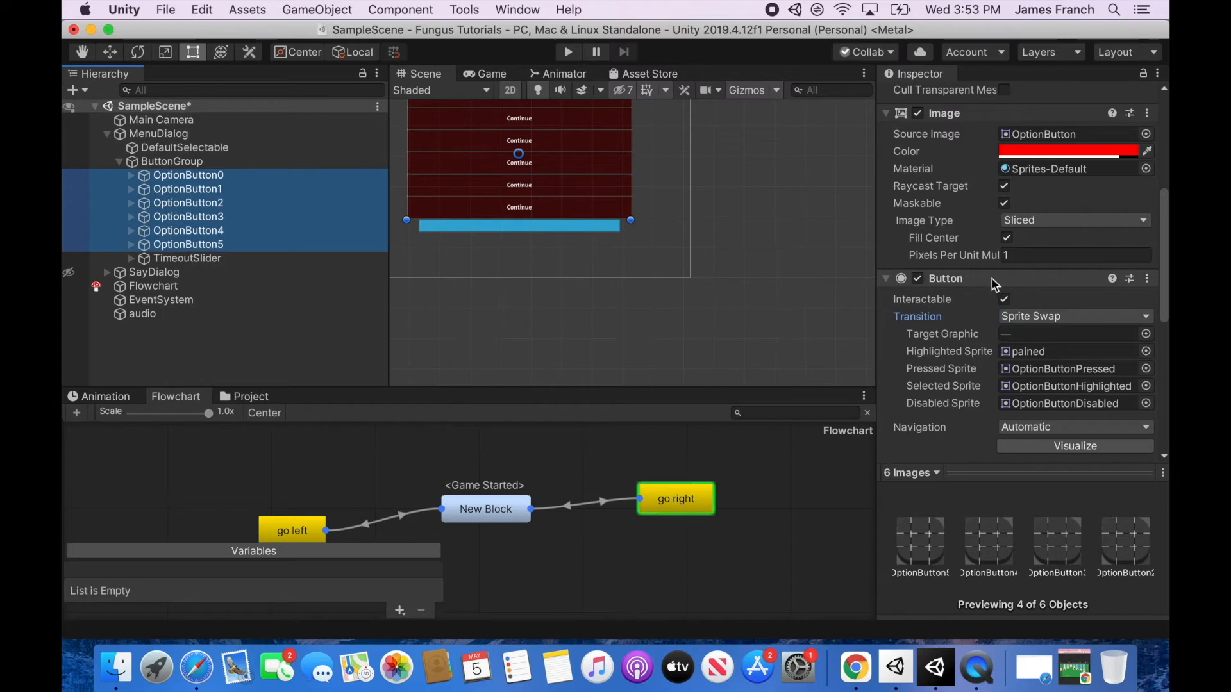
mouse_move(987, 284)
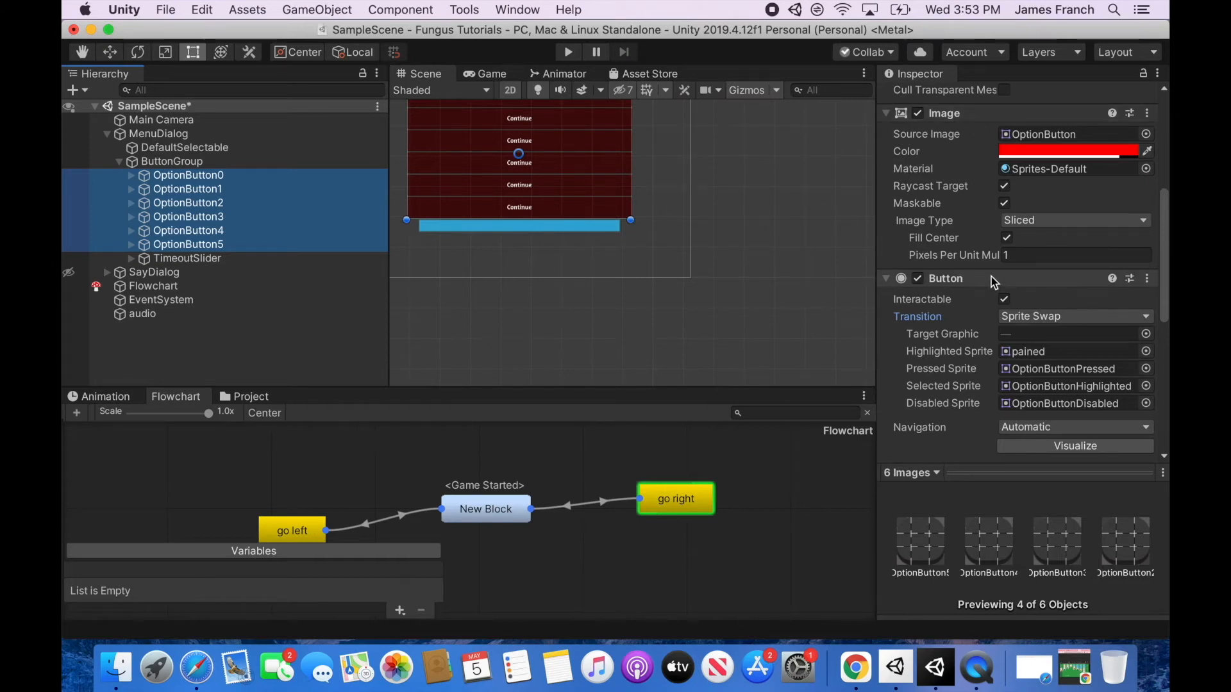
mouse_move(1161, 318)
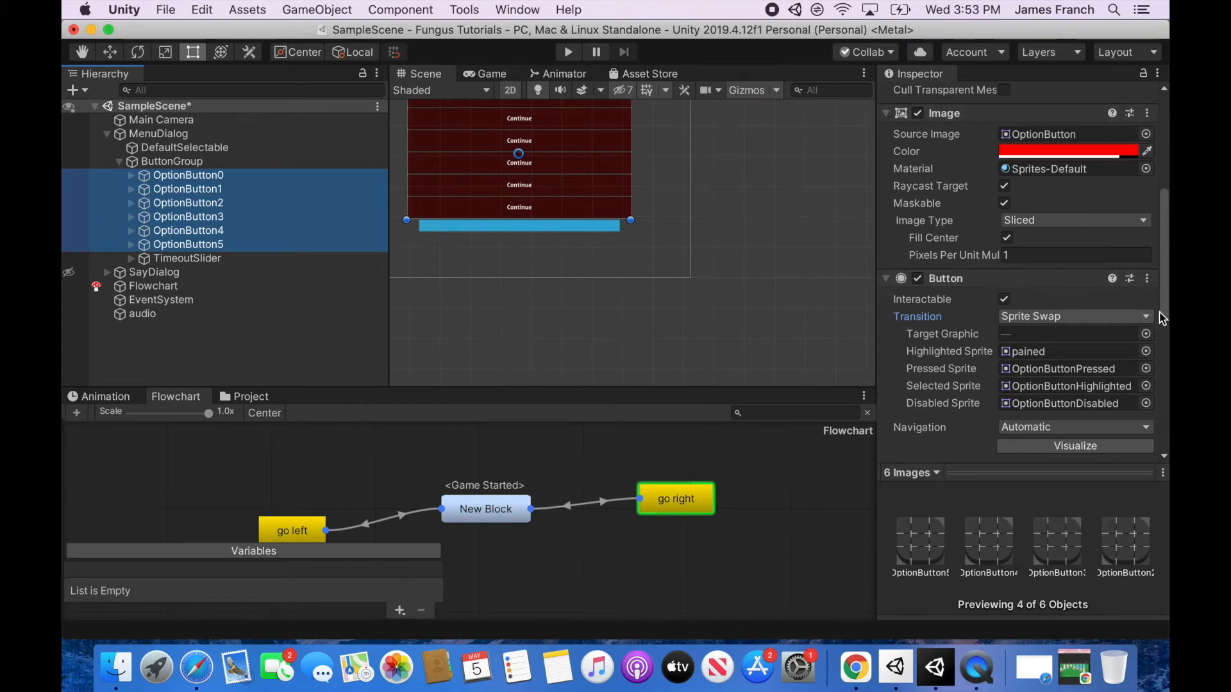
scroll(down, 3)
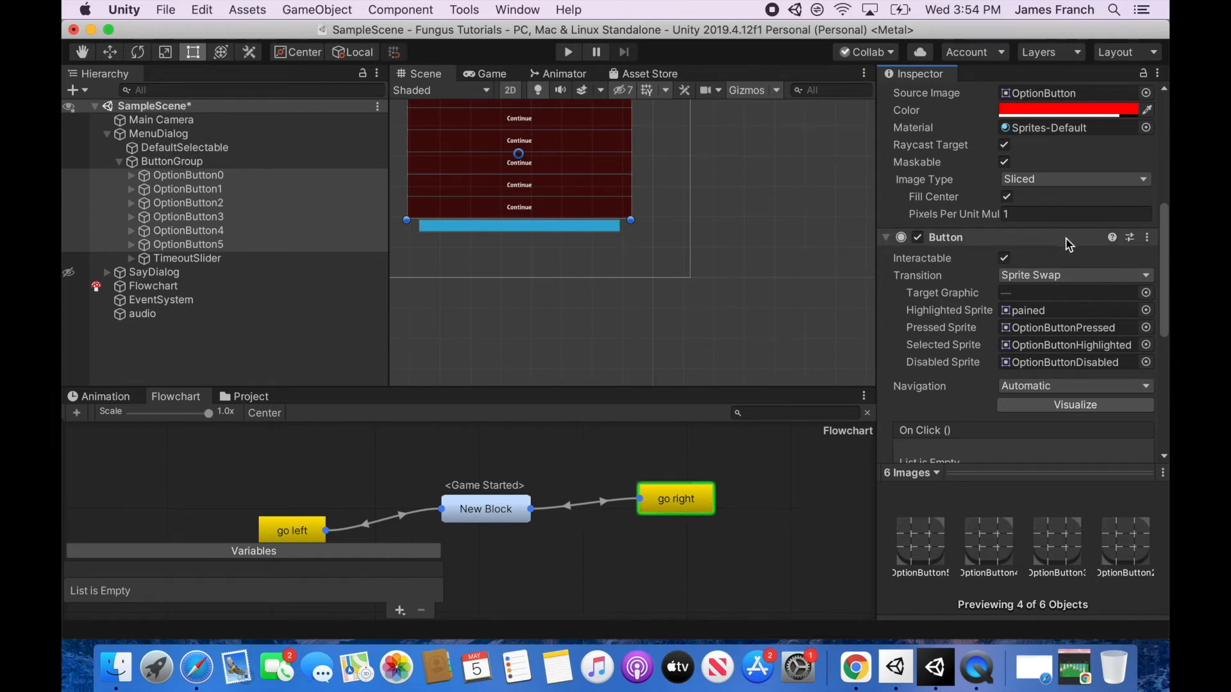
mouse_move(1107, 318)
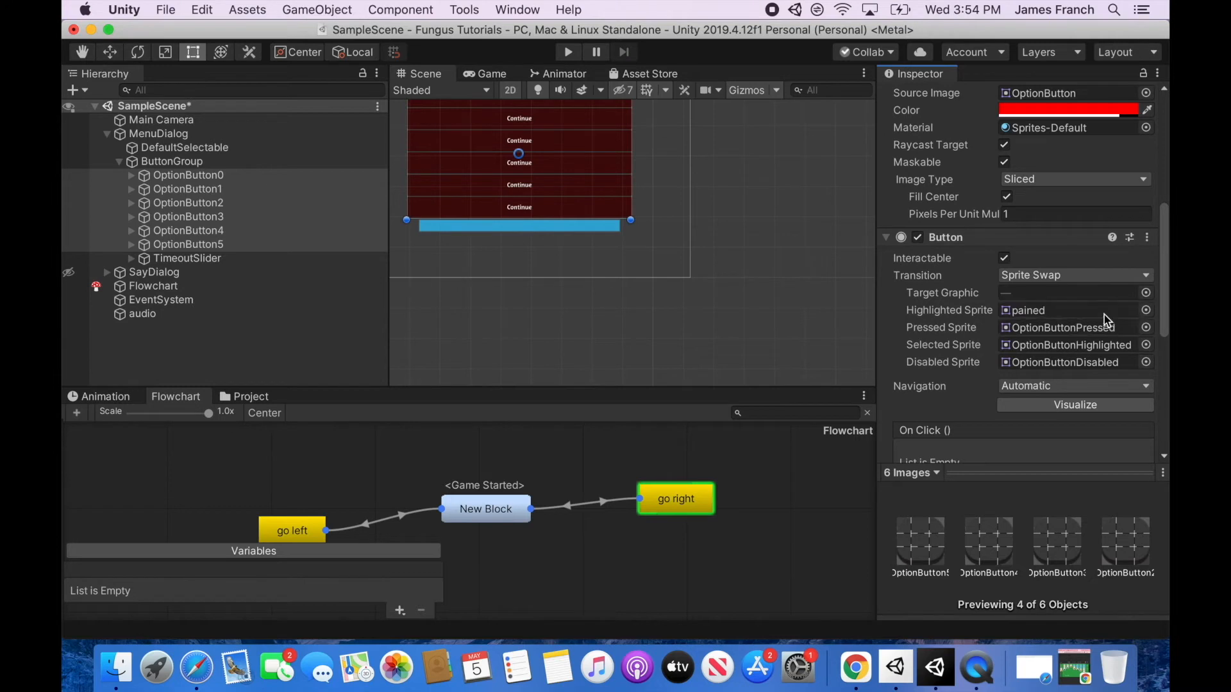
click(1071, 275)
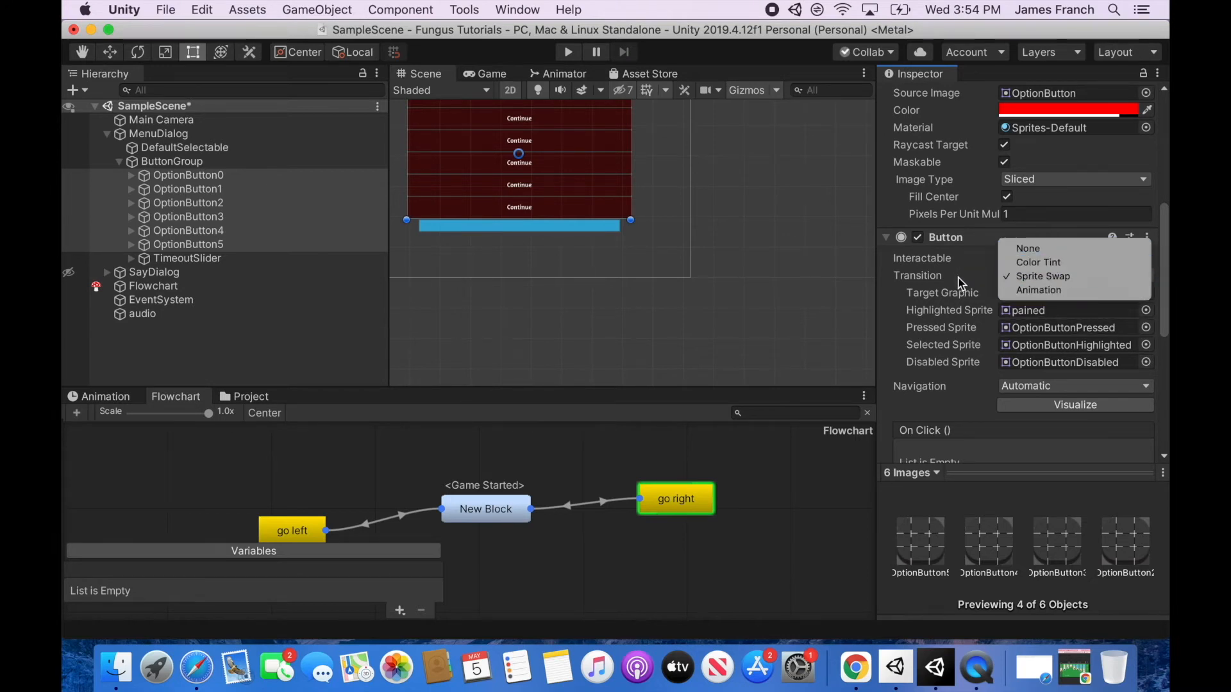
mouse_move(1037, 290)
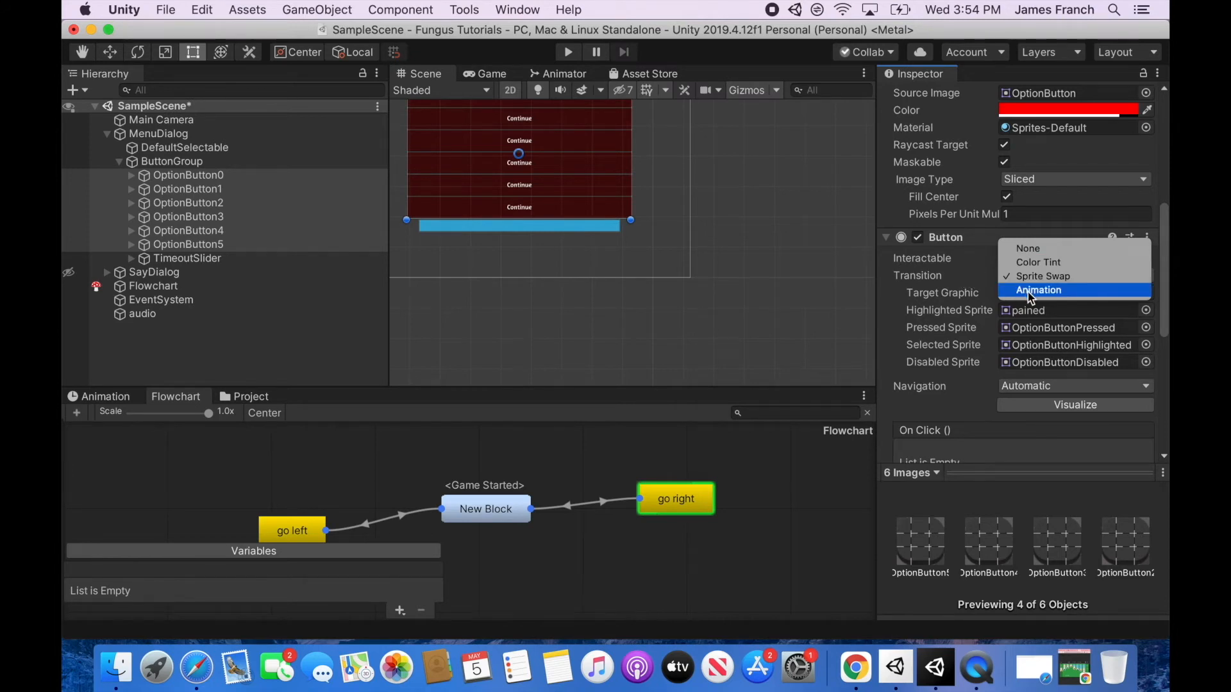
mouse_move(1035, 262)
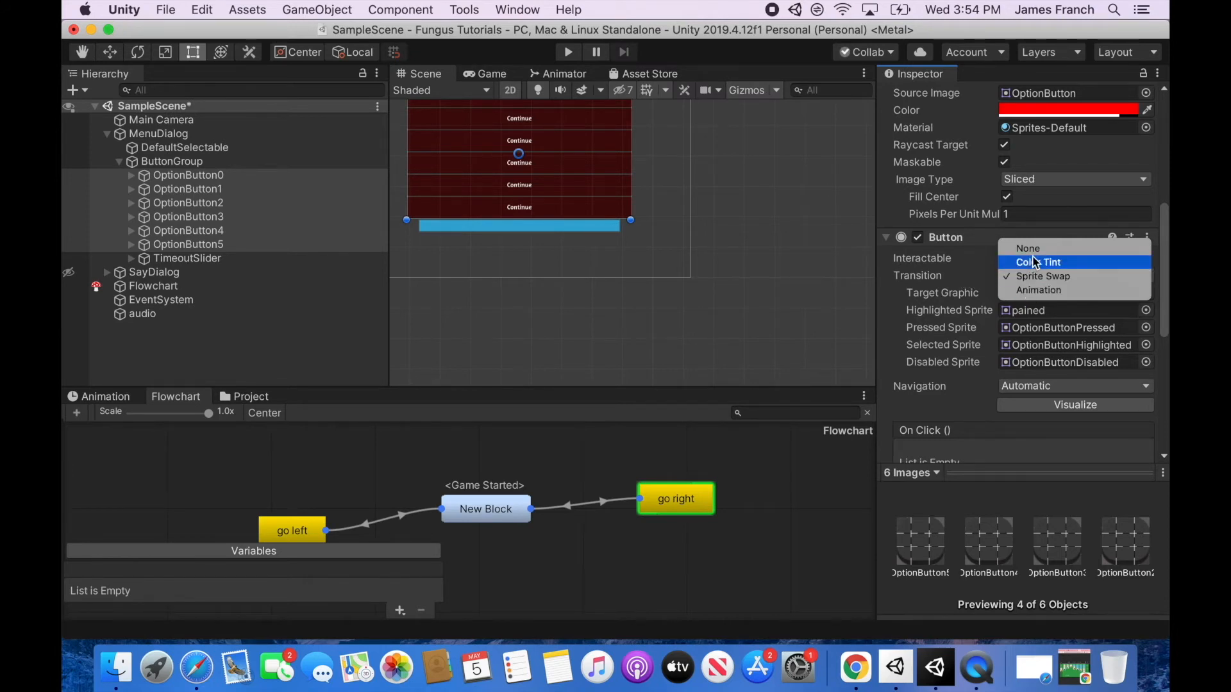
mouse_move(973, 262)
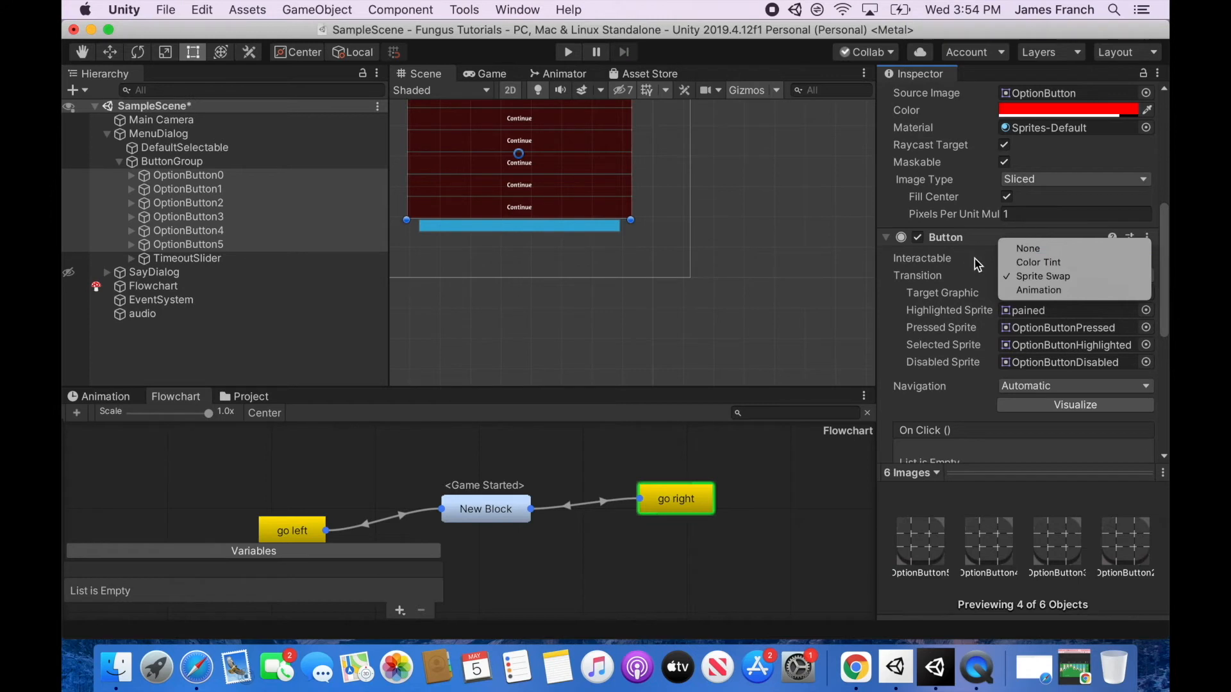
click(485, 508)
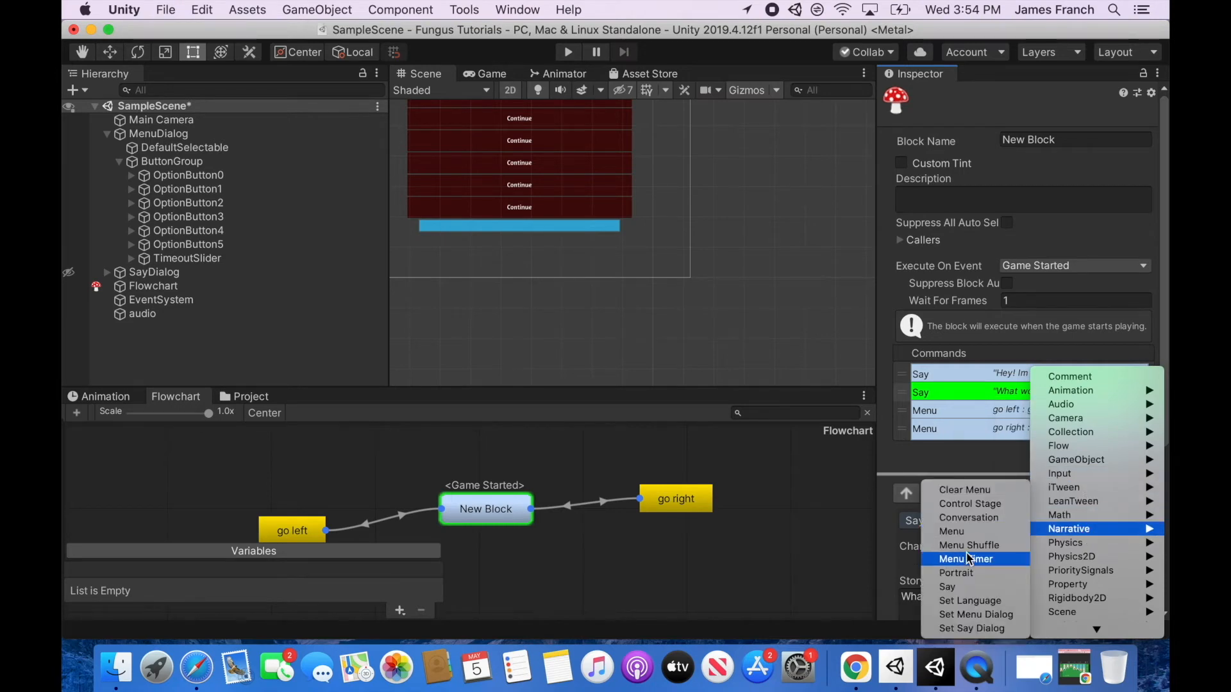
Append a Menu Timer command with duration 1 to New Block, then deselect the block
click(964, 559)
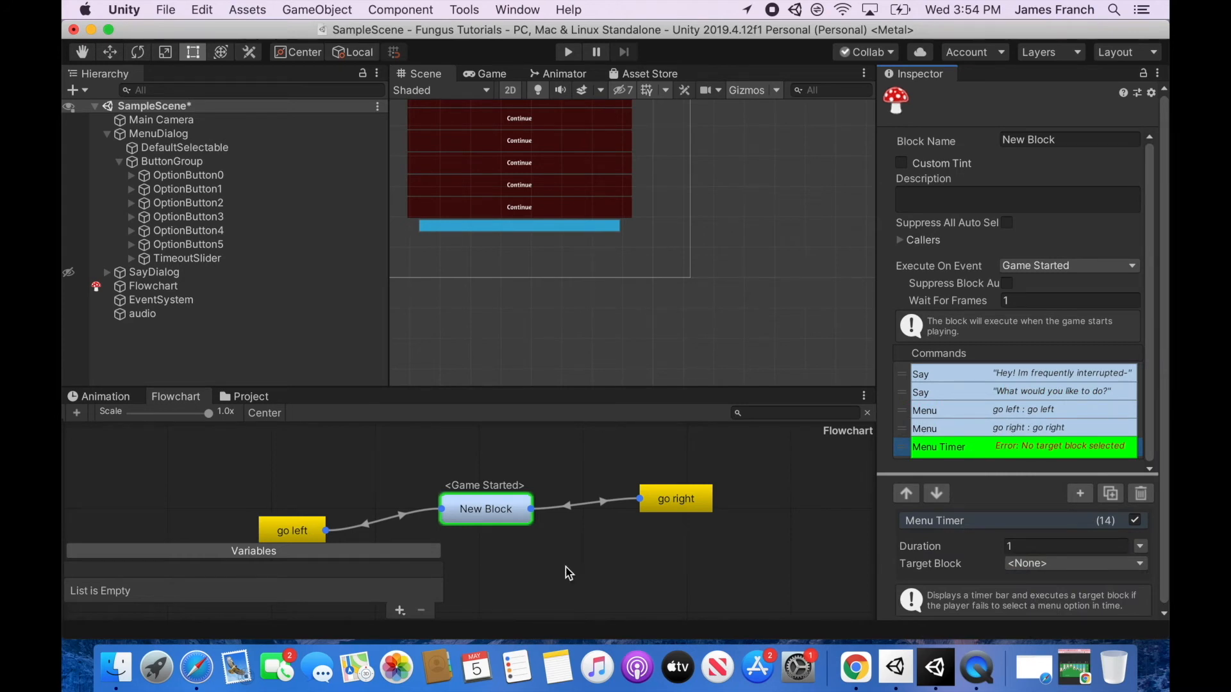
click(153, 286)
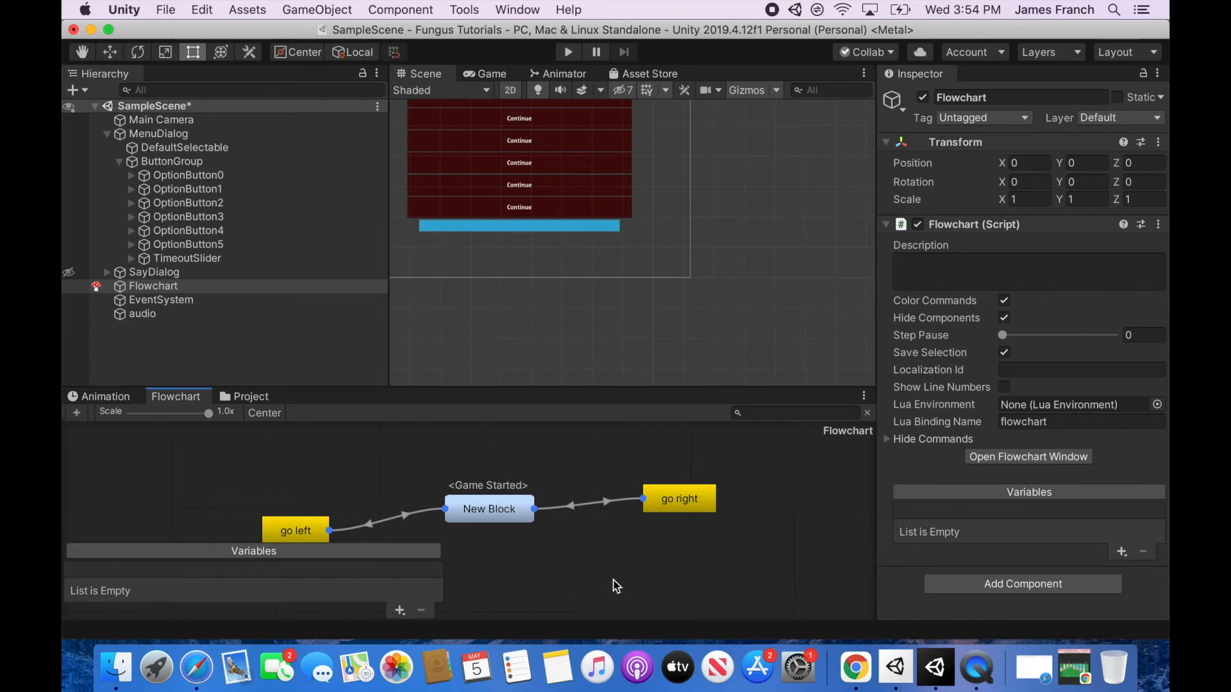
Give the death block a Say command with story text 'not fast enou'
click(1091, 493)
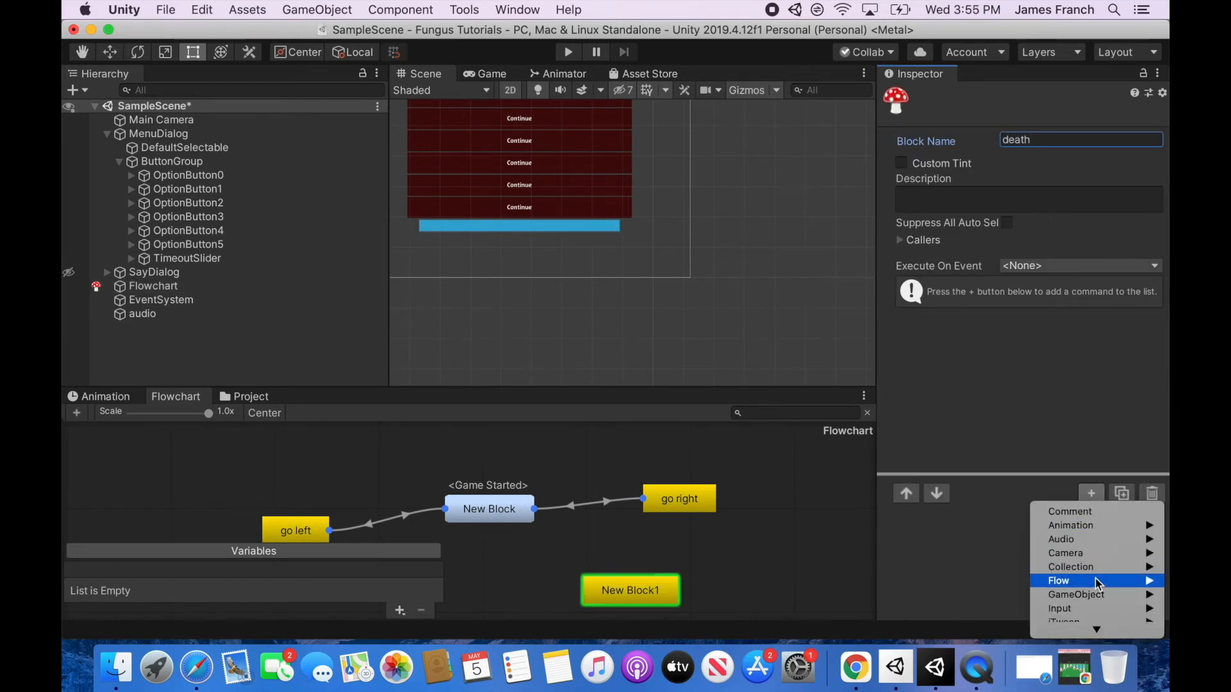
click(1069, 580)
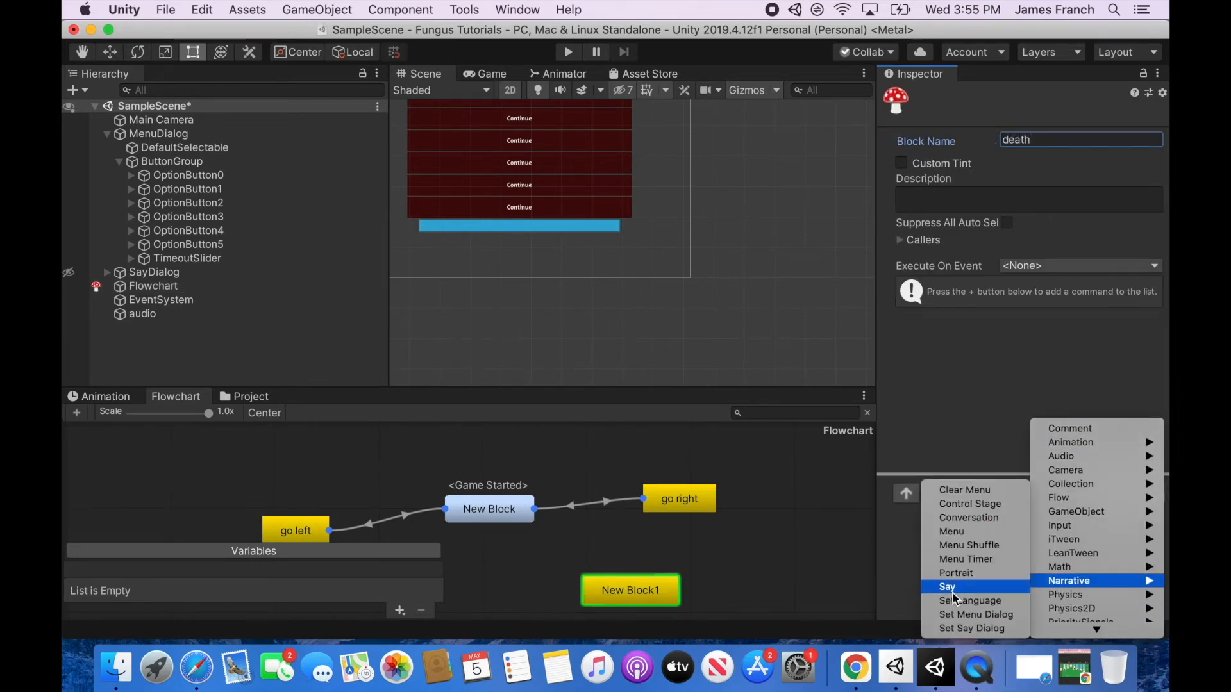
click(947, 586)
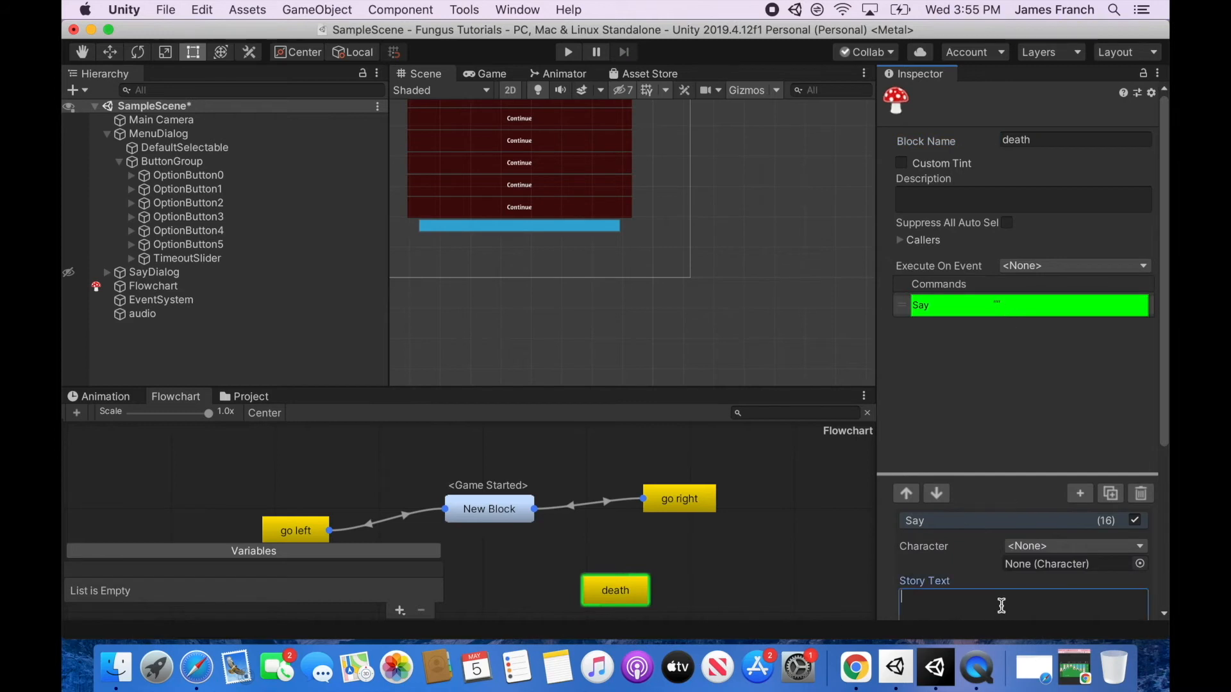
text(not fast enou)
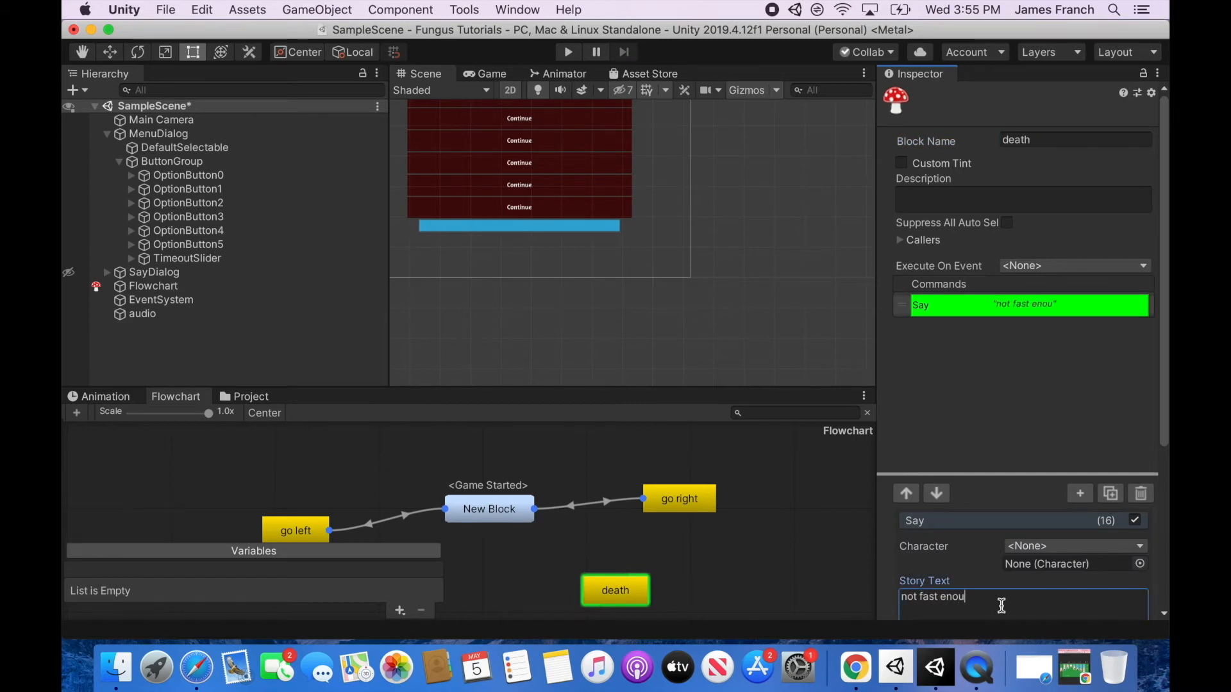
click(489, 508)
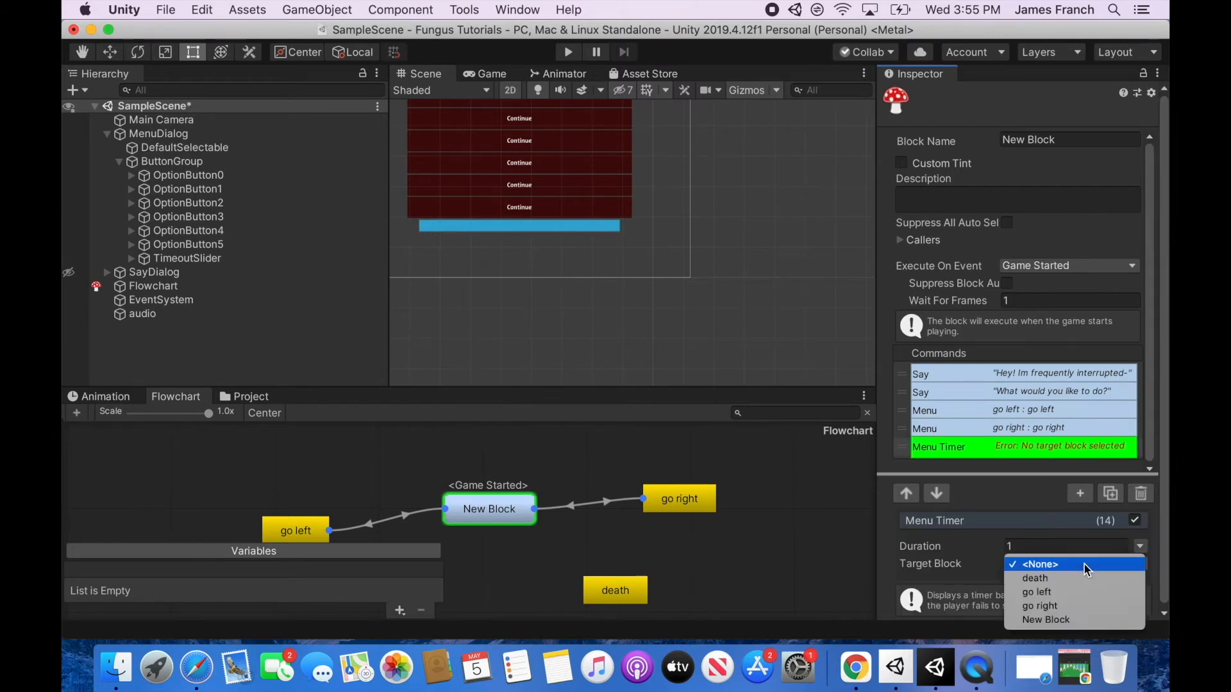
mouse_move(1035, 578)
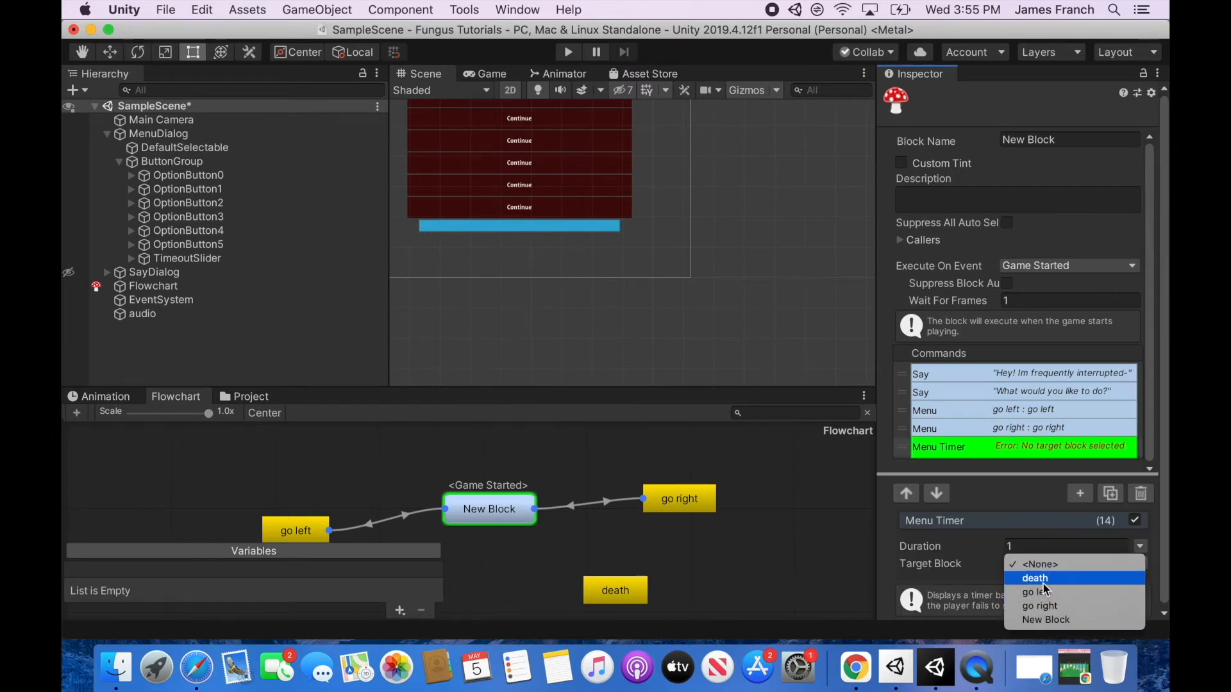
Set the Menu Timer's Target Block to death and its Duration to 5
click(1035, 579)
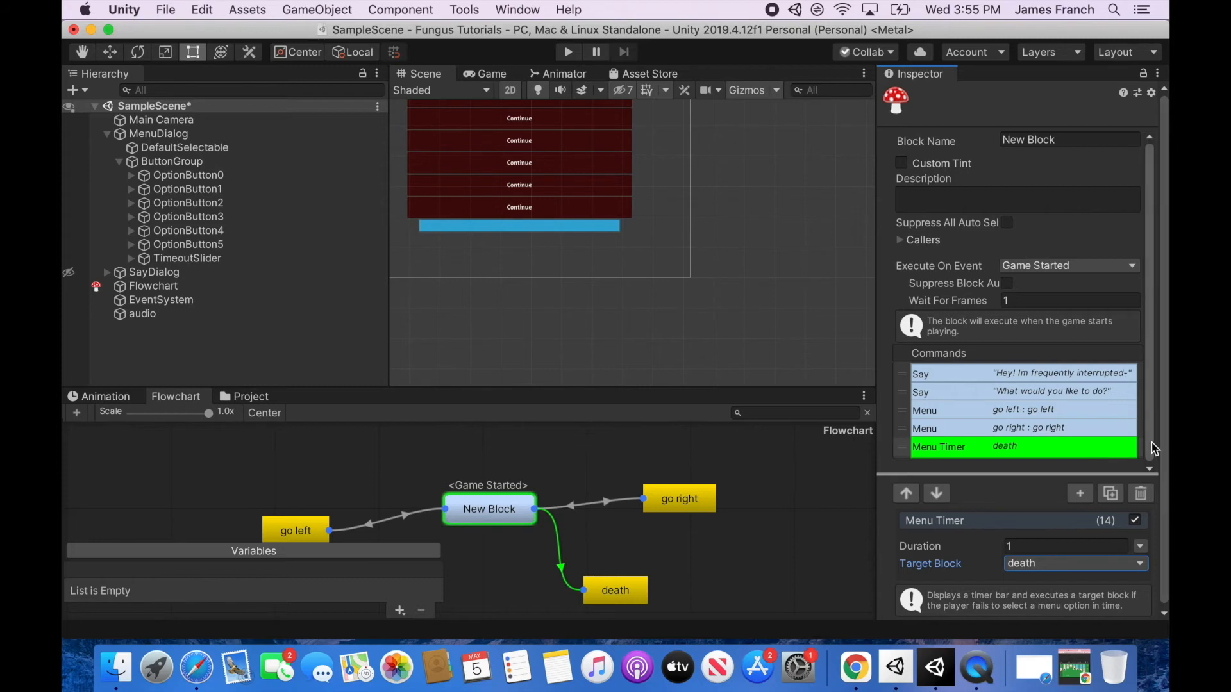
mouse_move(1060, 455)
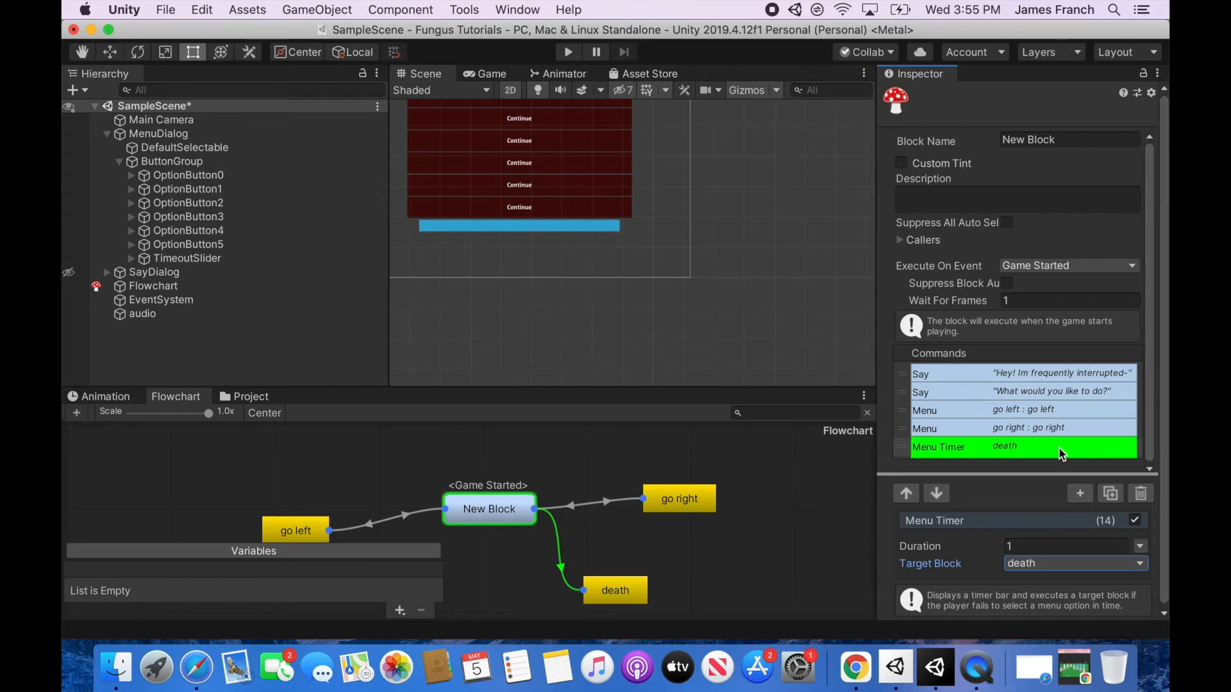
click(1066, 546)
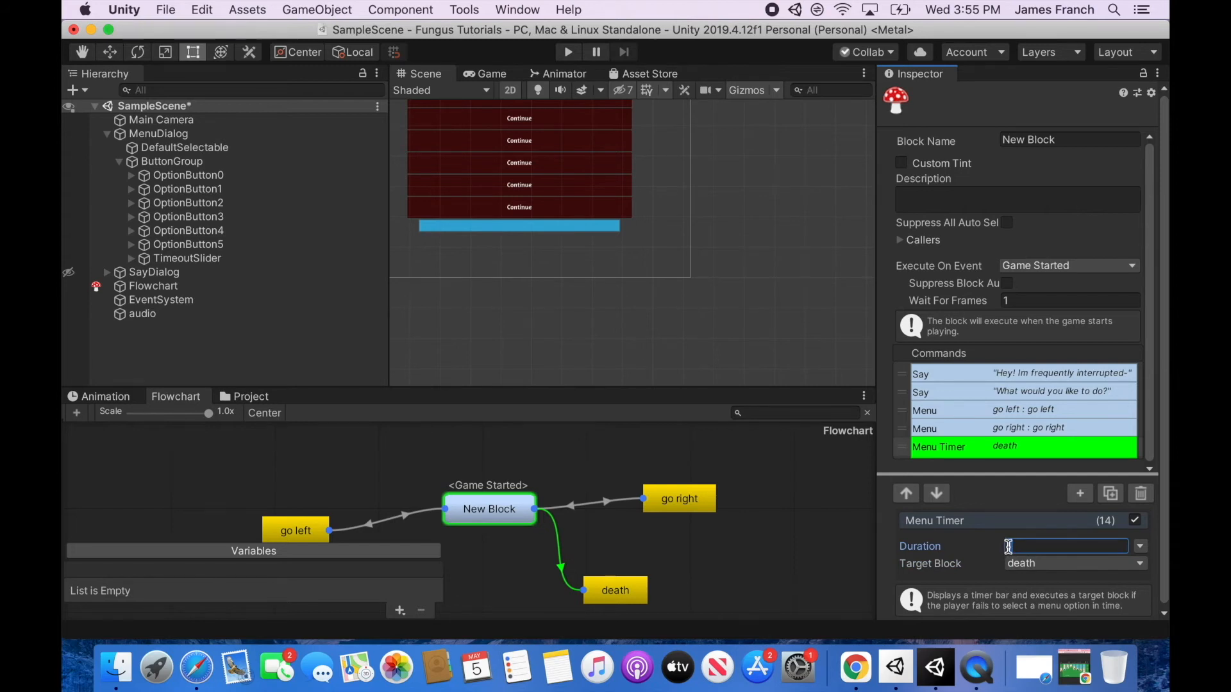
text(5)
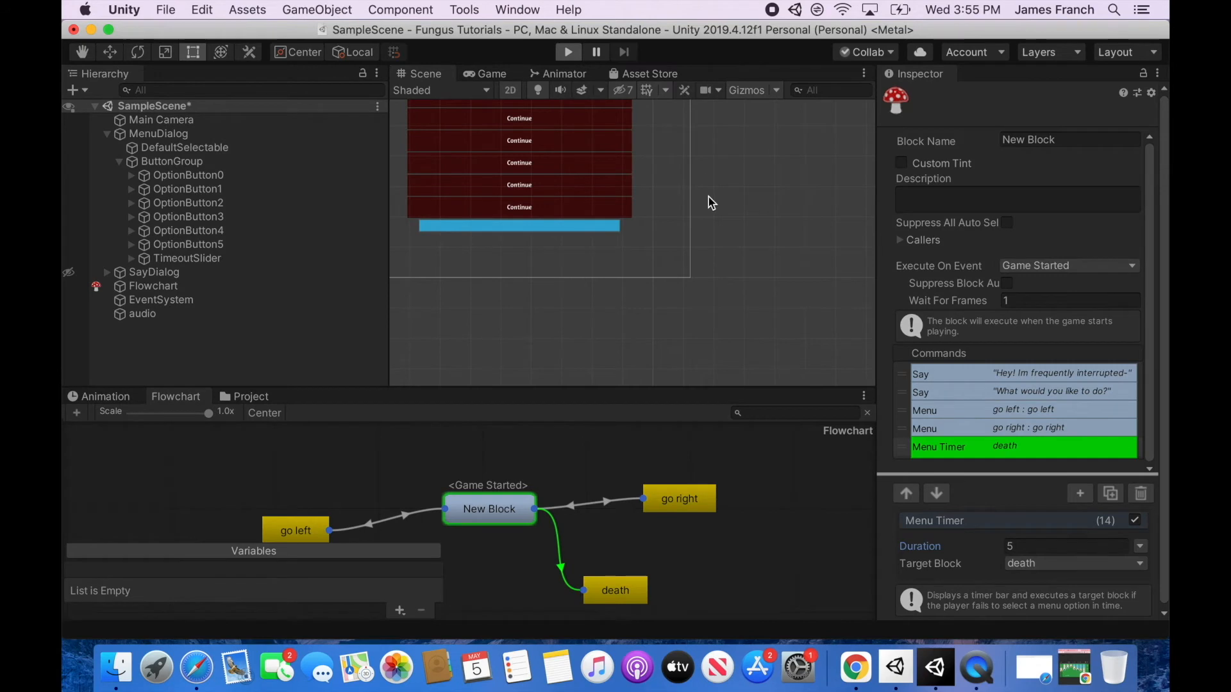
mouse_move(735, 546)
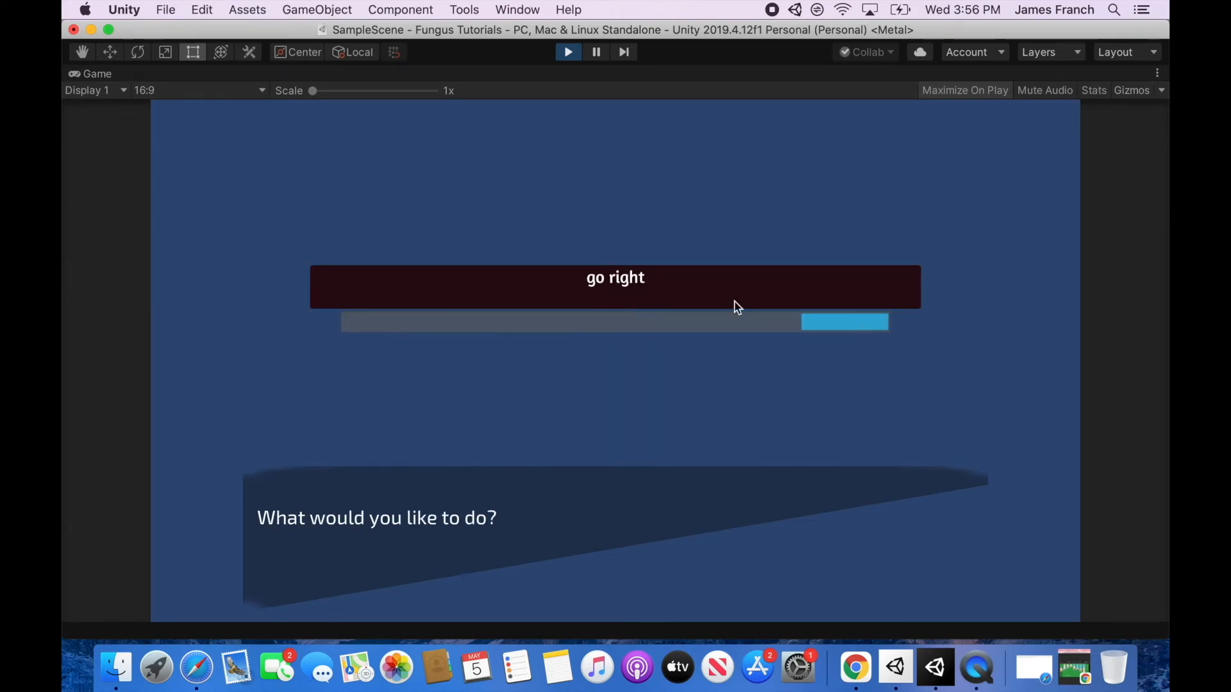
click(615, 277)
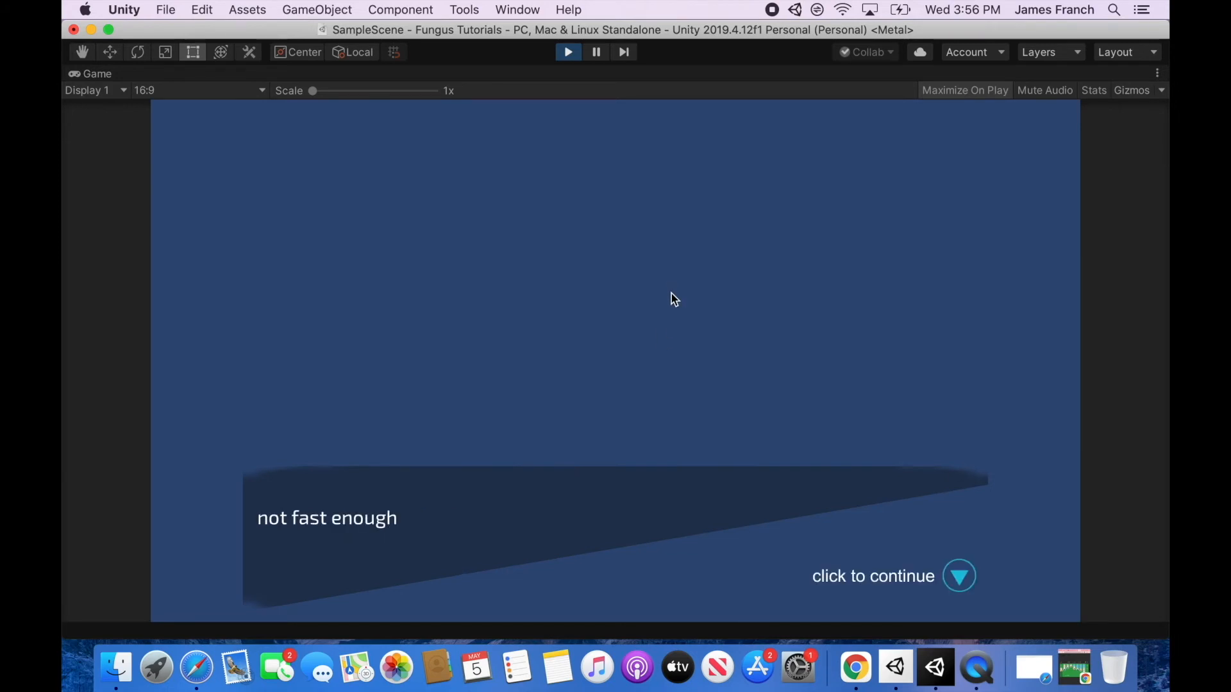
mouse_move(408, 537)
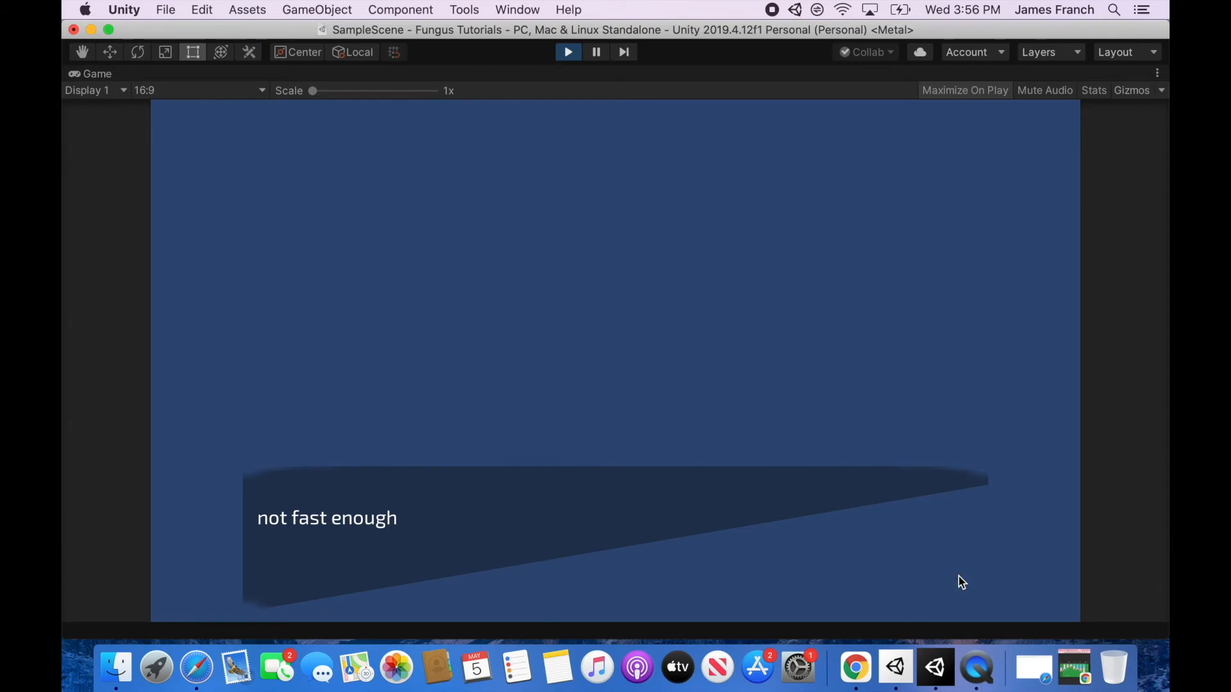
click(567, 52)
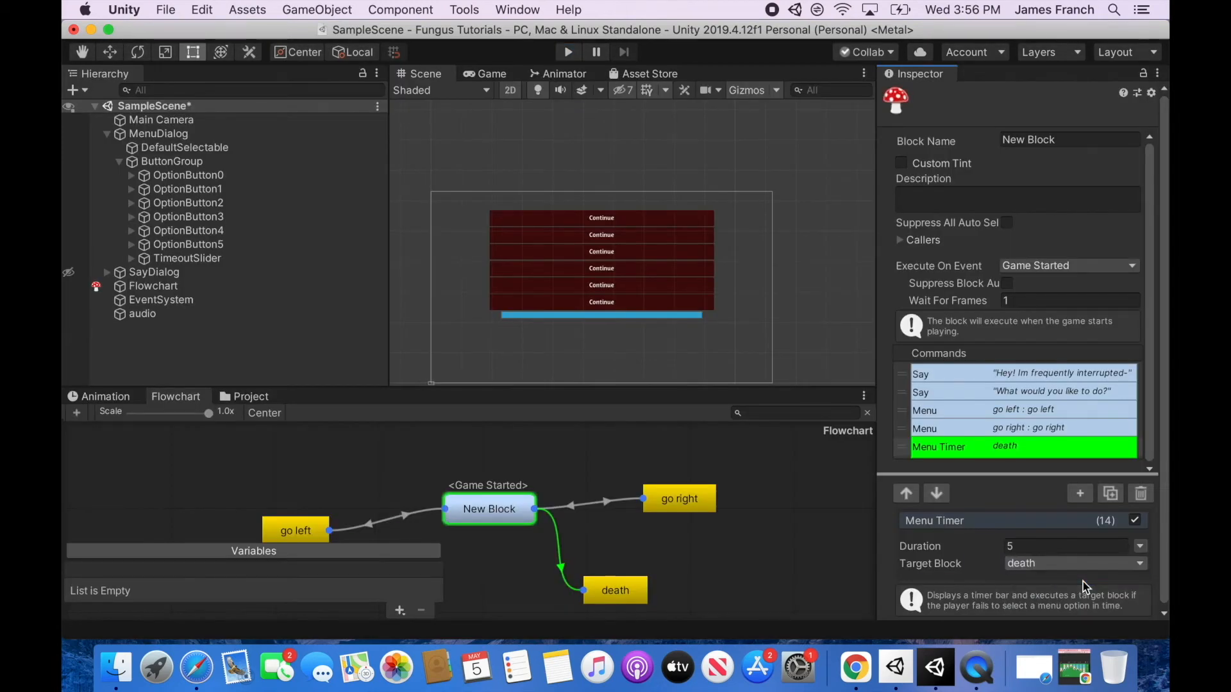
Edit the Menu Timer's Duration field, entering 1, while retargeting it to go left
click(1073, 563)
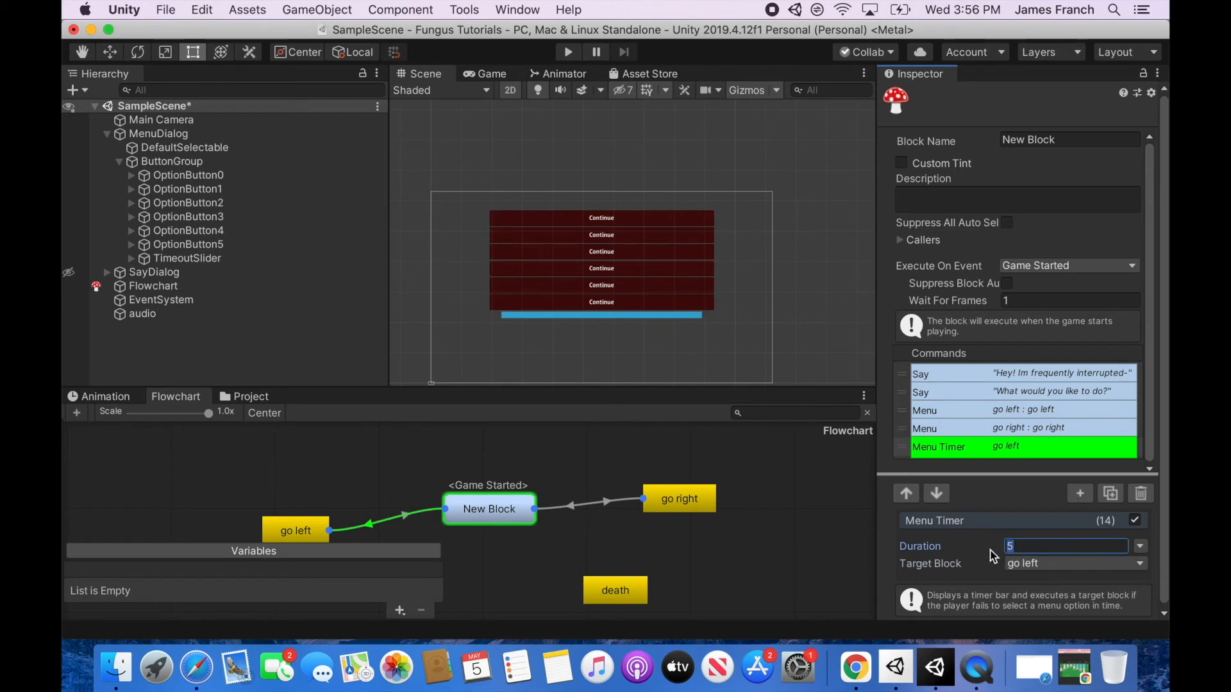
text(1)
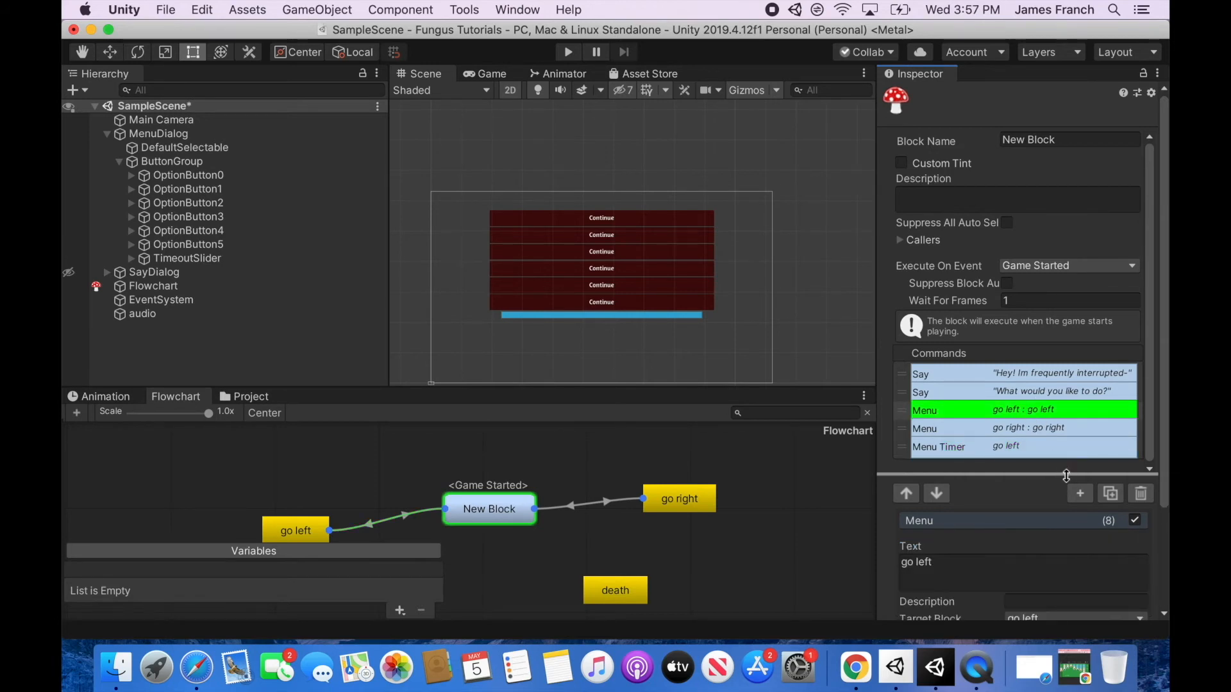
Add a Menu Shuffle command above the two Menu commands and start a test run
click(1079, 493)
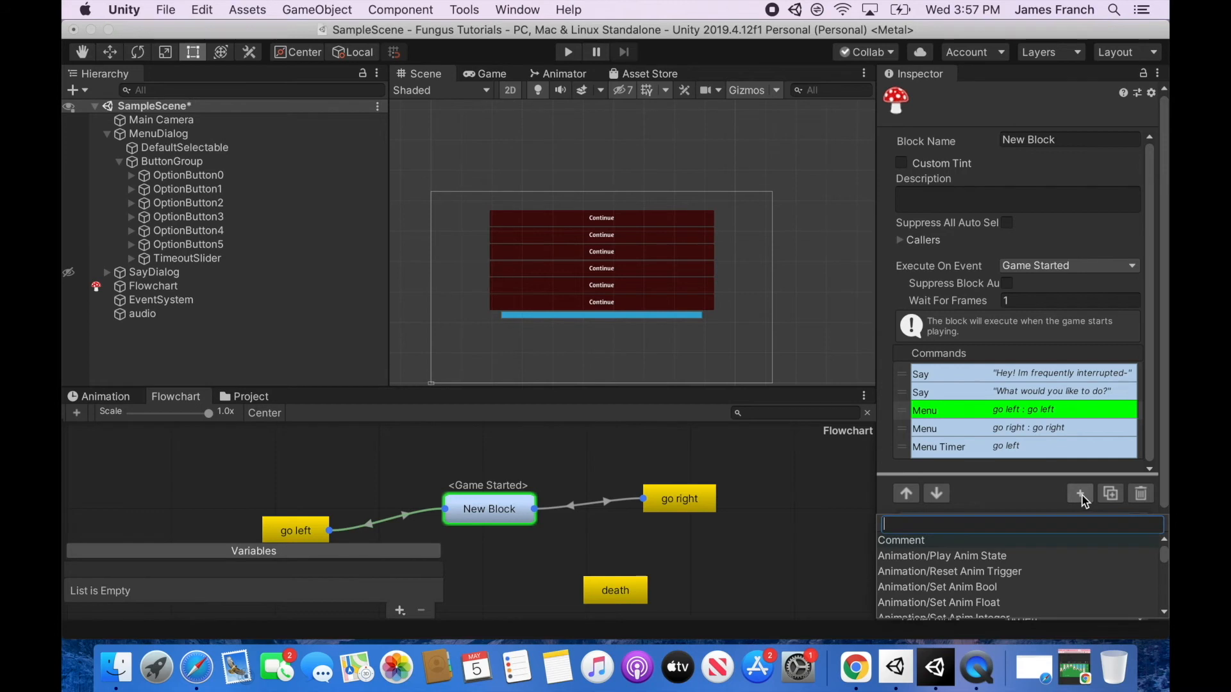
click(1079, 493)
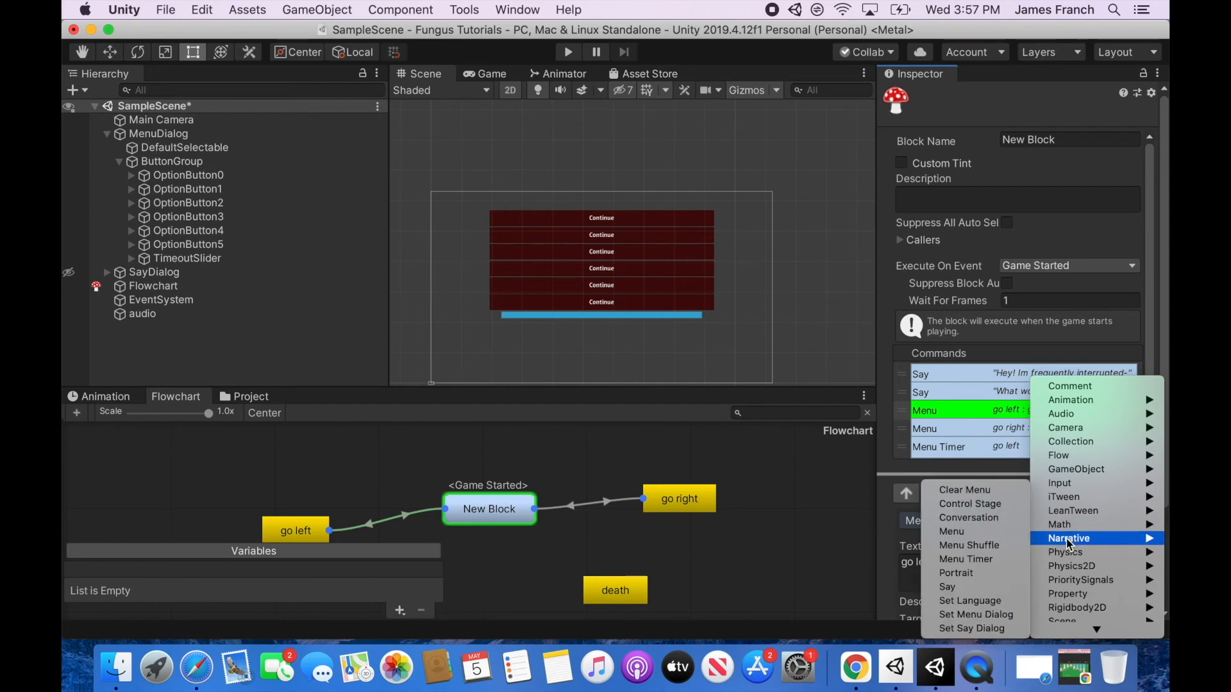
click(968, 544)
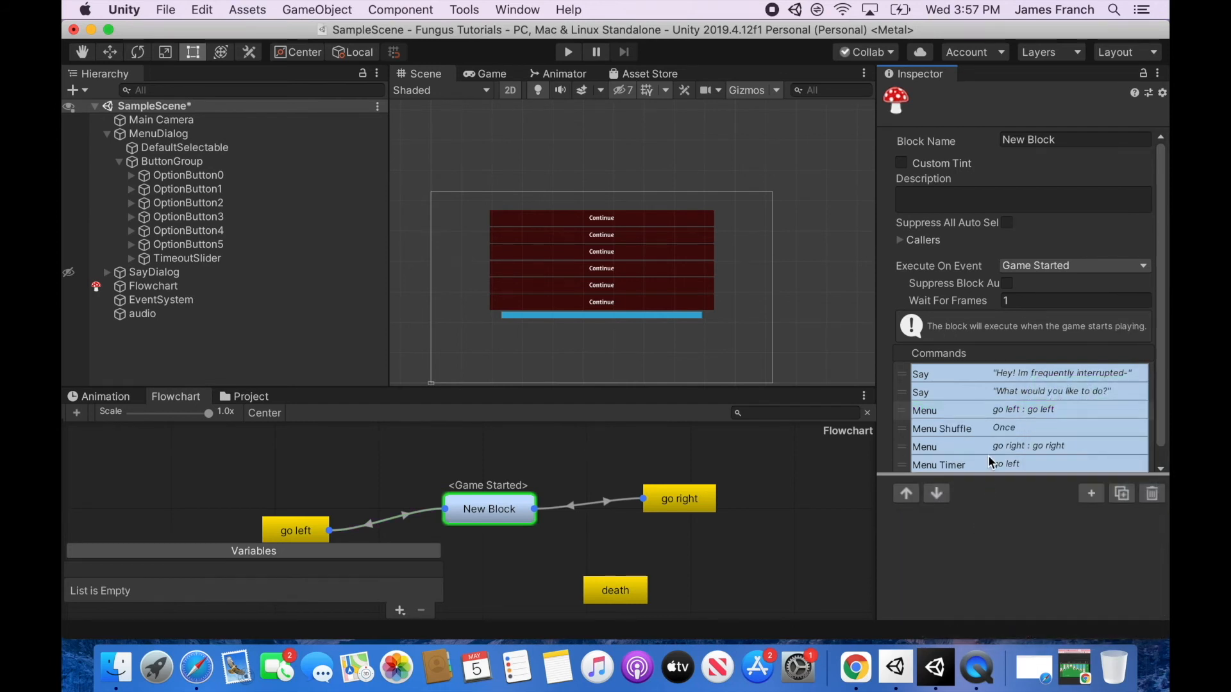
click(942, 427)
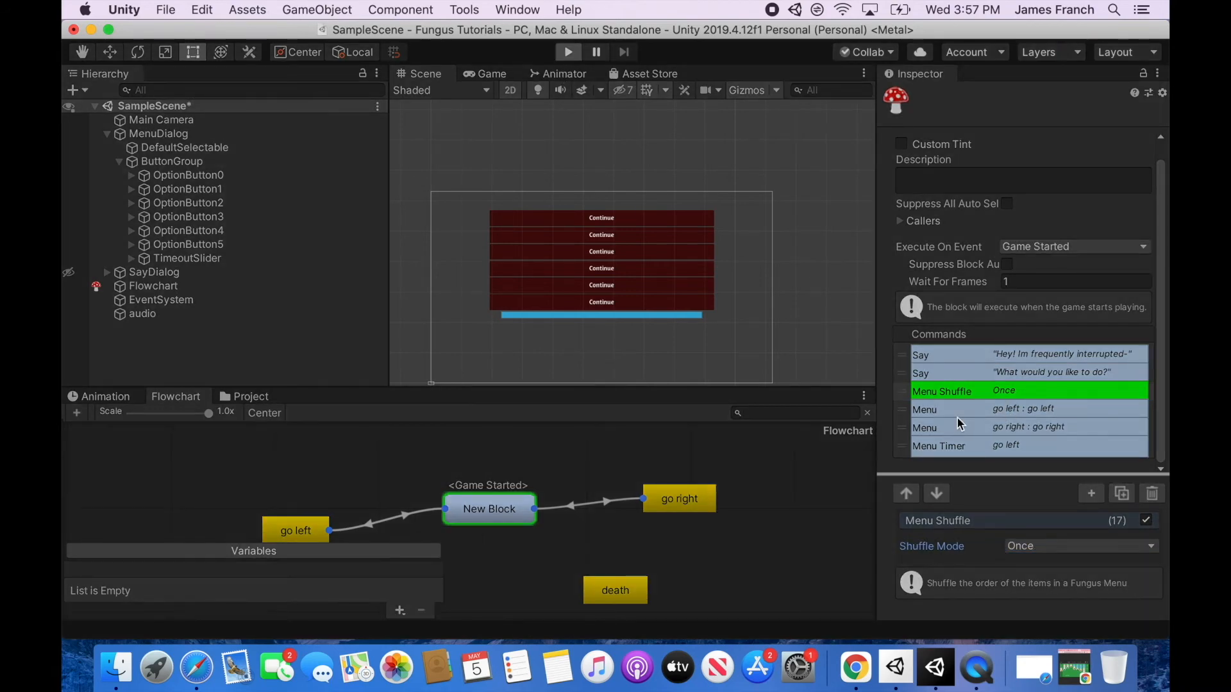
click(566, 51)
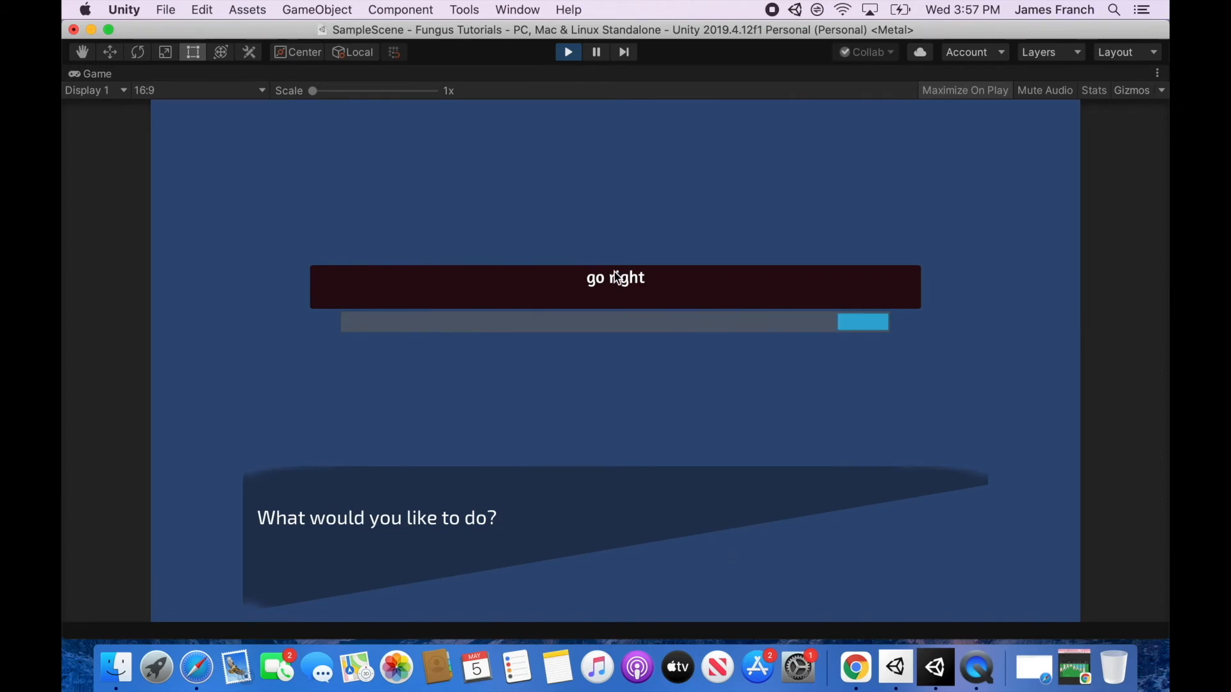
click(566, 51)
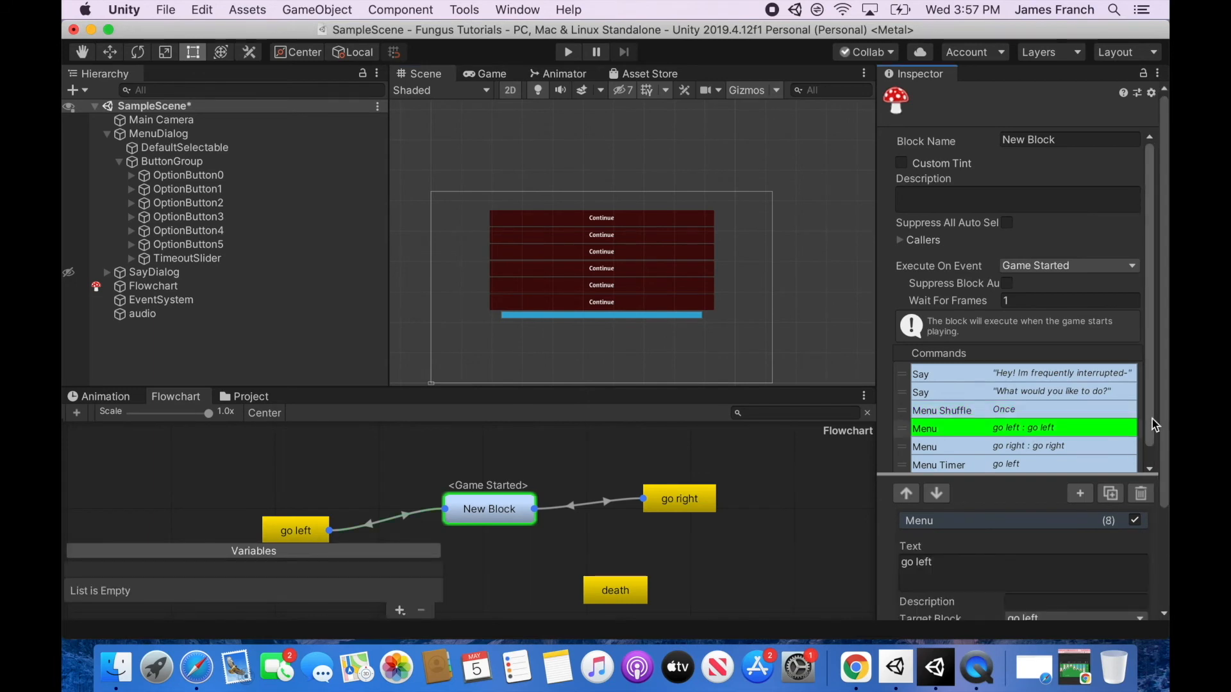
scroll(down, 3)
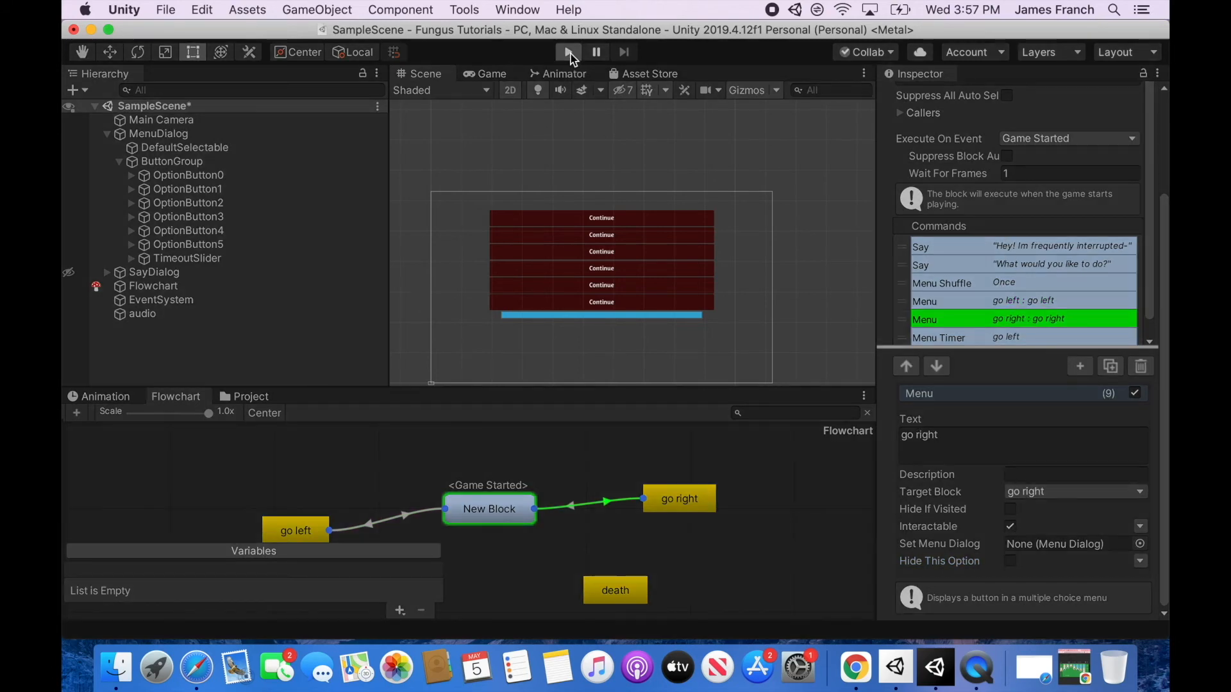
click(569, 52)
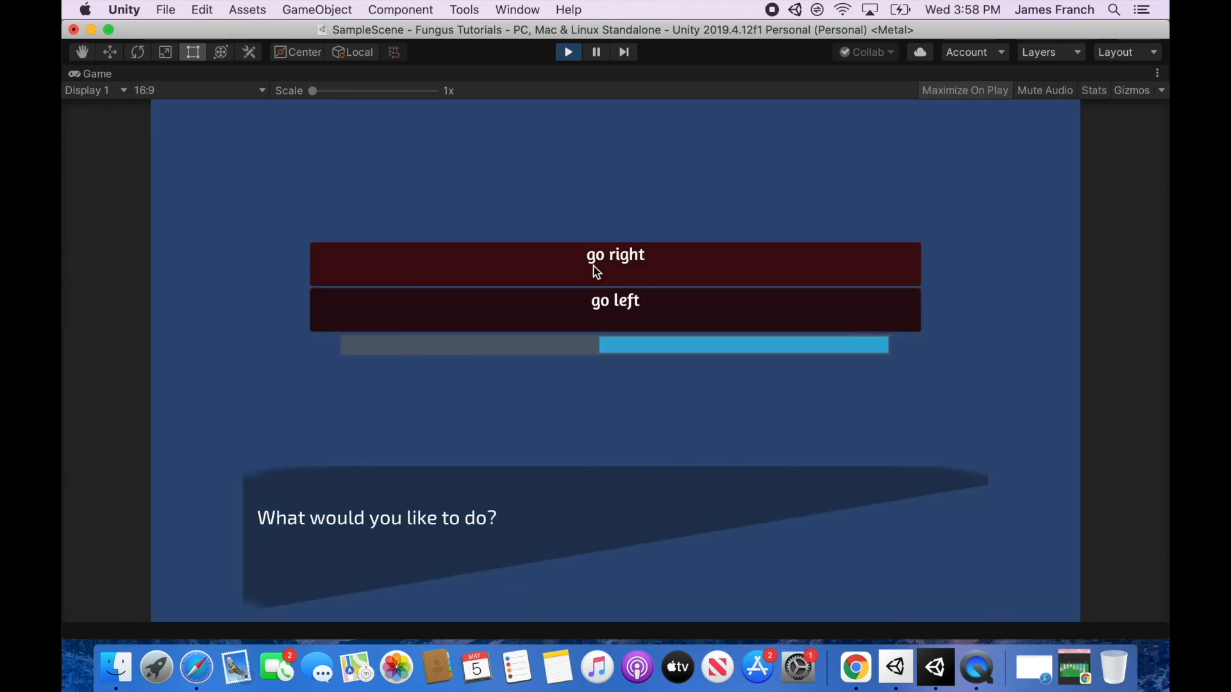
click(614, 264)
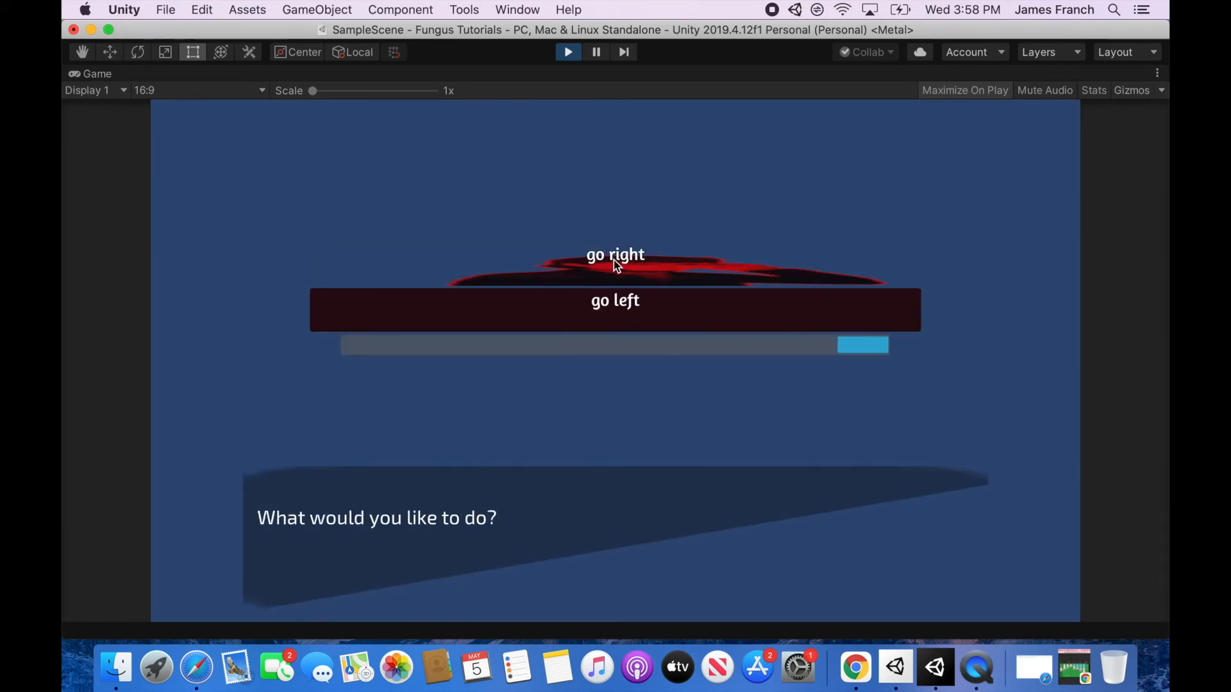
click(567, 52)
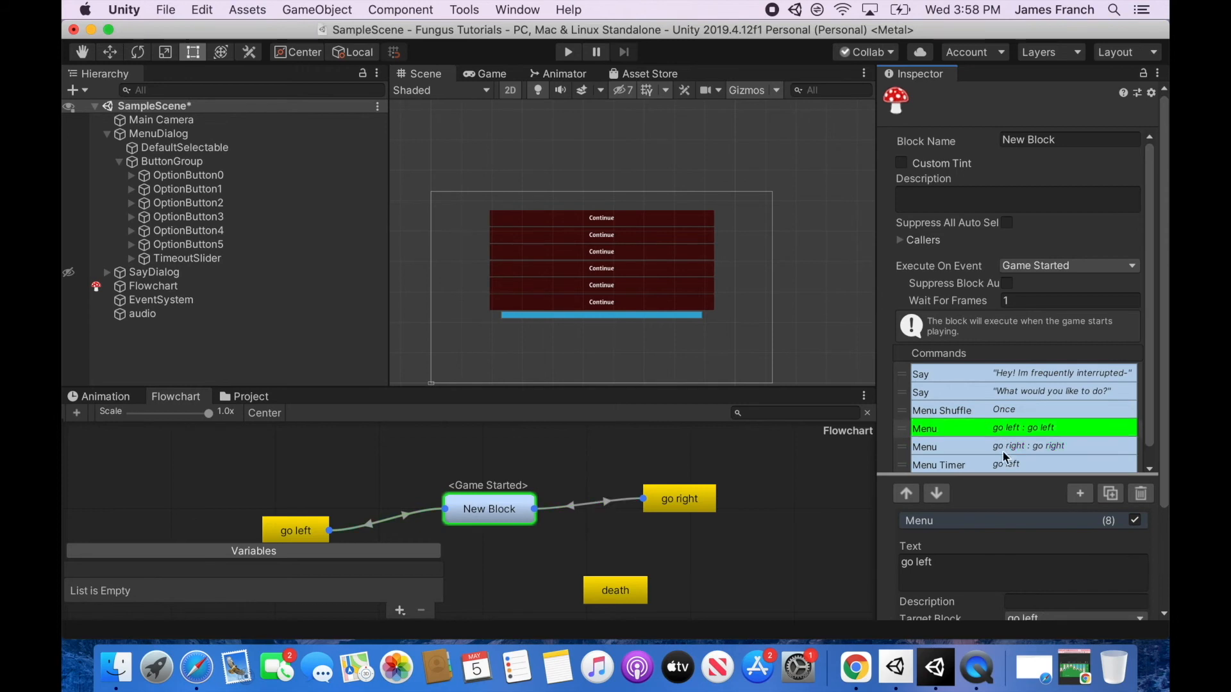
mouse_move(1004, 450)
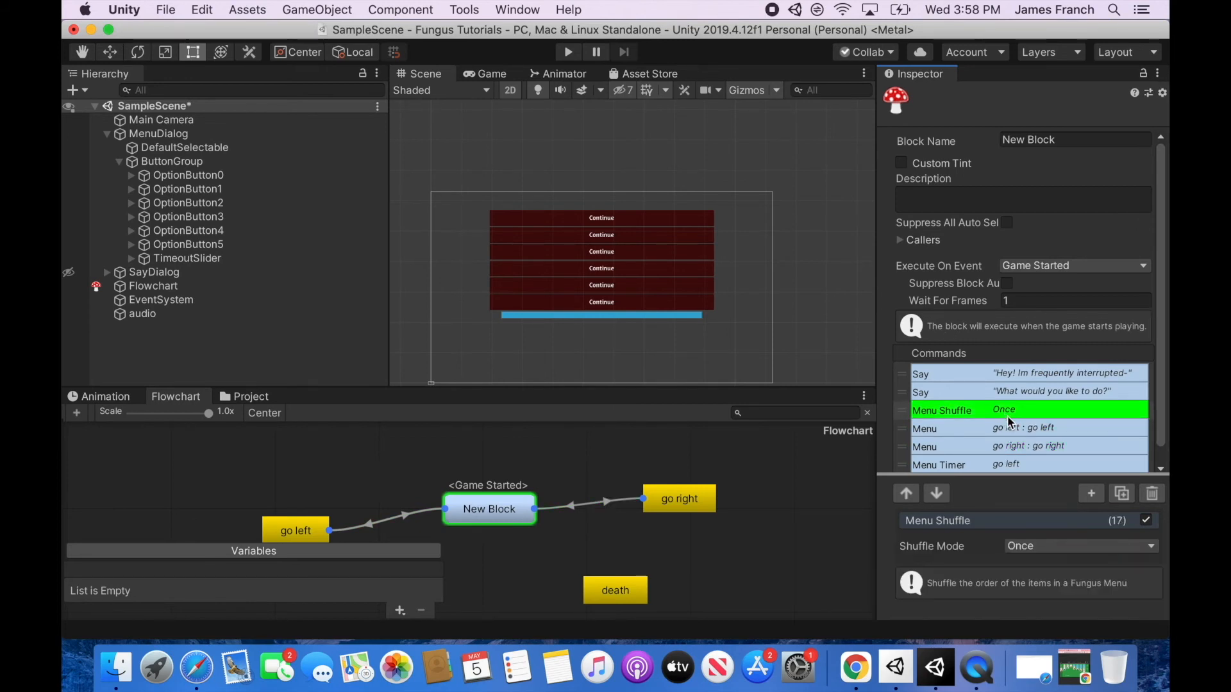
Switch the Menu Shuffle's Shuffle Mode to Every and play the scene
click(1080, 545)
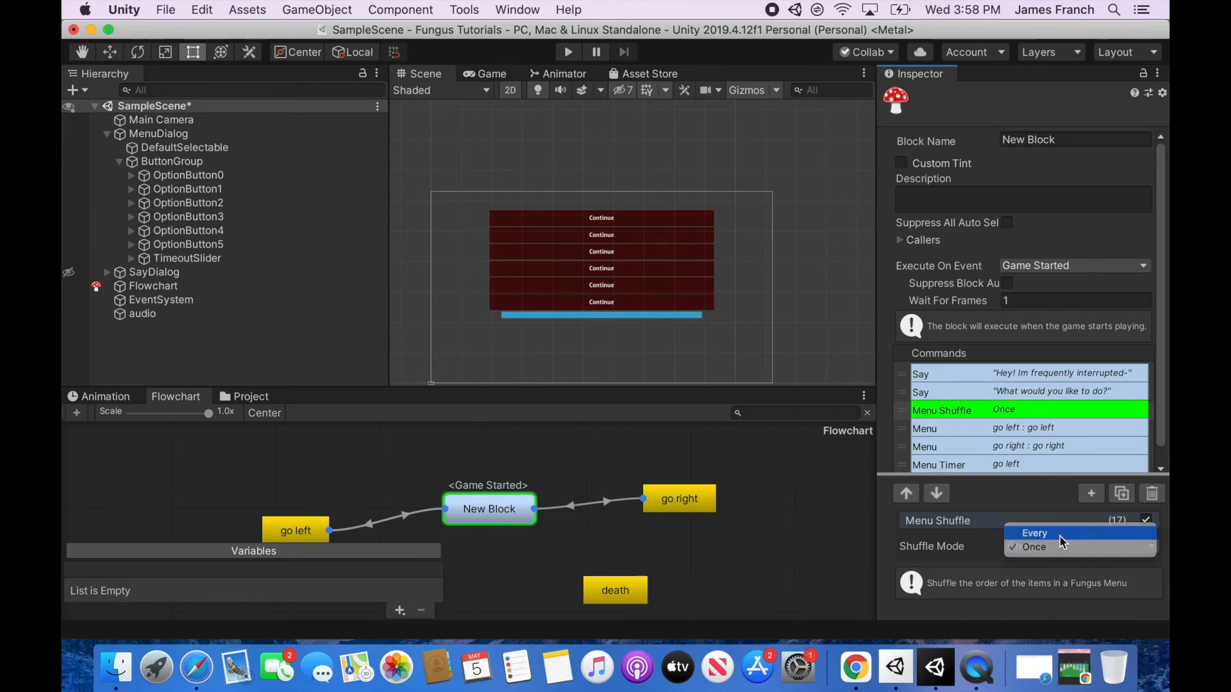
click(1034, 532)
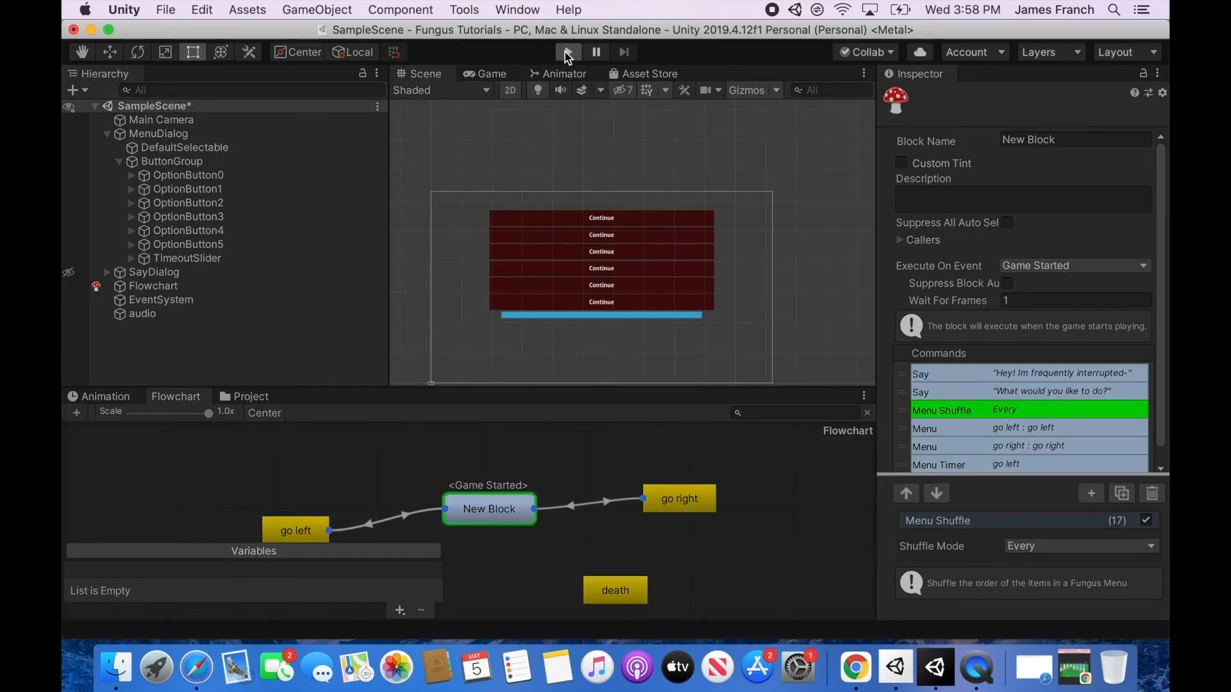
click(566, 52)
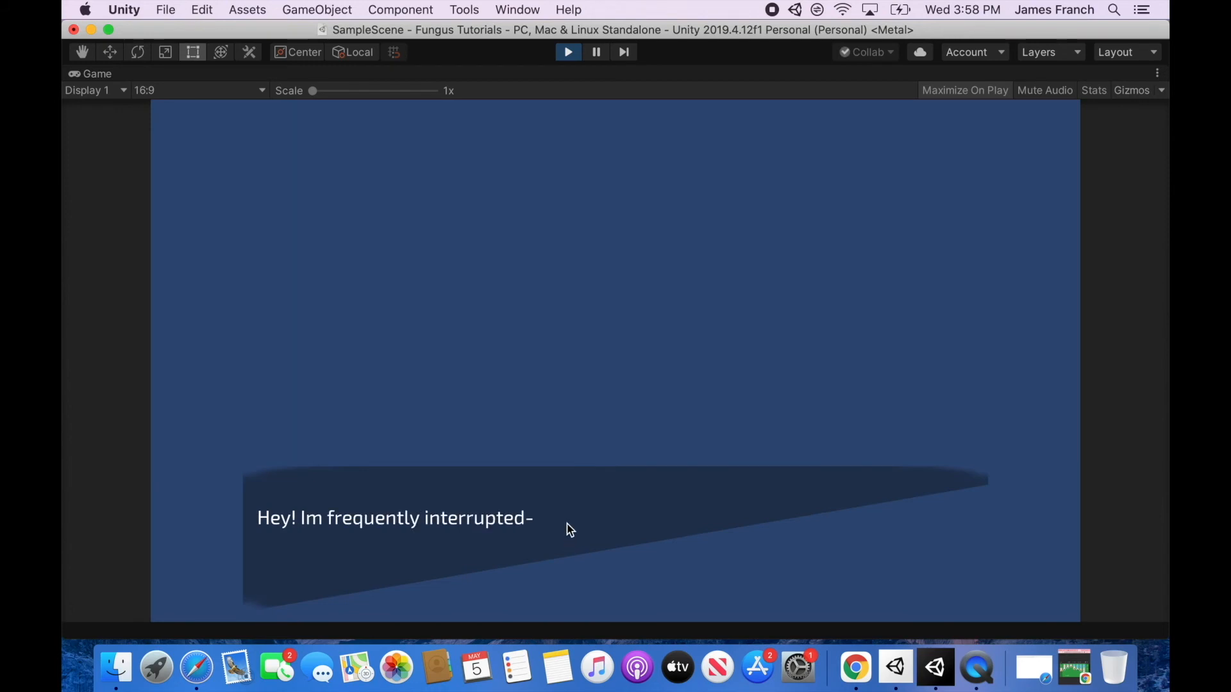
Advance past the opening line 'Hey! Im frequently interrupted-' in the Game view
click(569, 529)
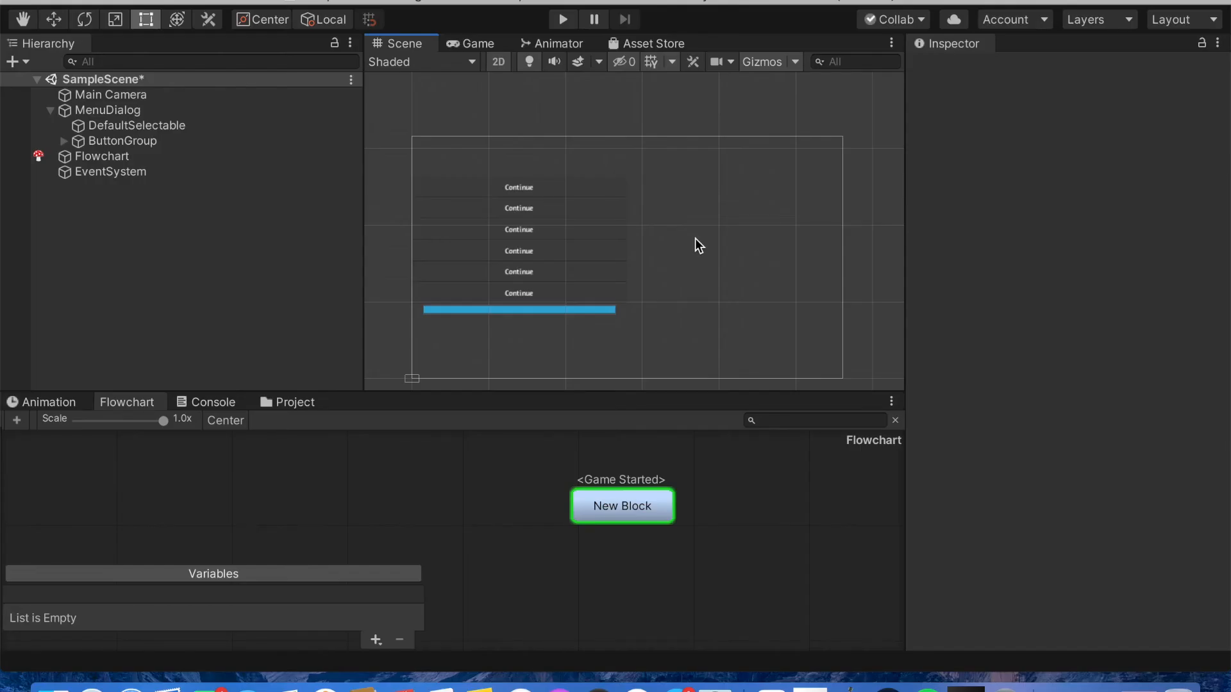
mouse_move(538, 193)
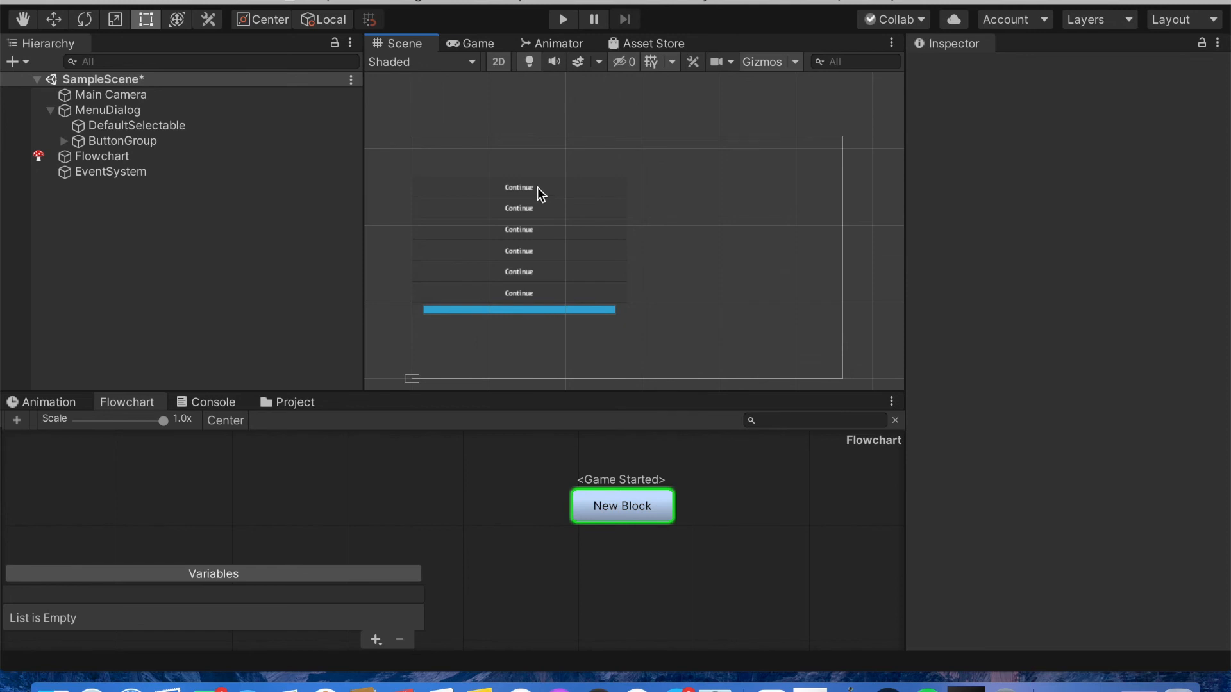
mouse_move(560, 218)
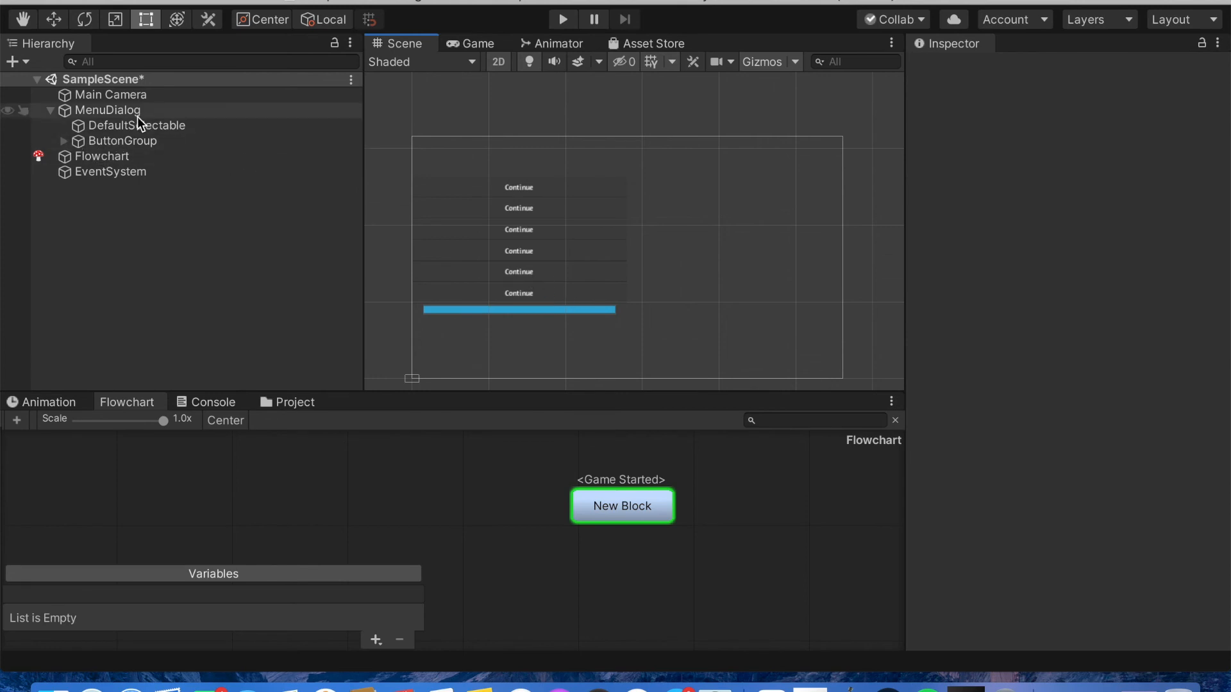
mouse_move(51, 110)
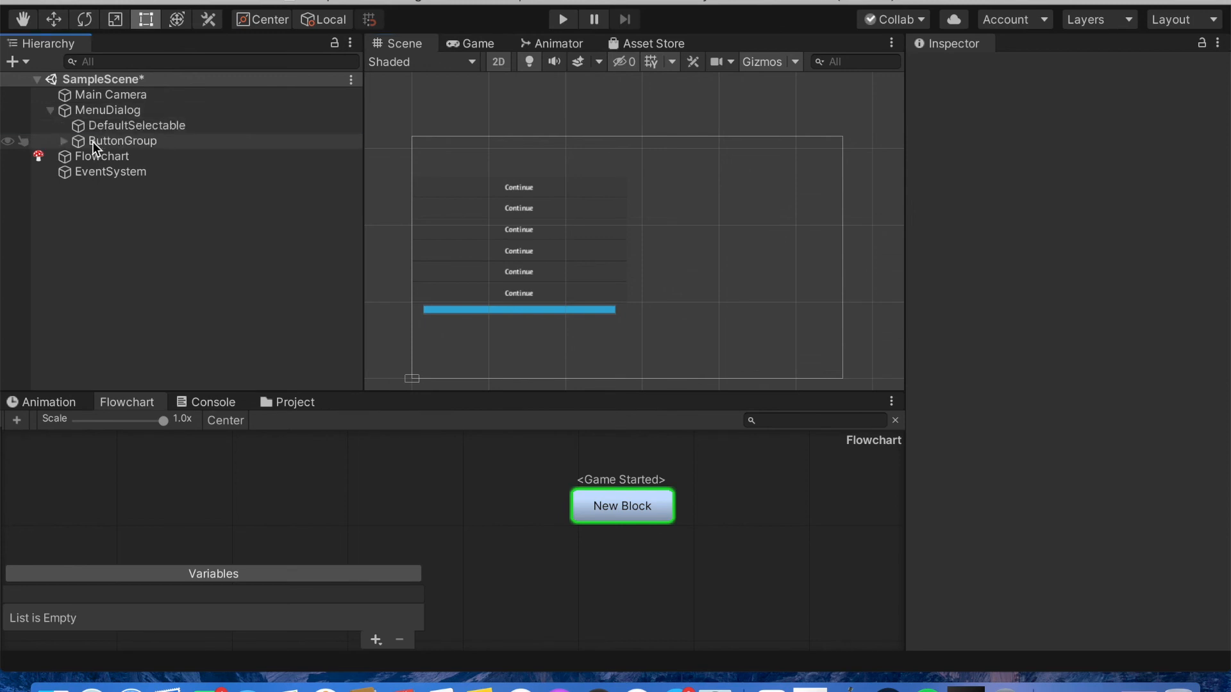
Duplicate ButtonGroup into ButtonGroup (1) and play to show two columns of options
right_click(122, 140)
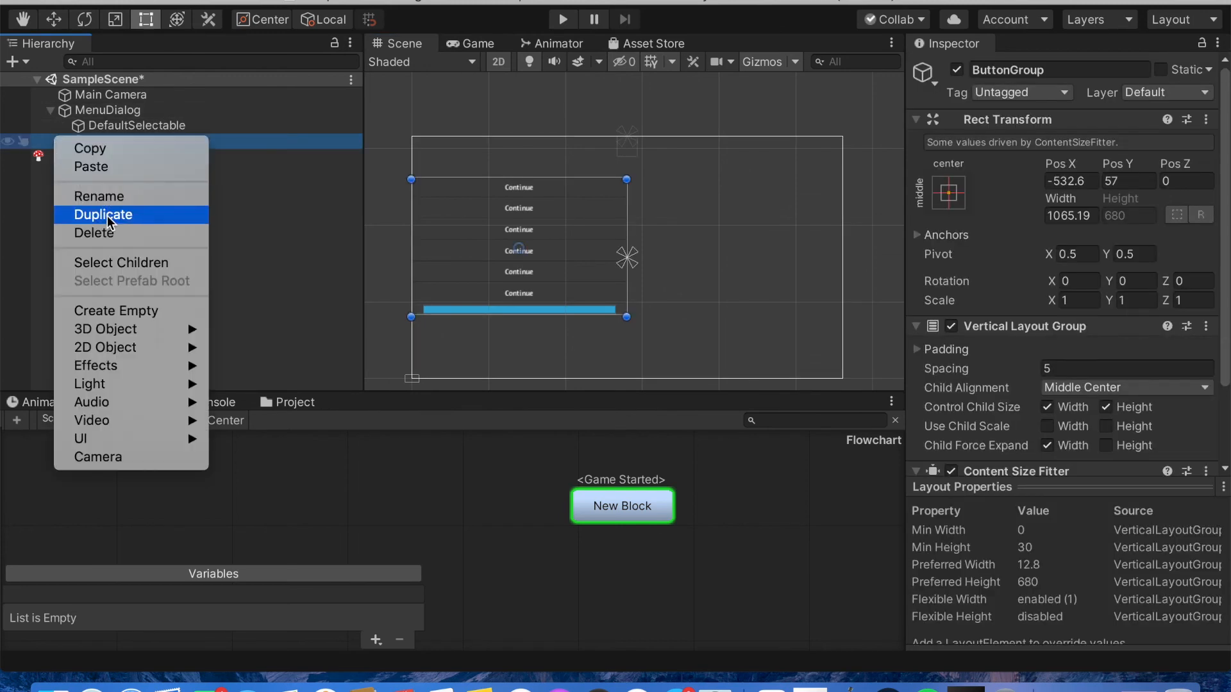
click(103, 214)
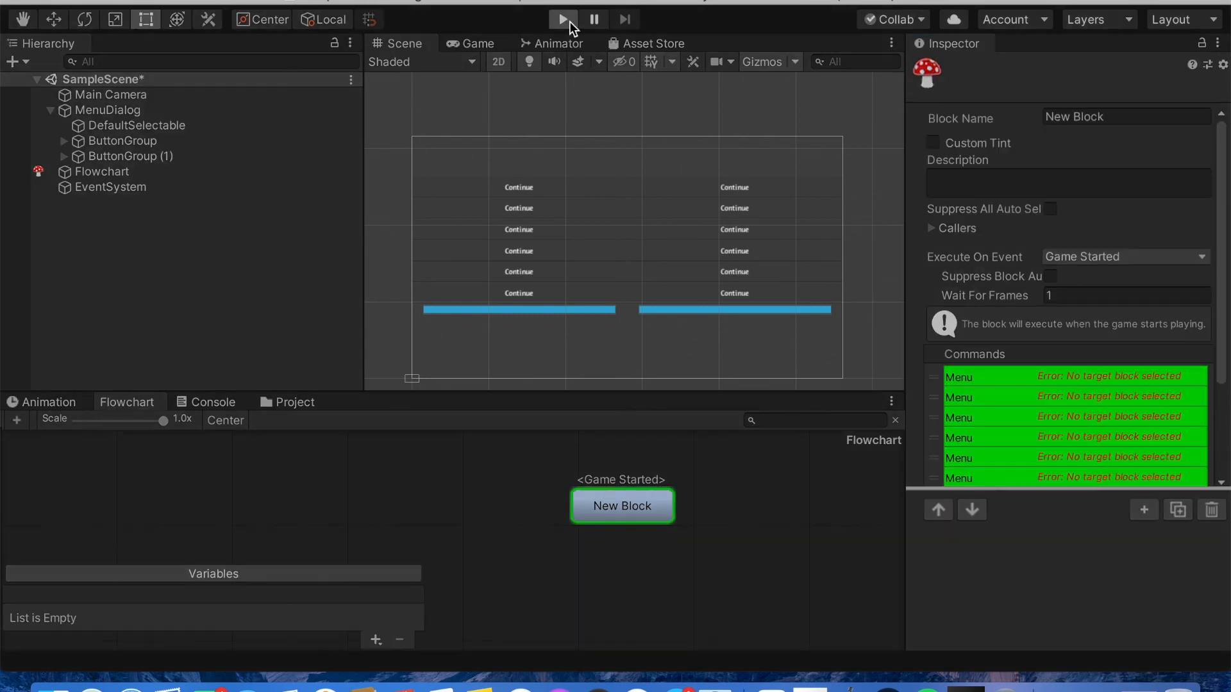
click(562, 19)
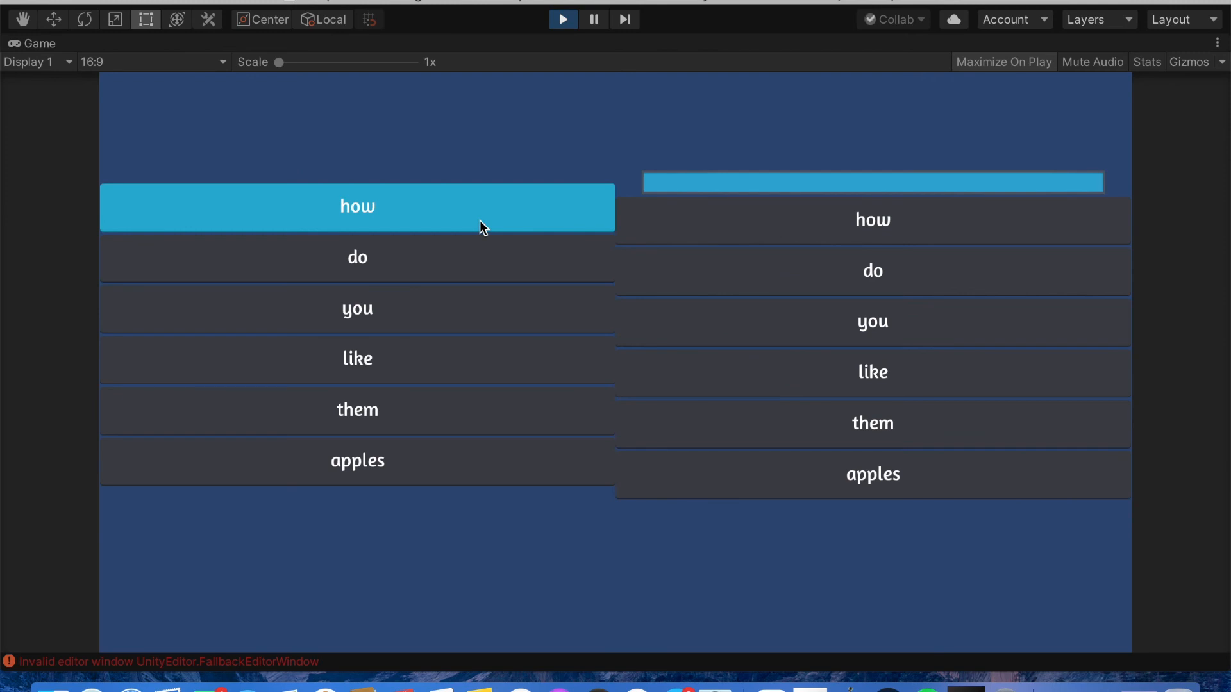
click(357, 461)
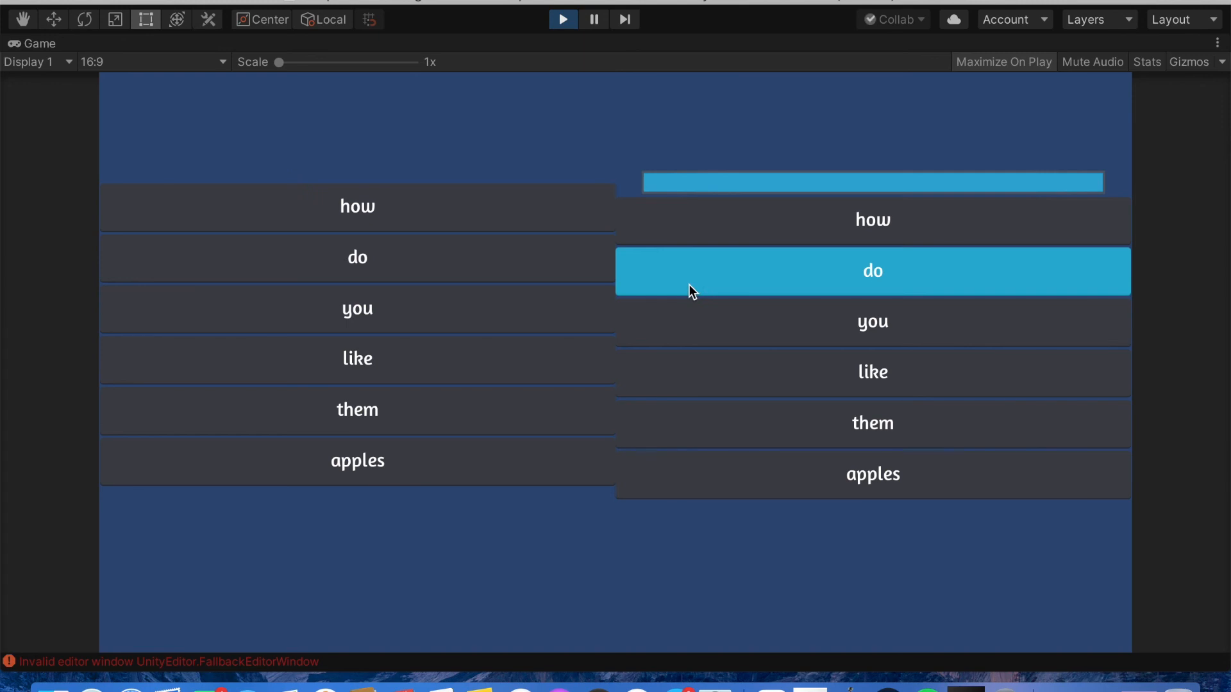
click(563, 18)
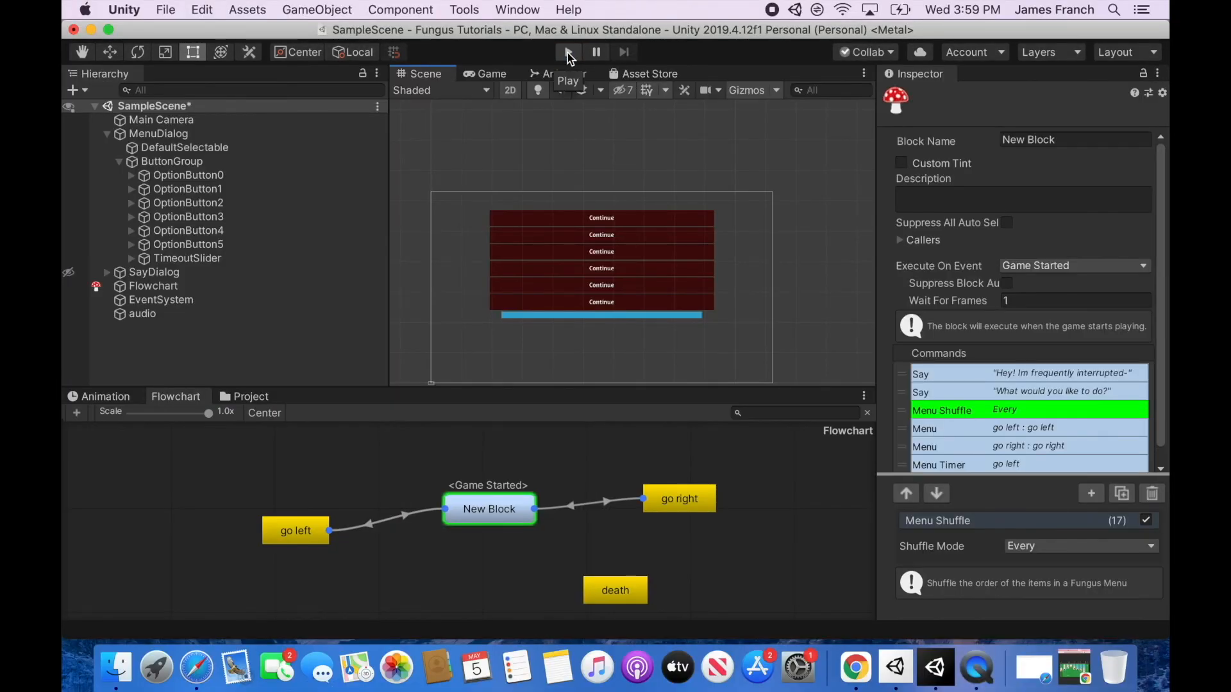